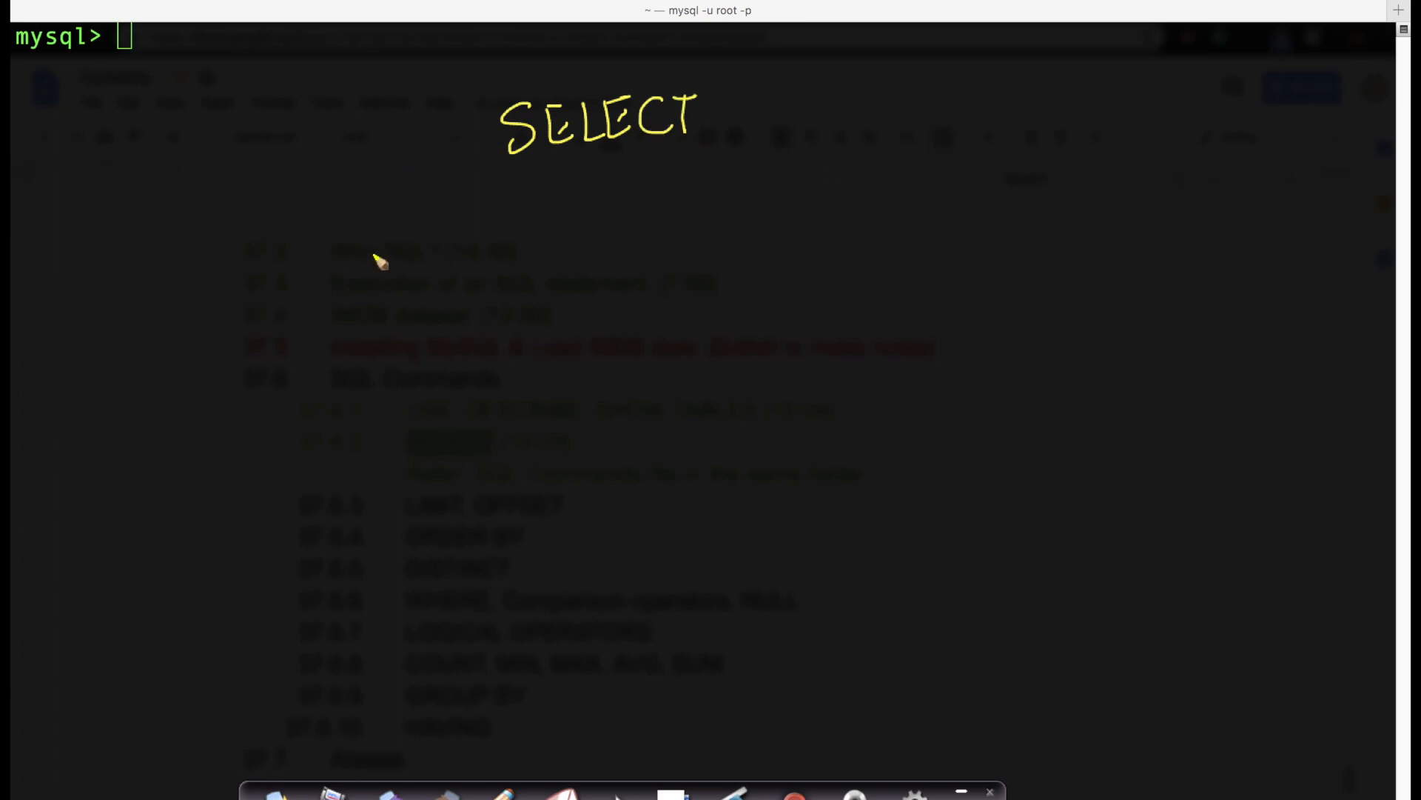
mouse_move(207, 371)
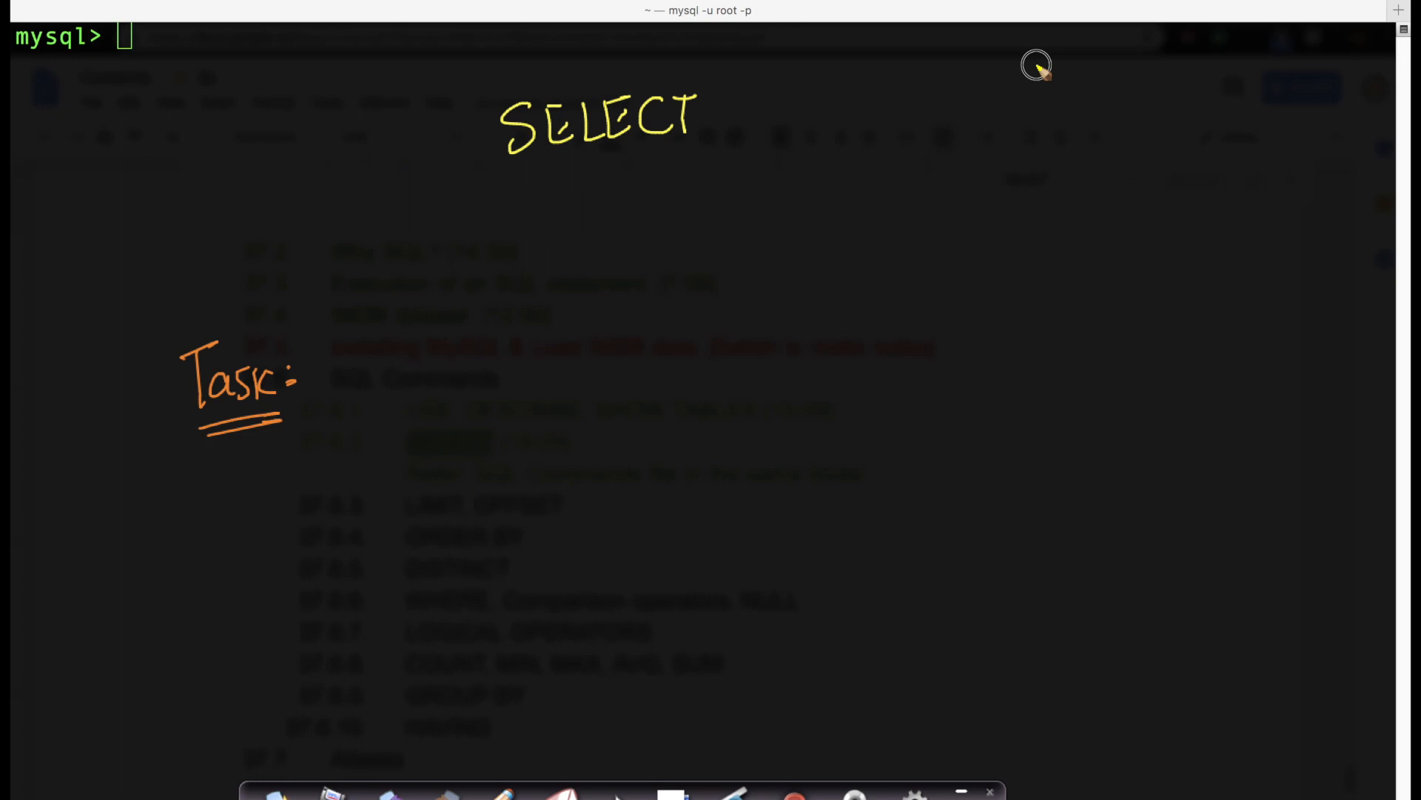
Step: Handwrite 'App/website' across the top after clearing the SELECT and Task notes
left_click_drag(1036, 65, 1111, 150)
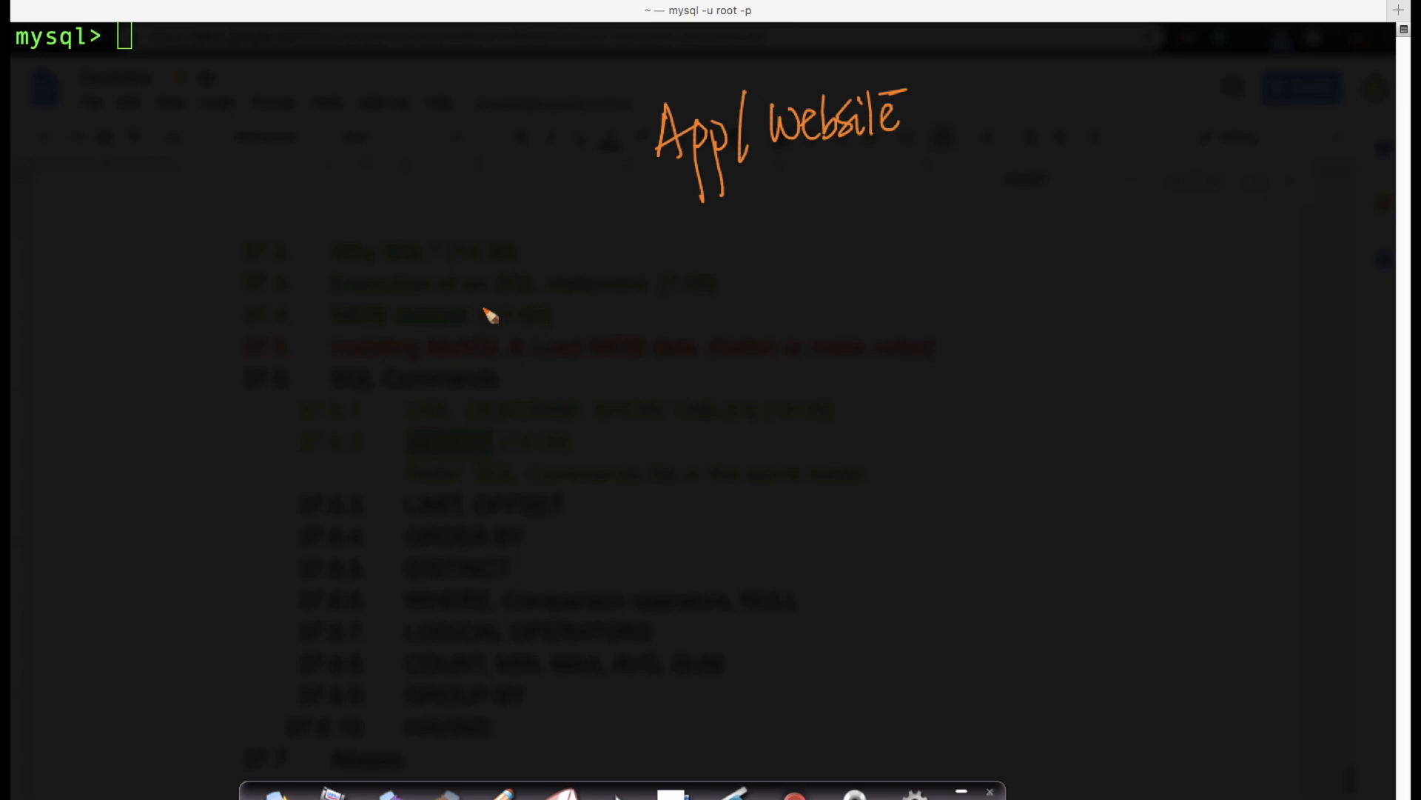
Step: Sketch a web page outline with row lines beside the circled '20 movies'
left_click_drag(675, 261, 498, 613)
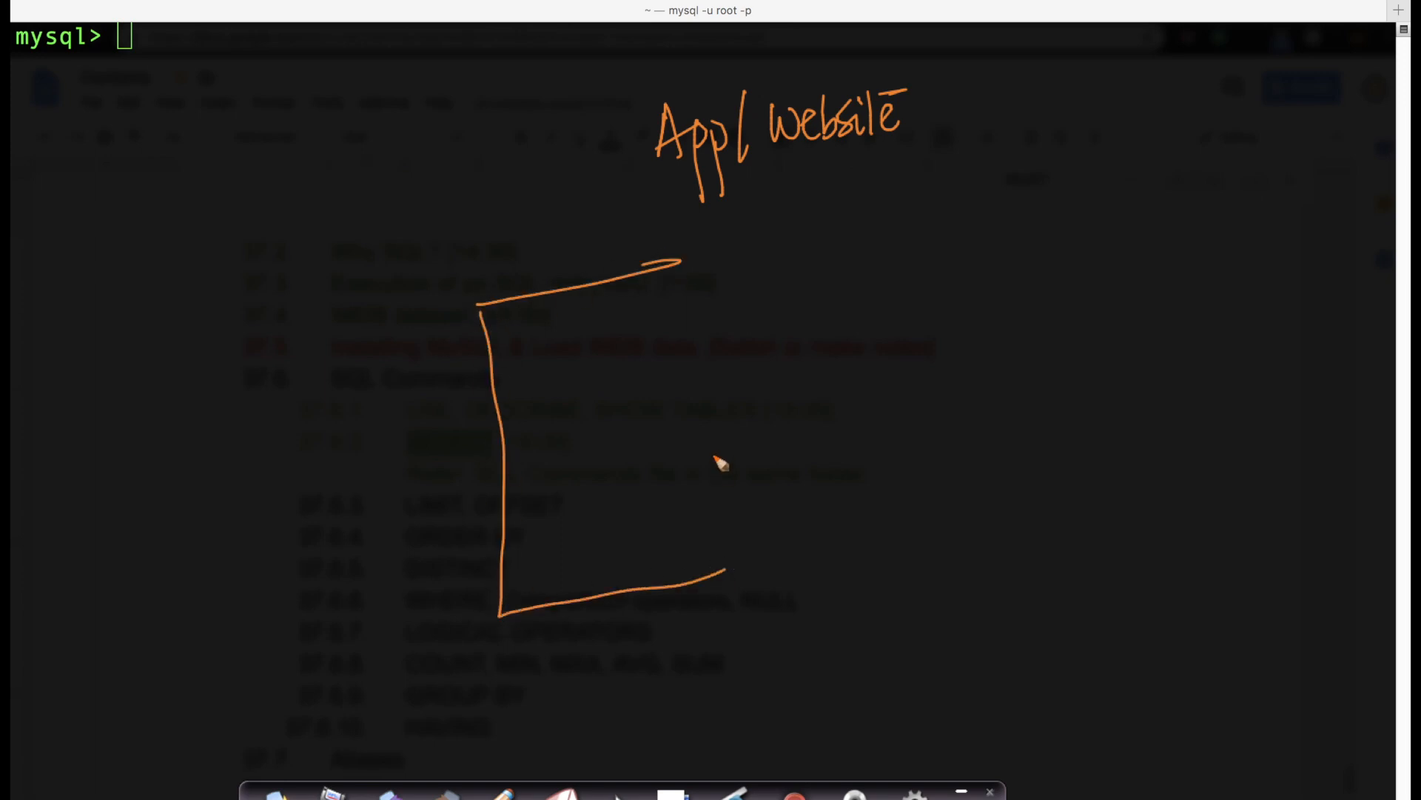
left_click_drag(684, 263, 721, 567)
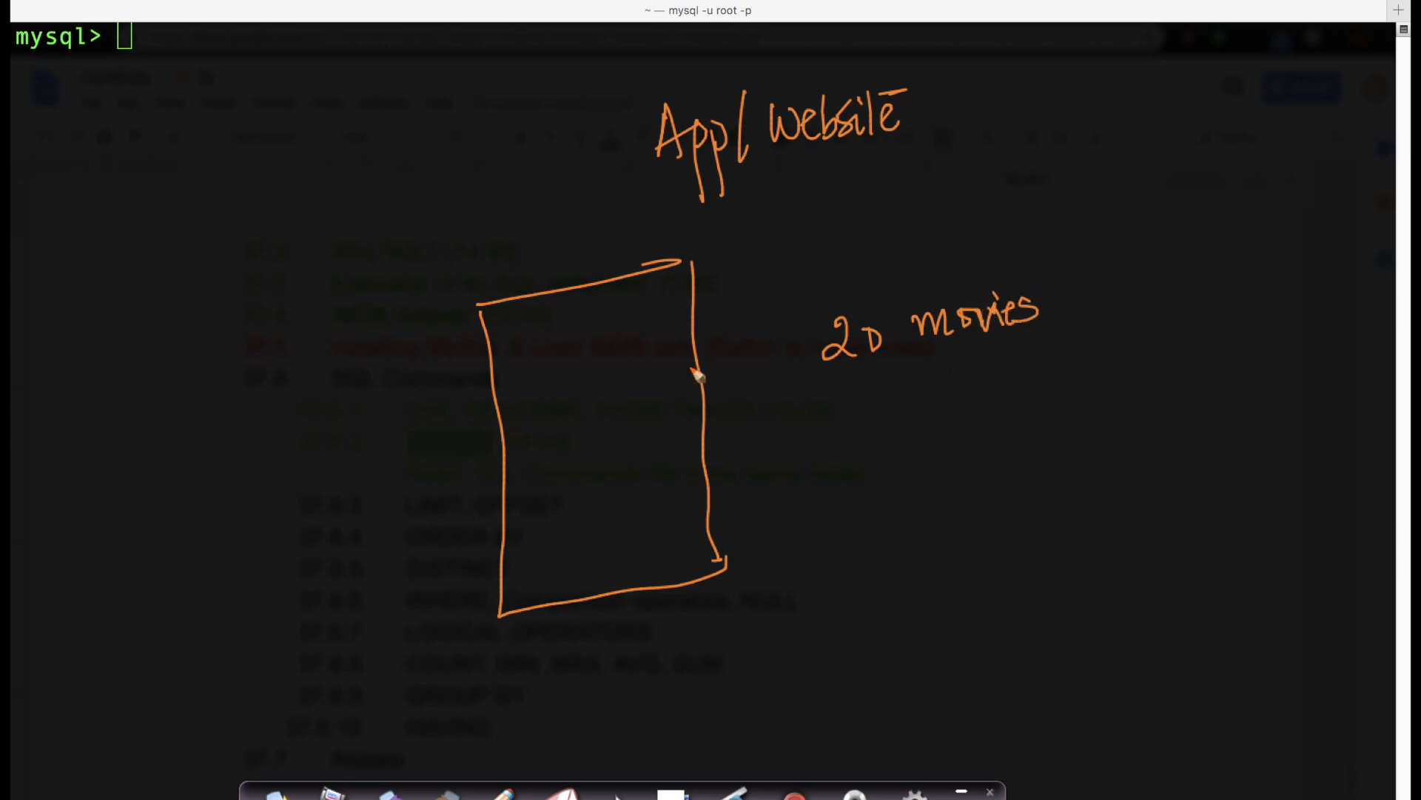
mouse_move(689, 557)
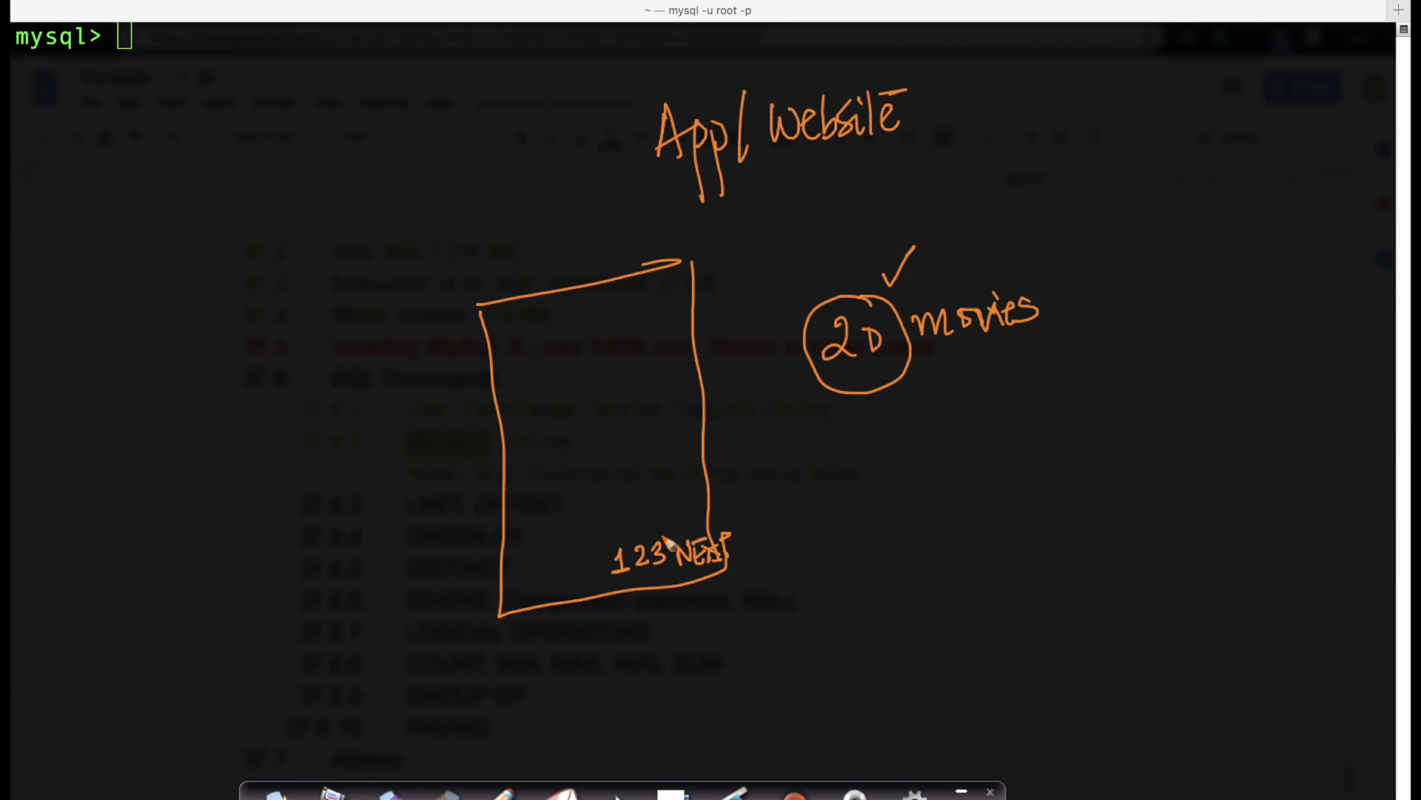
mouse_move(715, 569)
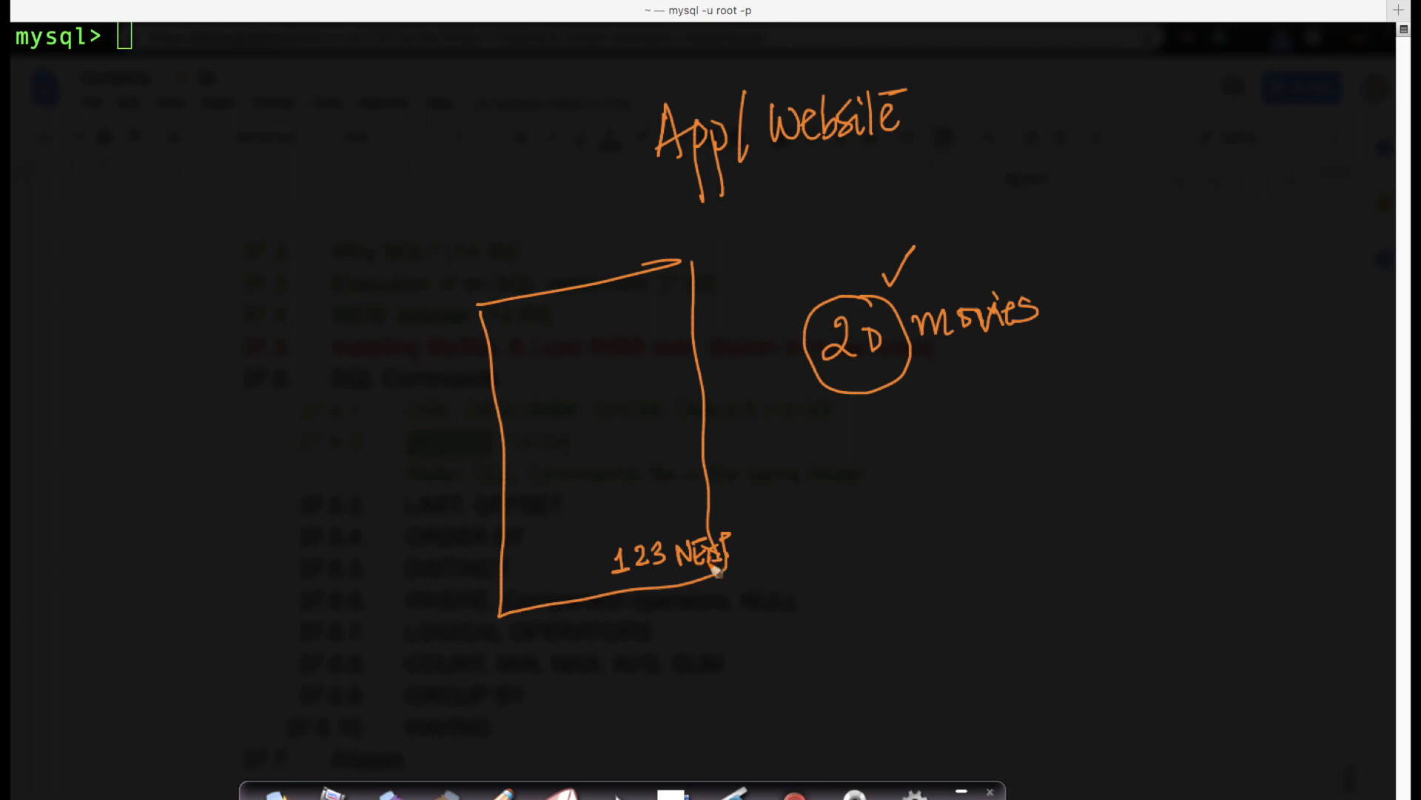
mouse_move(997, 392)
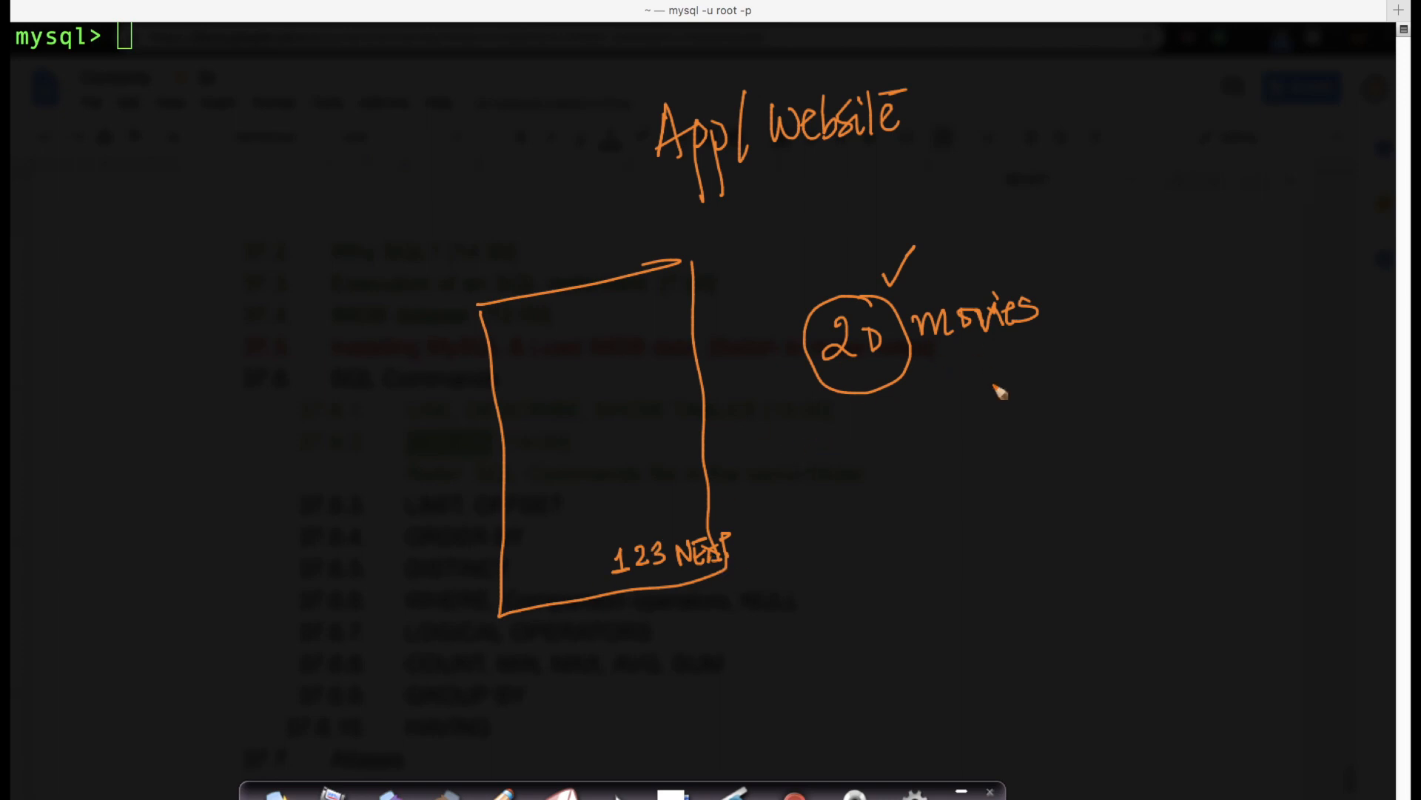
mouse_move(771, 508)
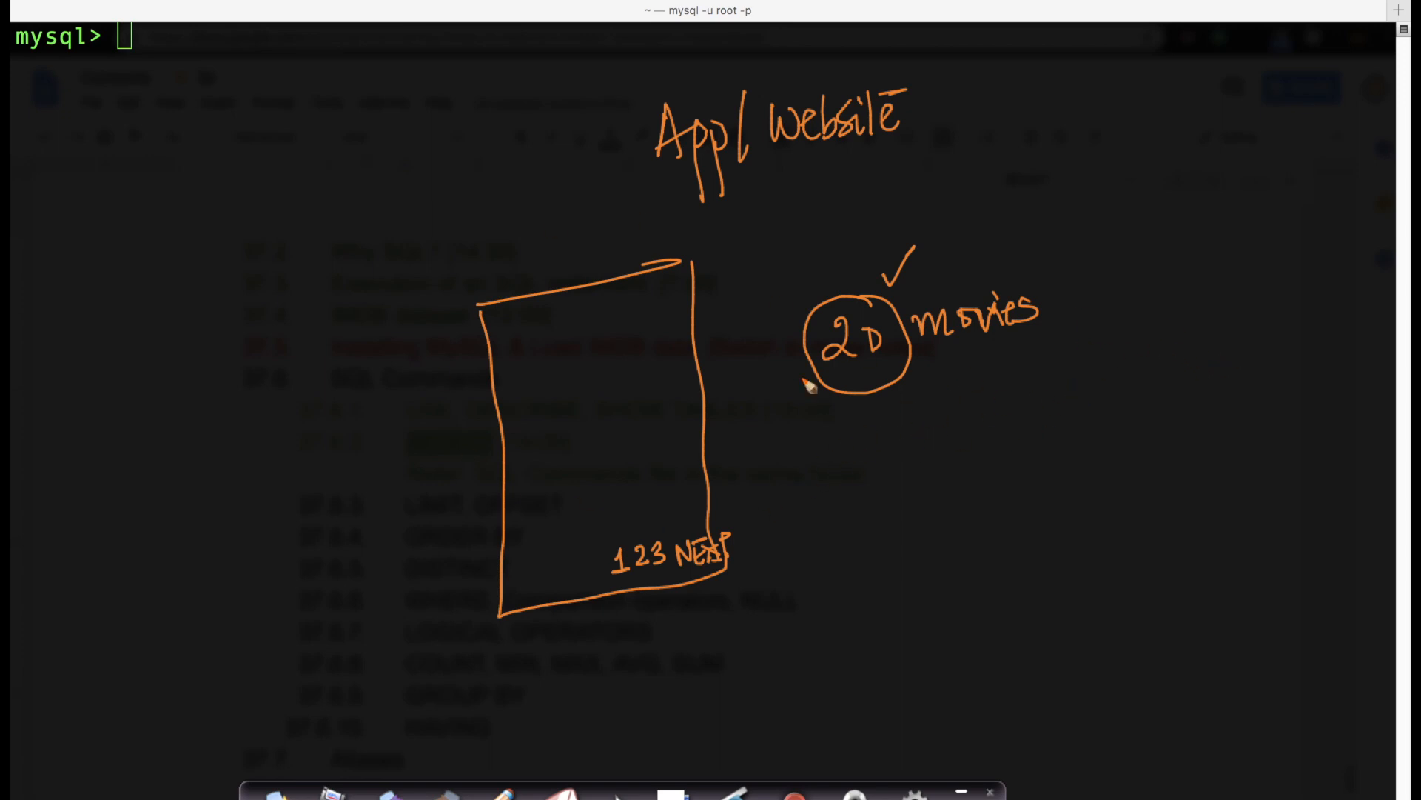
mouse_move(493, 349)
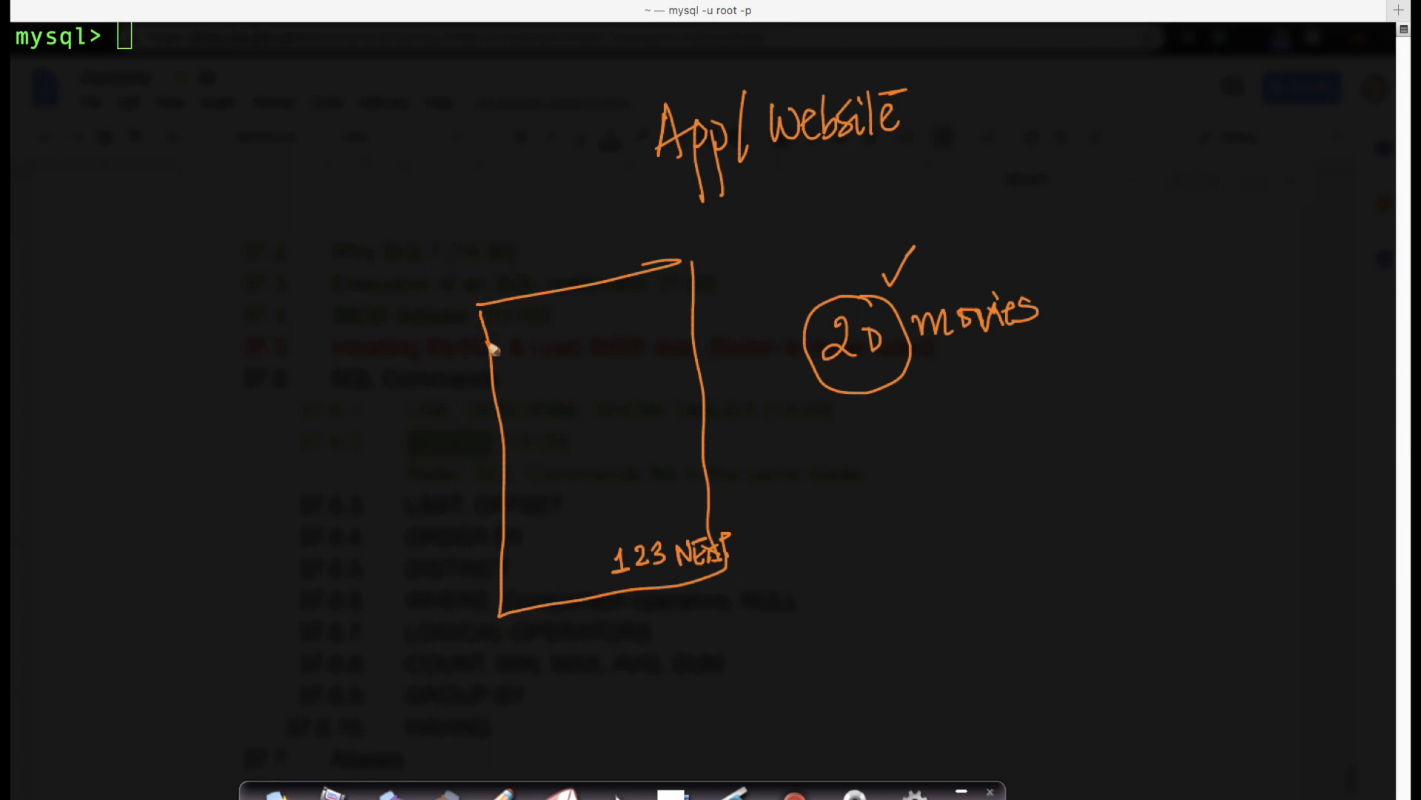
left_click_drag(494, 344, 580, 322)
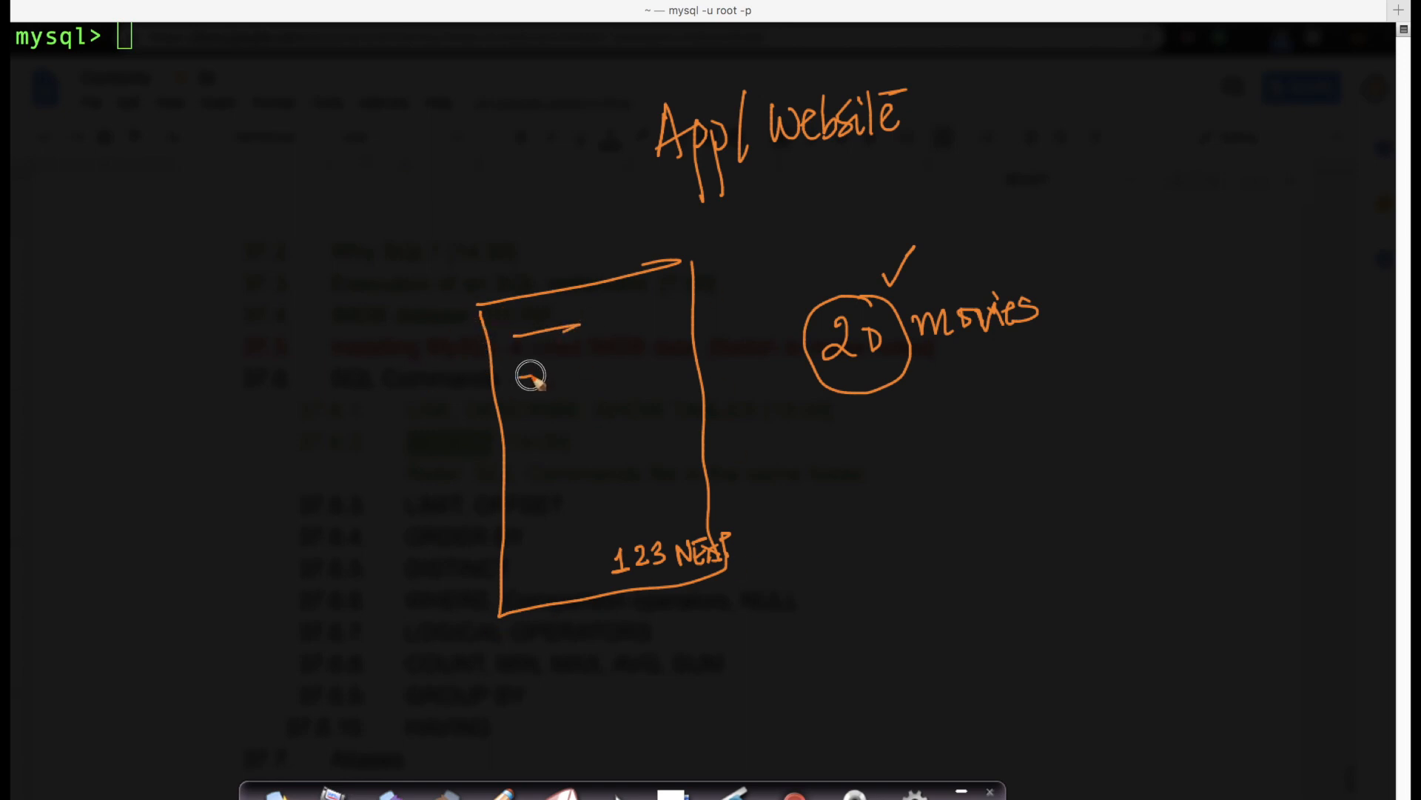
left_click_drag(525, 376, 590, 517)
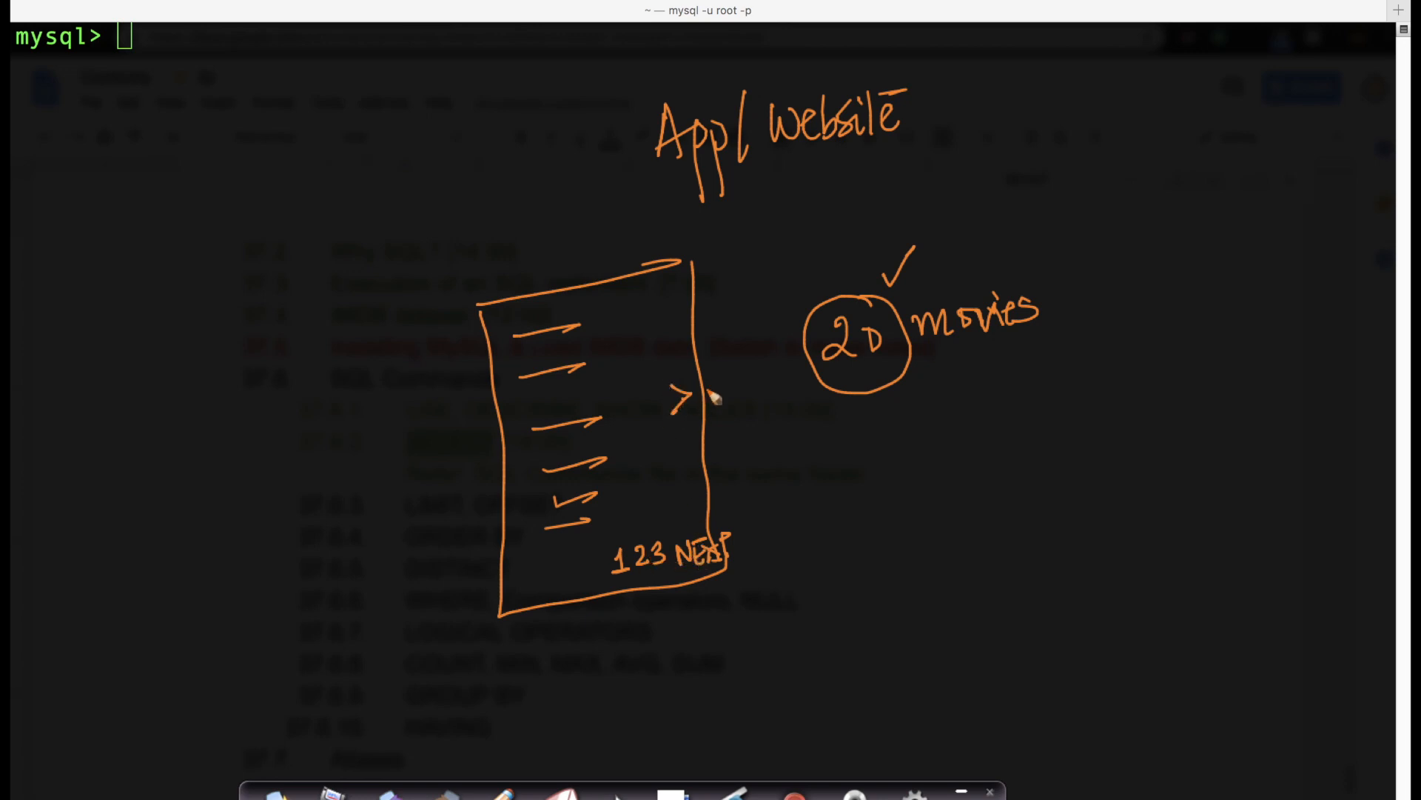
mouse_move(970, 303)
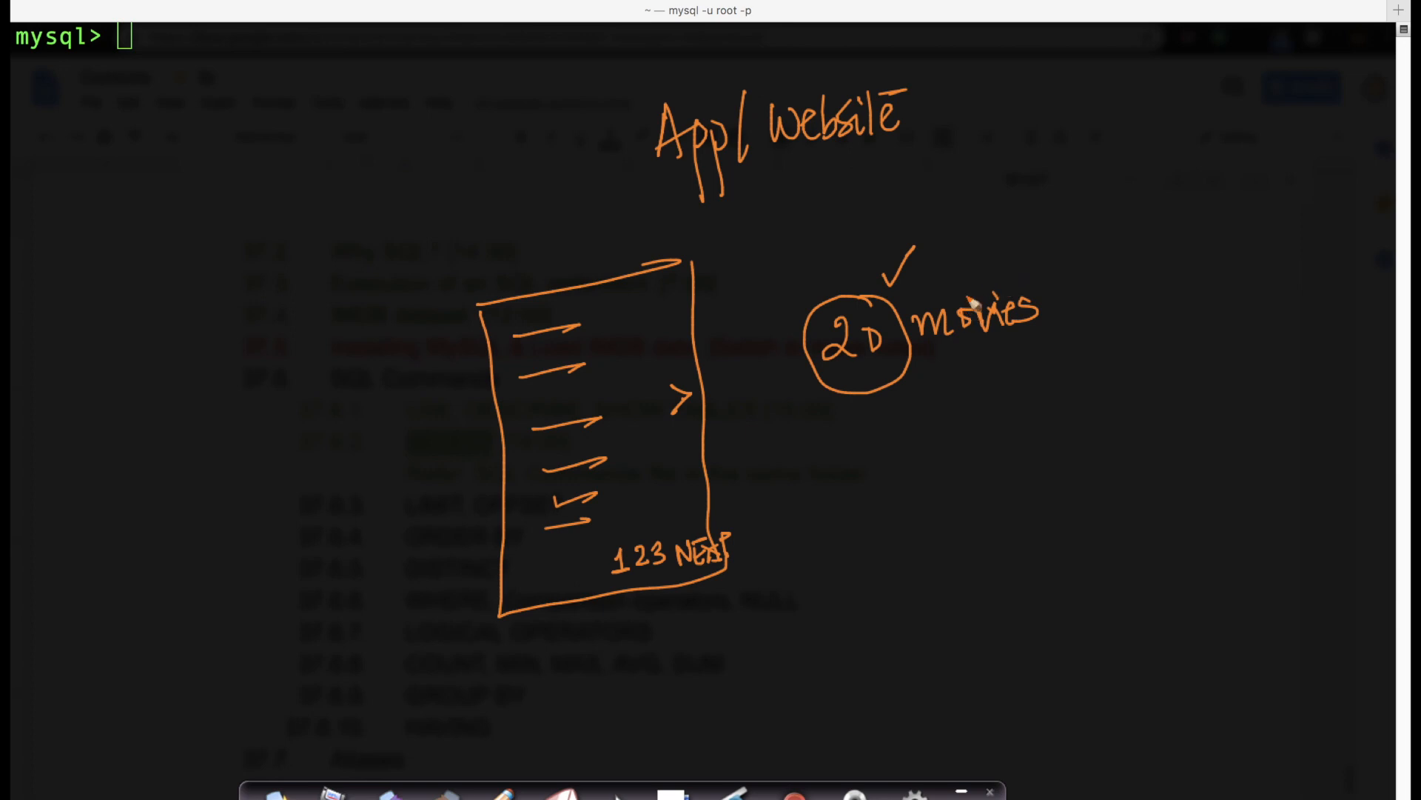
mouse_move(873, 465)
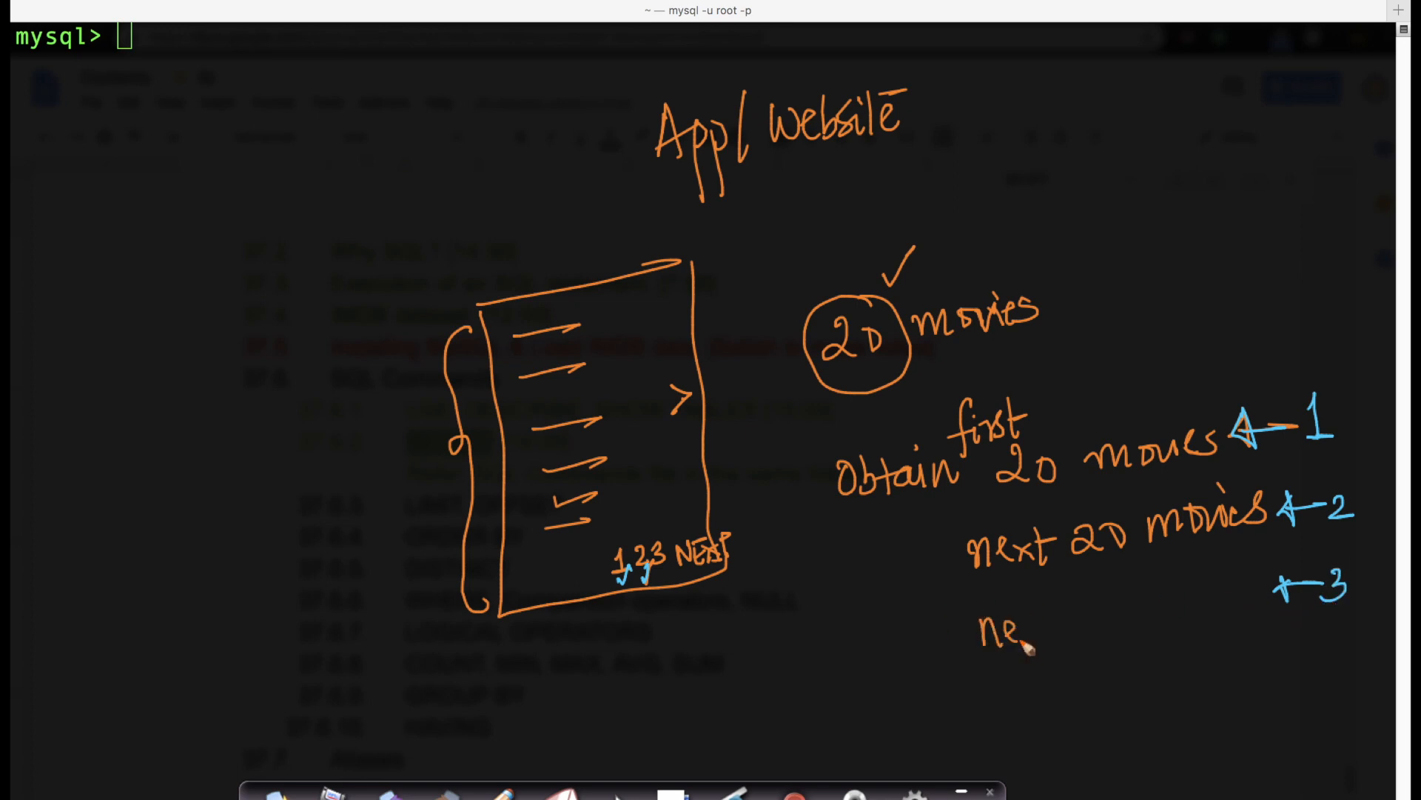
Step: Annotate the 'next 20' movies pages and the 388 K movie count
type("next 20")
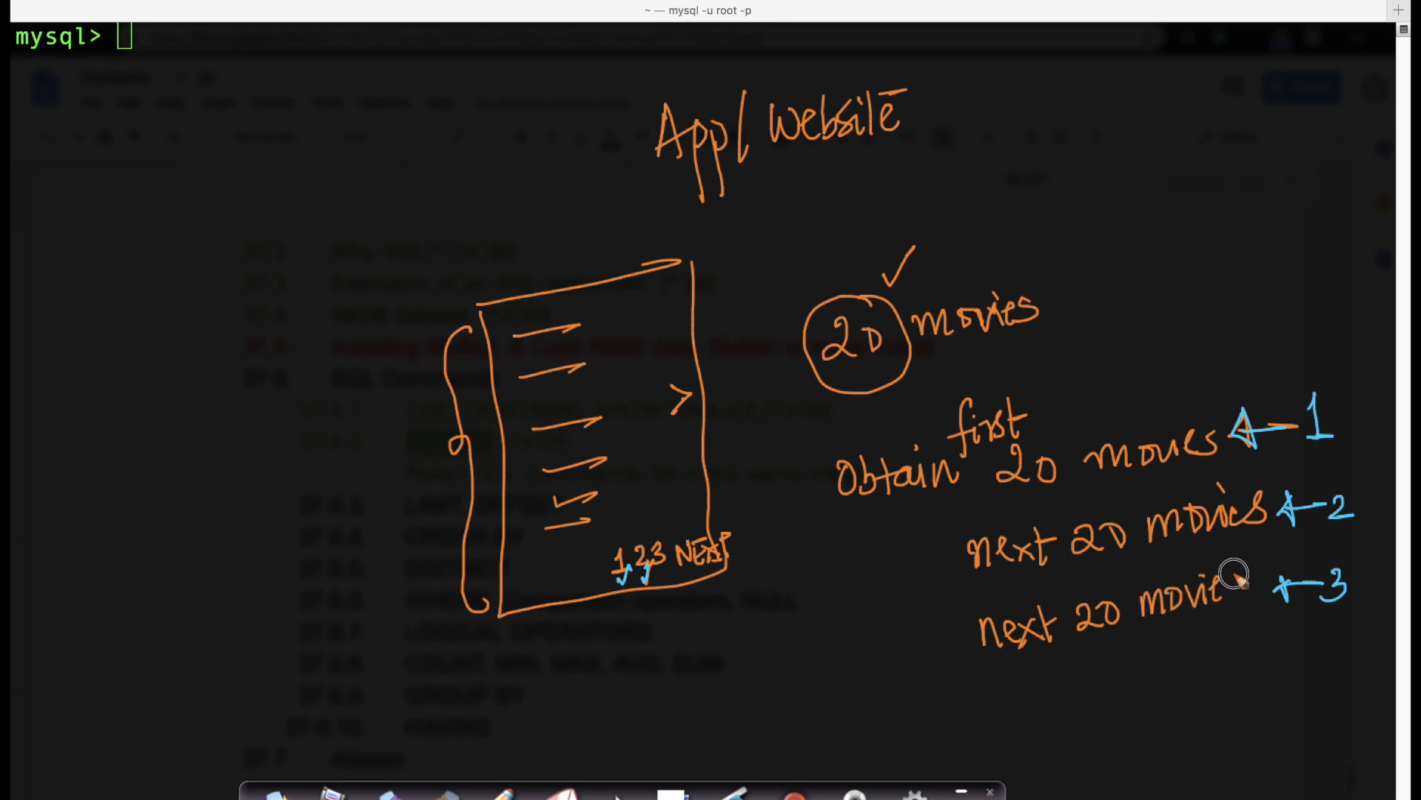
left_click_drag(815, 444, 871, 671)
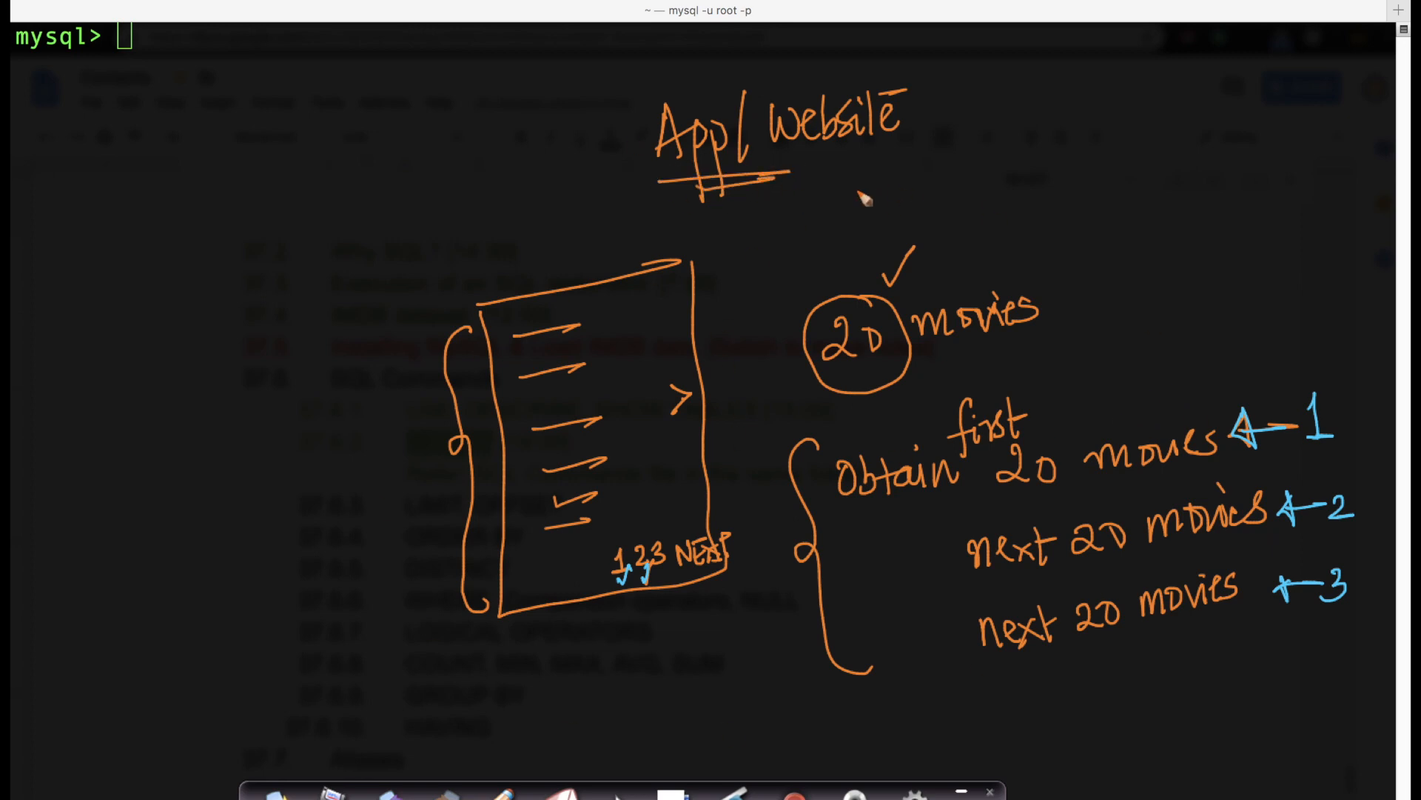
mouse_move(839, 669)
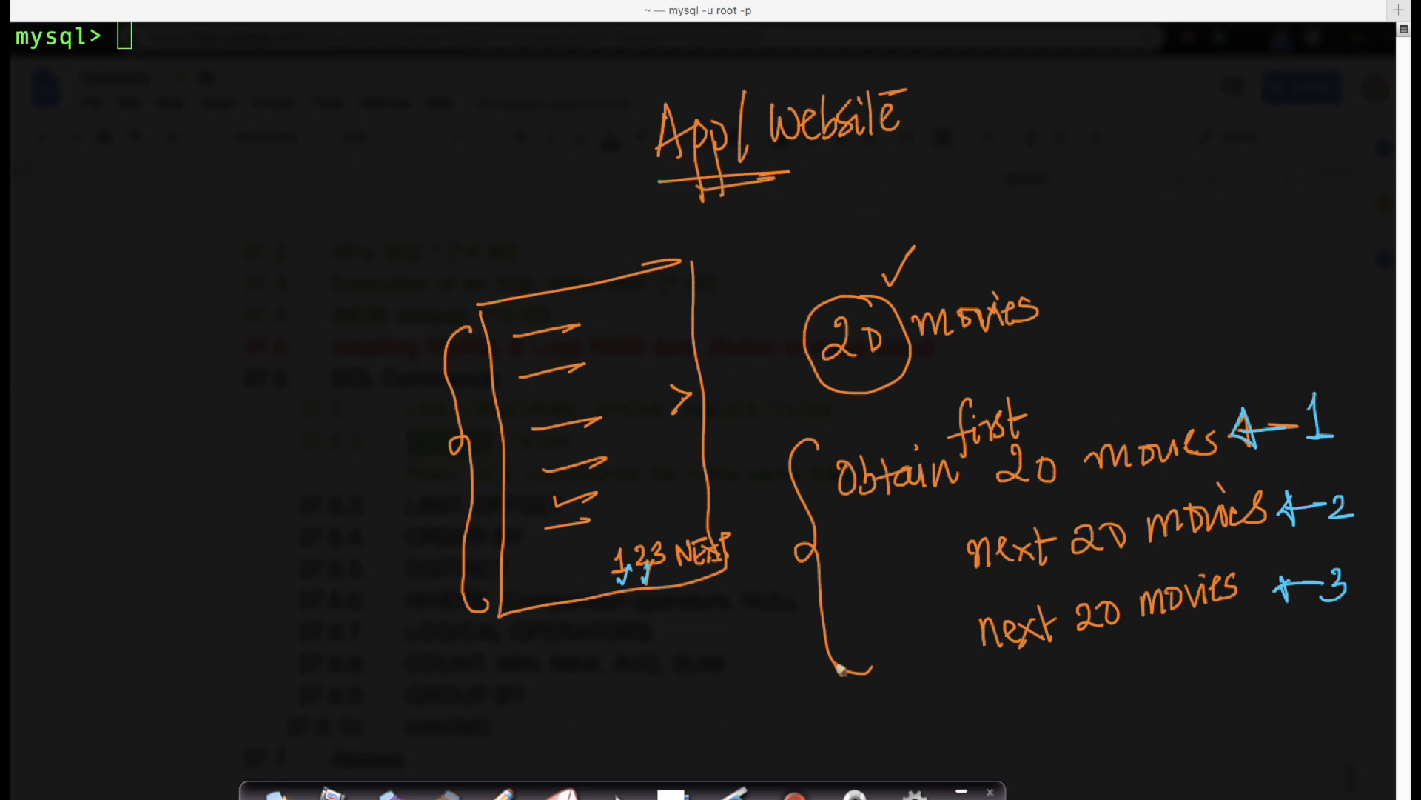
mouse_move(100, 298)
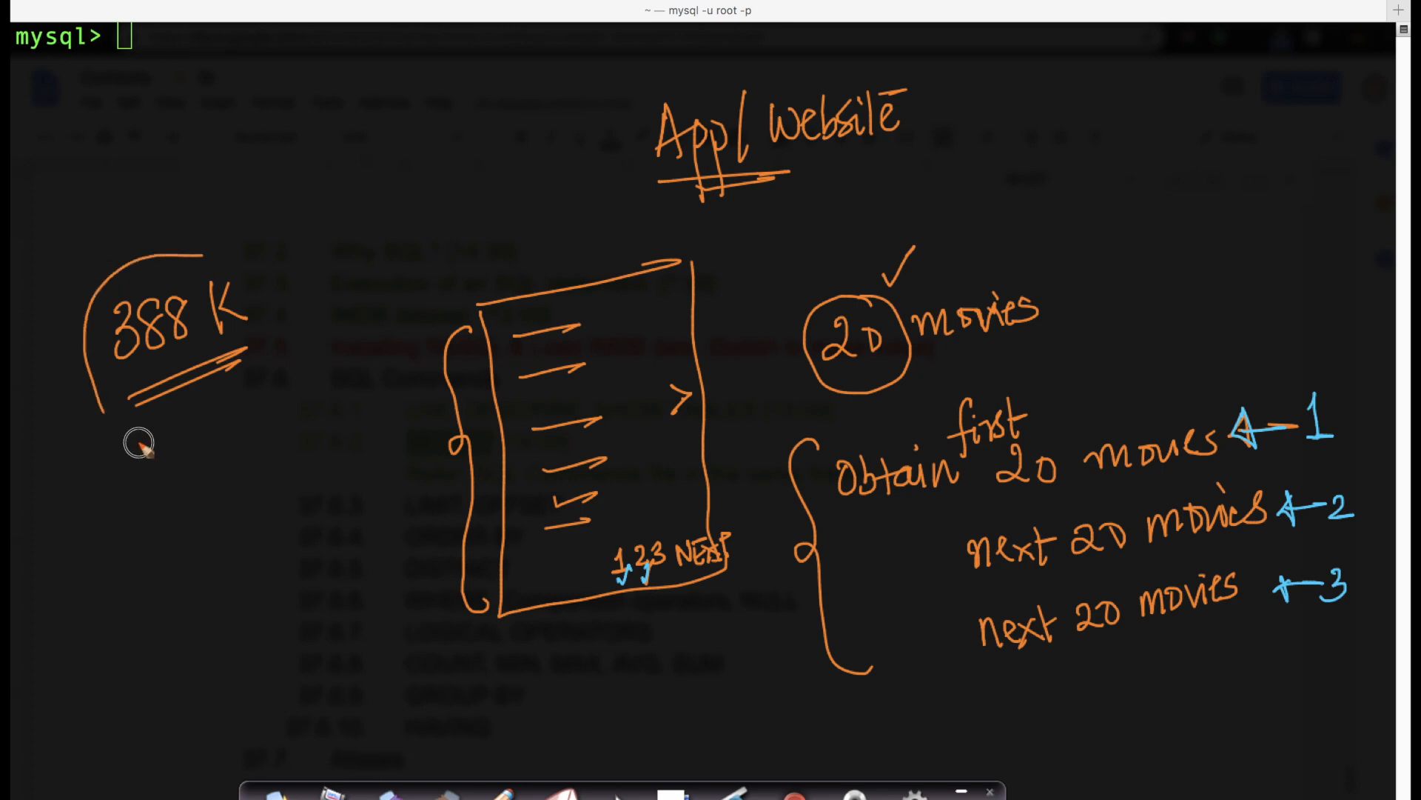
left_click_drag(141, 444, 208, 345)
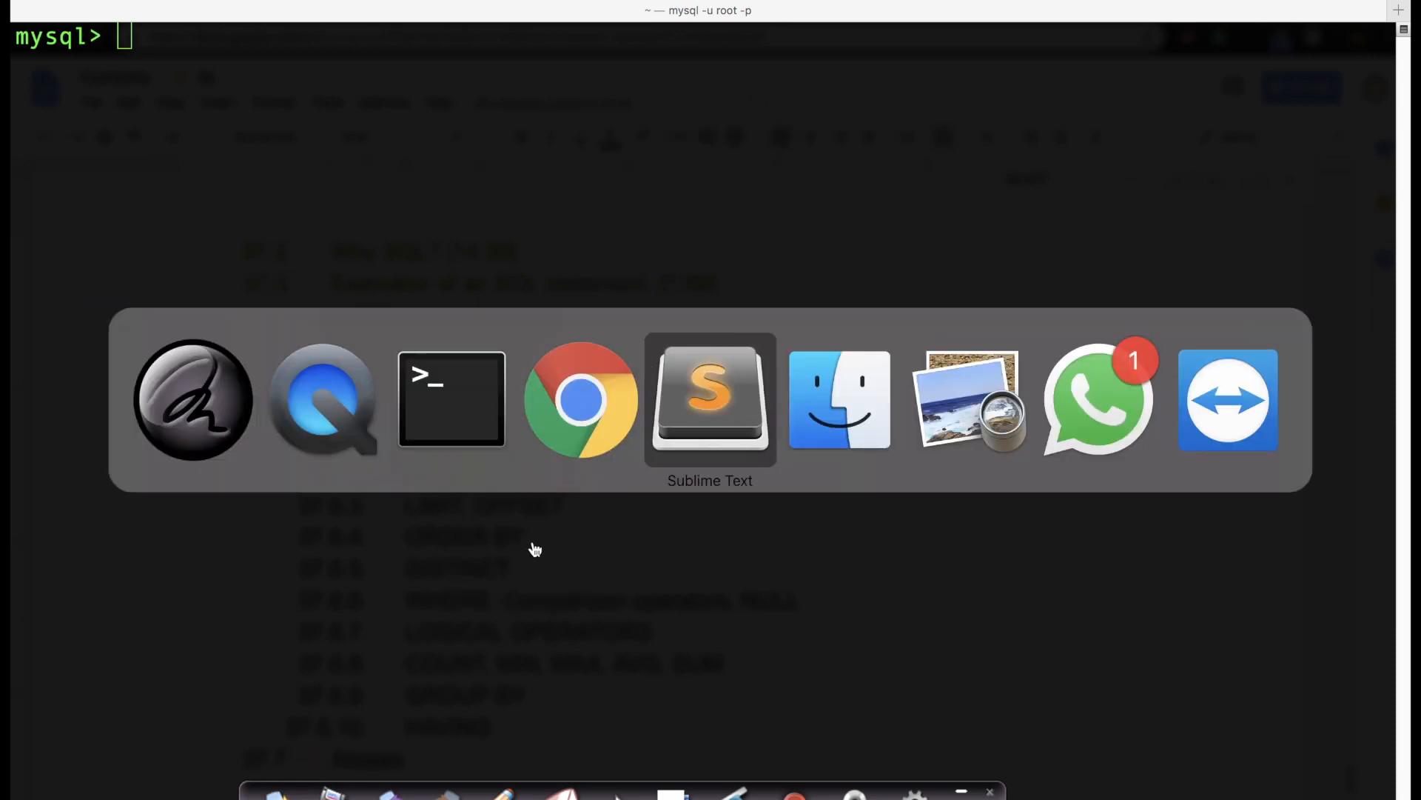
Step: In Sublime Text, scroll to the LIMIT section, add its colon, and label Col-names
left_click(710, 399)
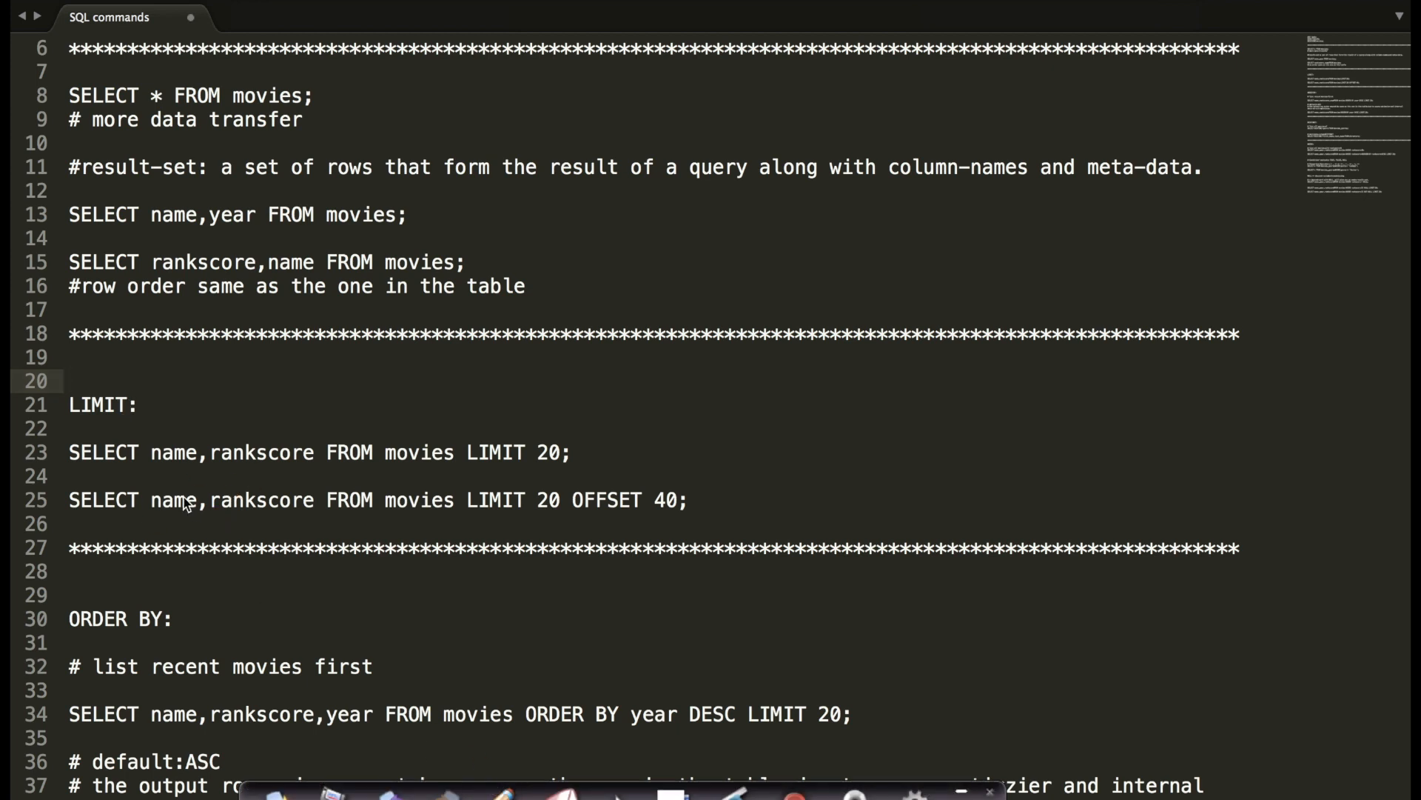
scroll("down", 3)
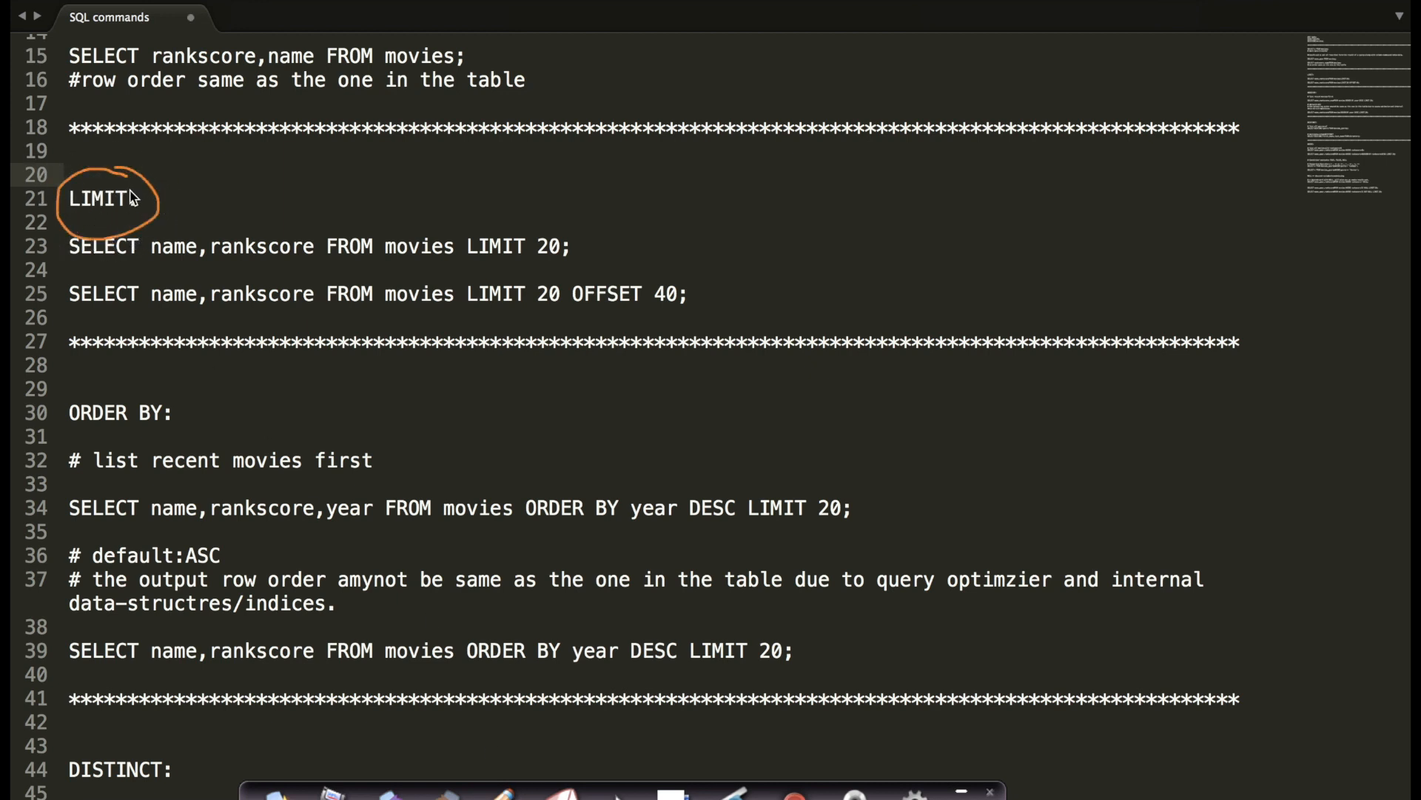
type(":")
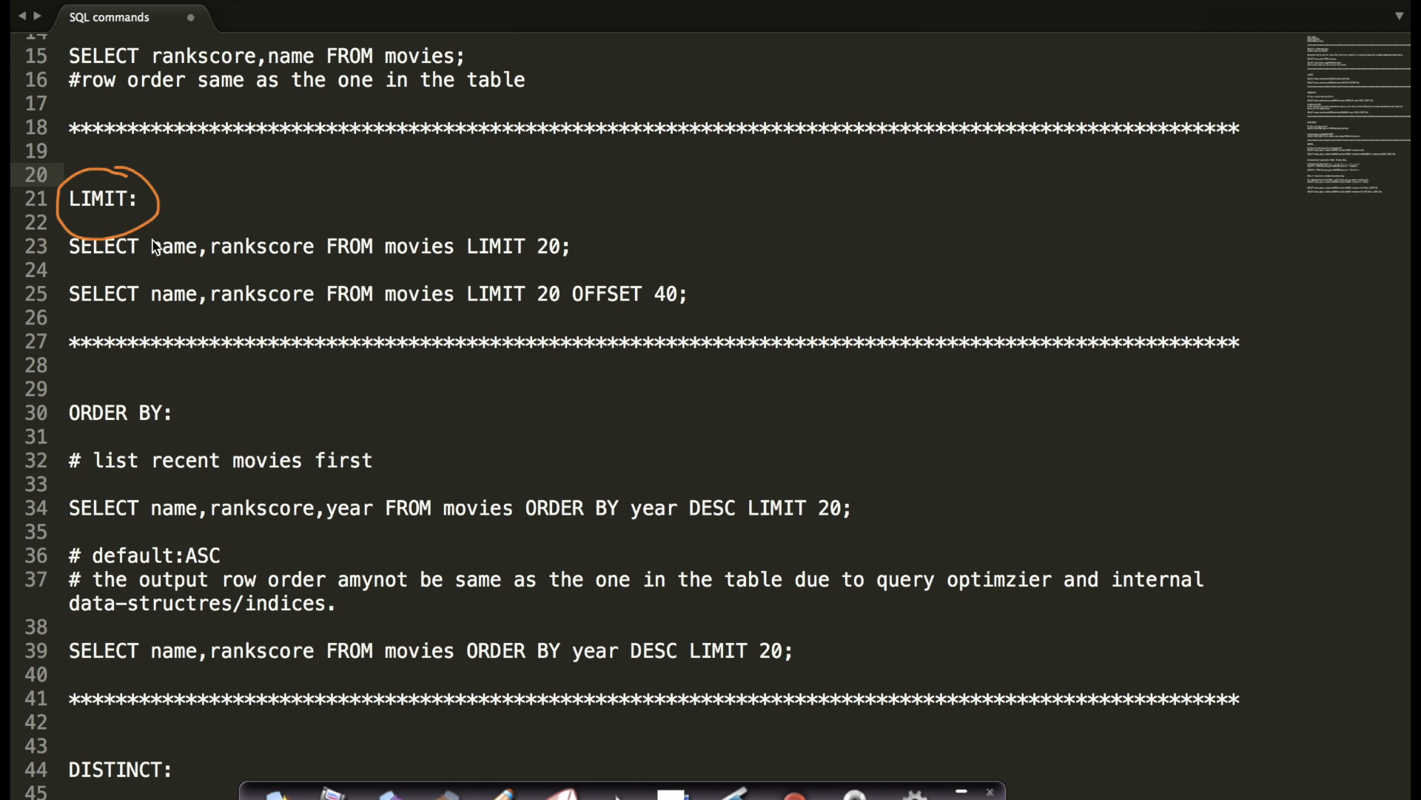
left_click_drag(159, 213, 308, 222)
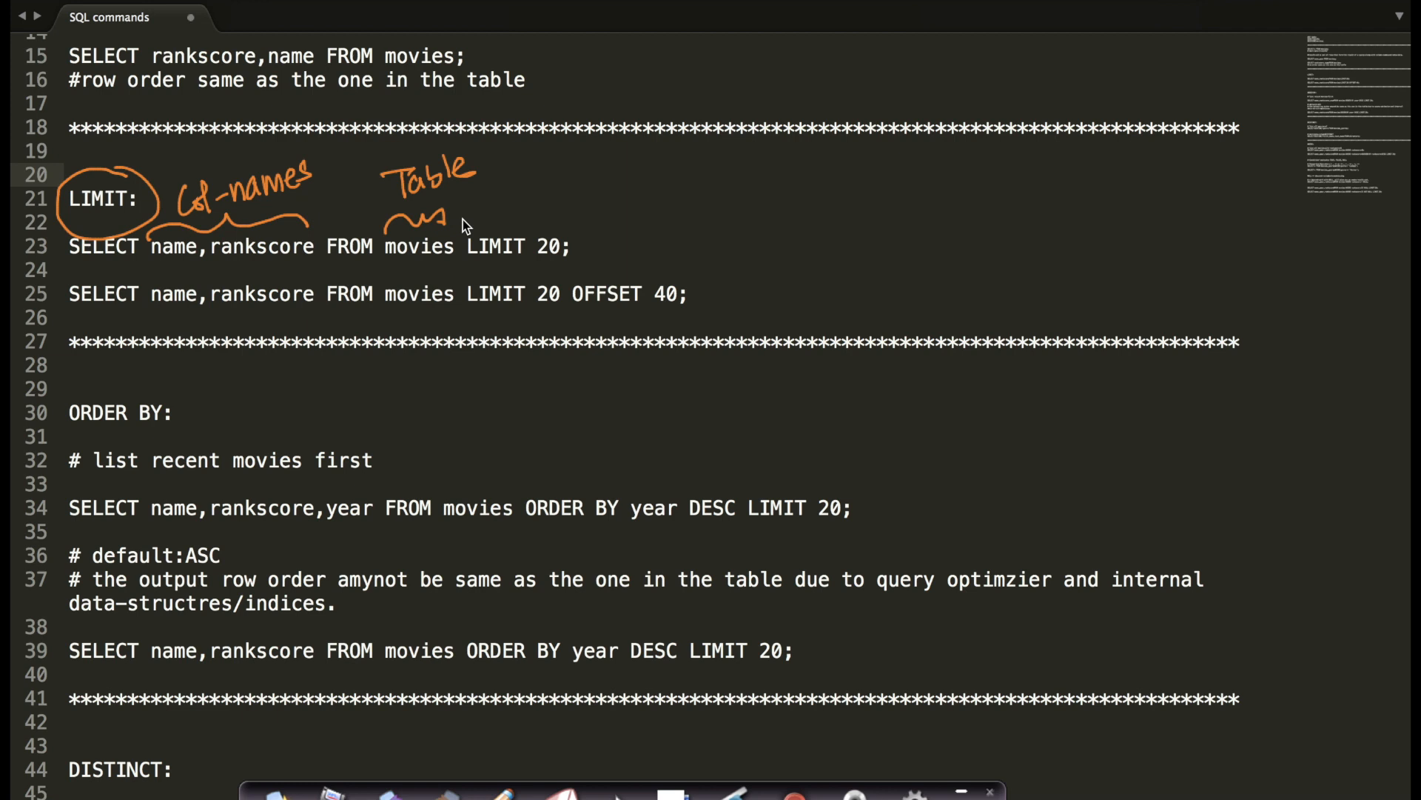
Step: Mark the table name and draw an arrow from LIMIT 20 to 'first 20 rows'
left_click_drag(464, 265, 513, 265)
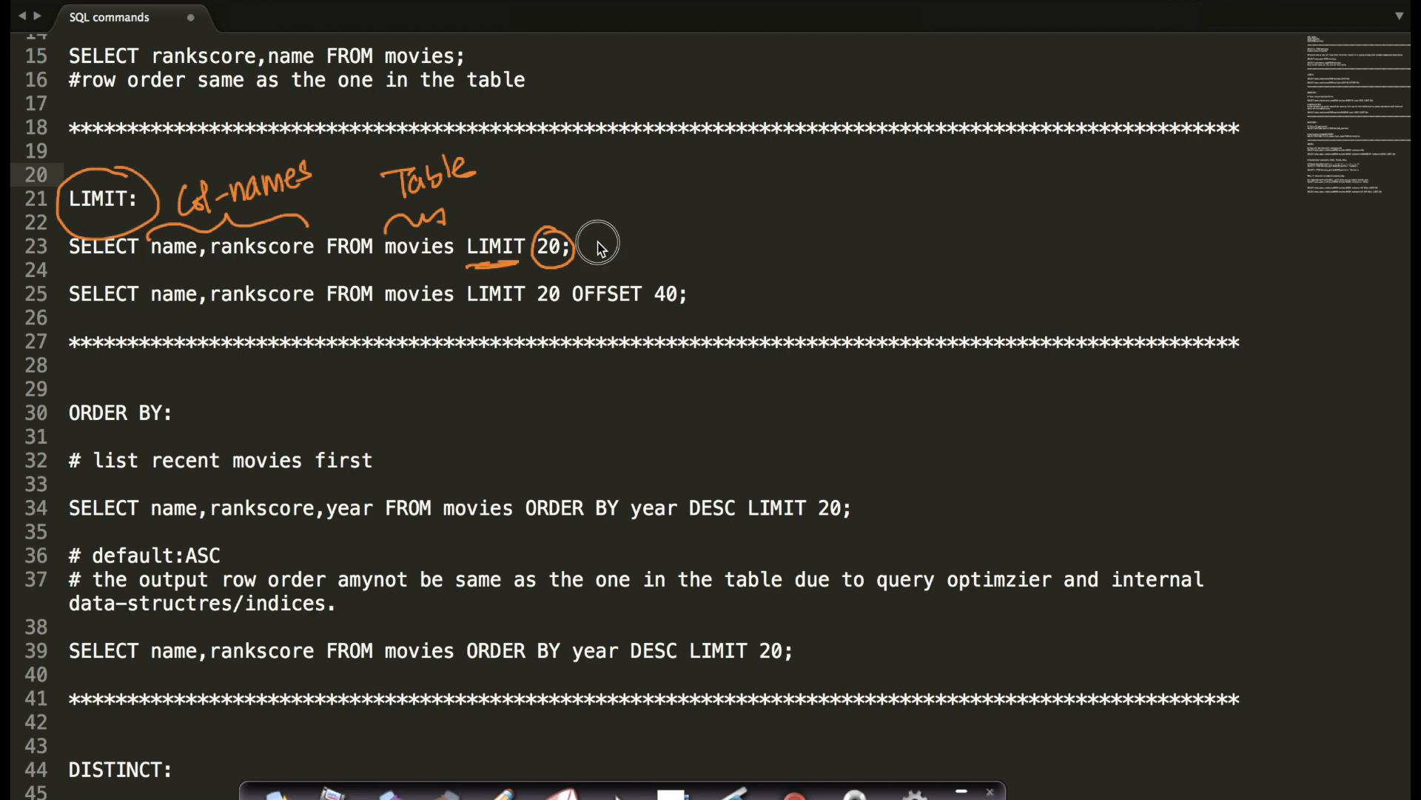
left_click_drag(589, 240, 715, 235)
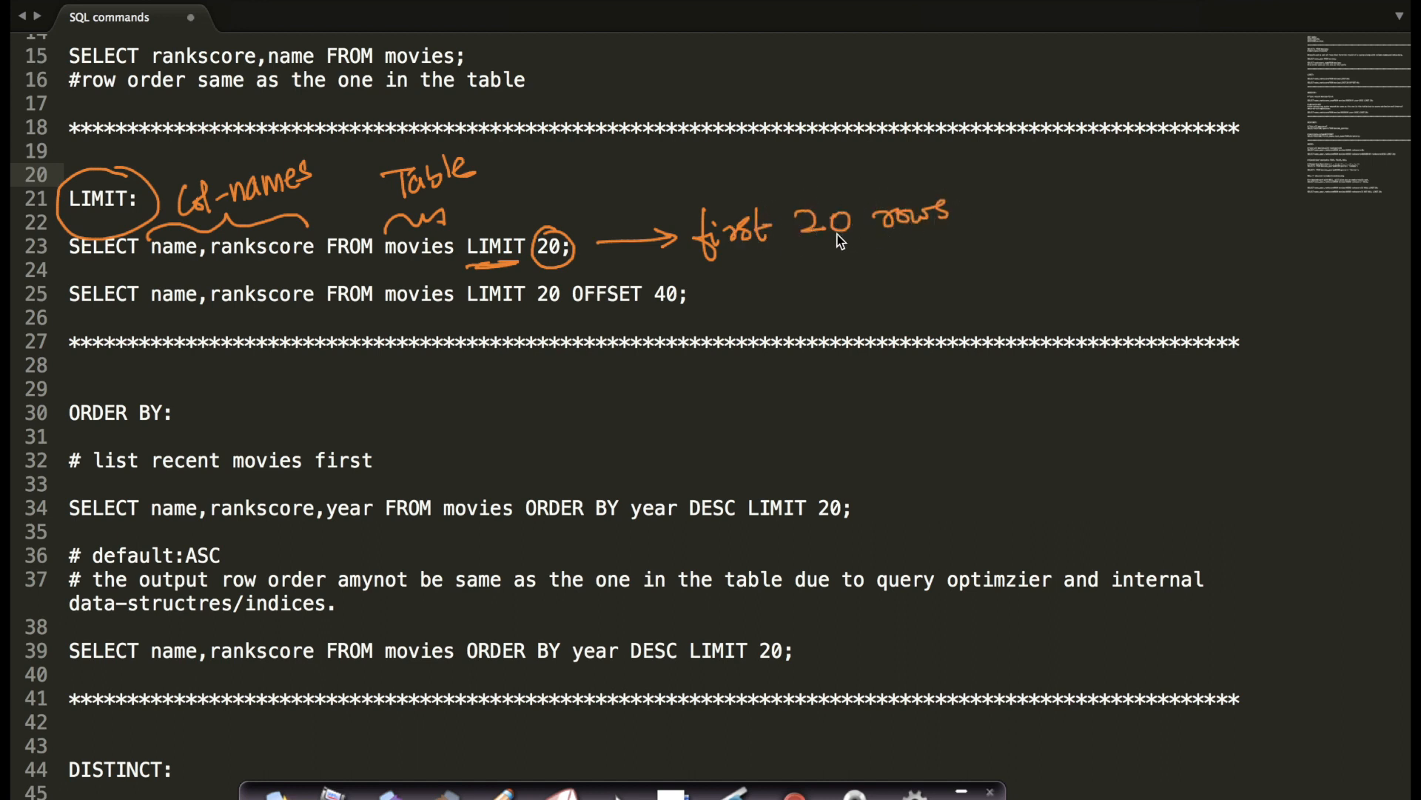
mouse_move(406, 262)
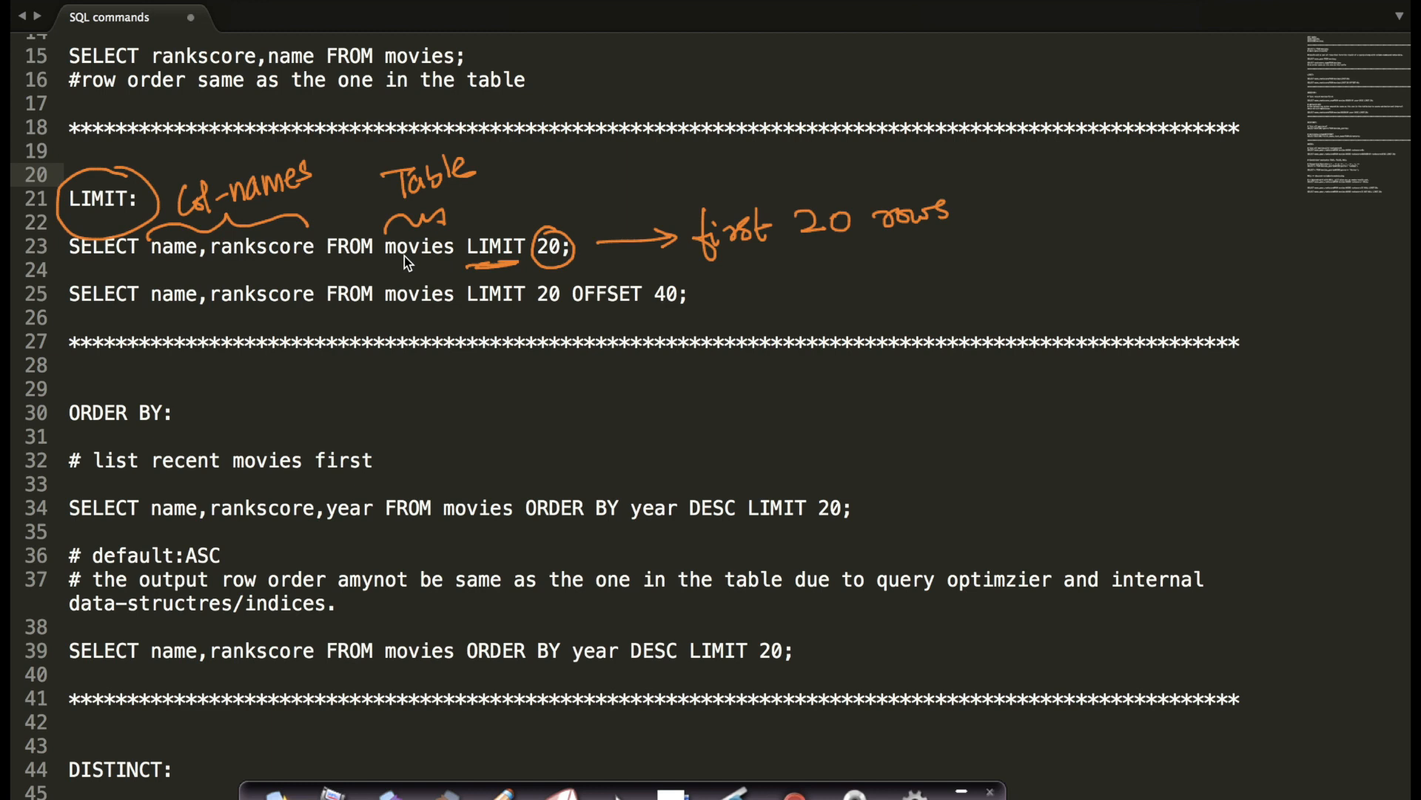
mouse_move(109, 272)
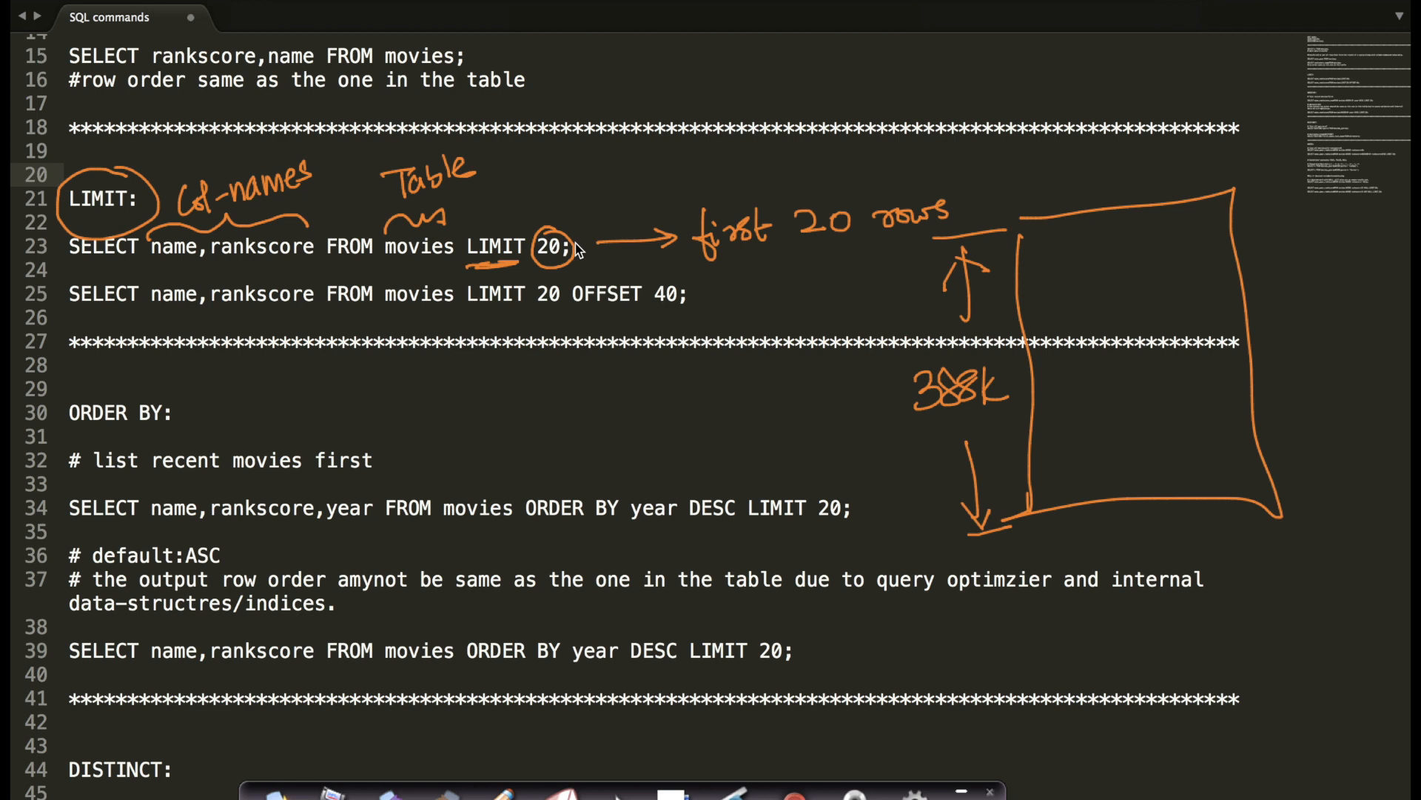
Step: Label the circled 20 as '# rows' and box LIMIT 20
left_click_drag(553, 245, 557, 177)
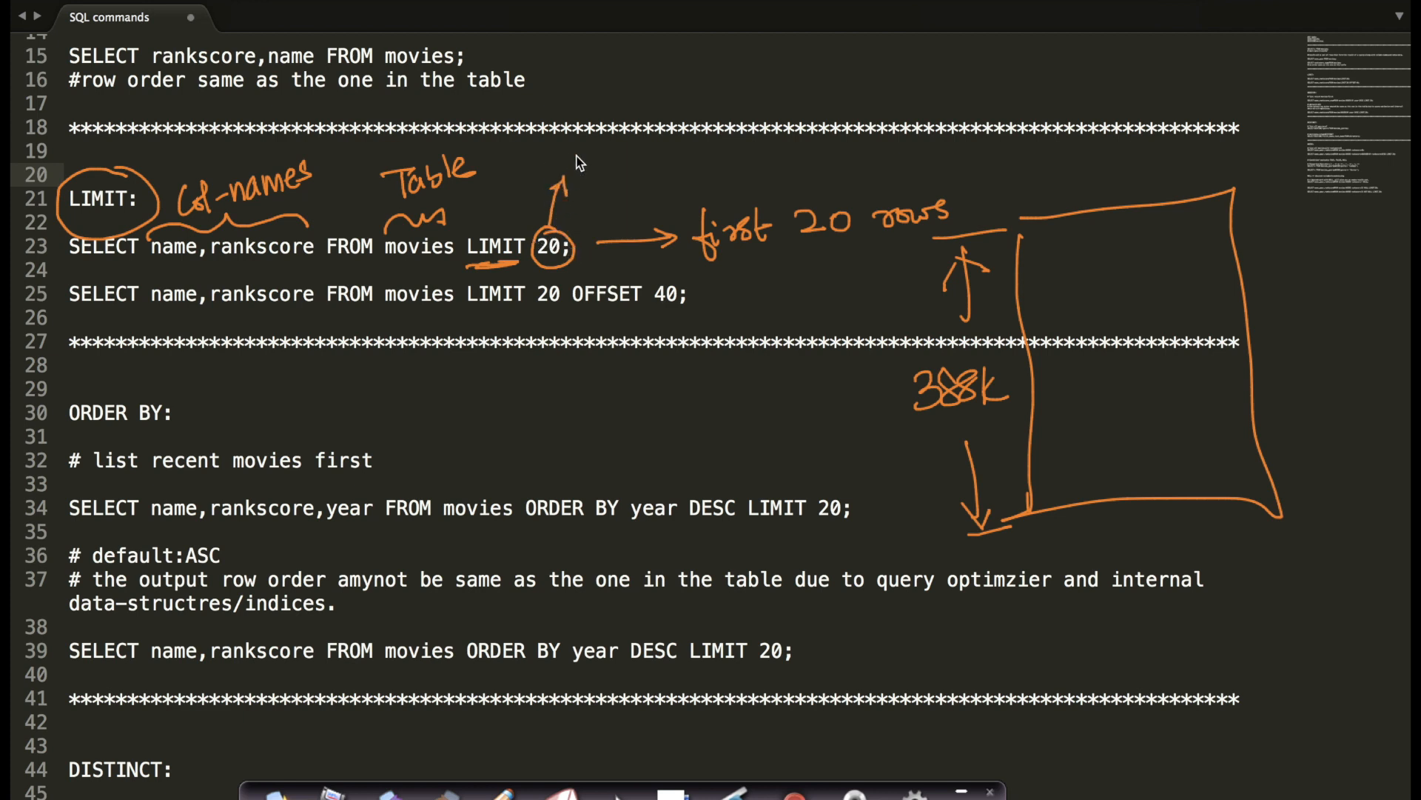
left_click_drag(562, 181, 639, 173)
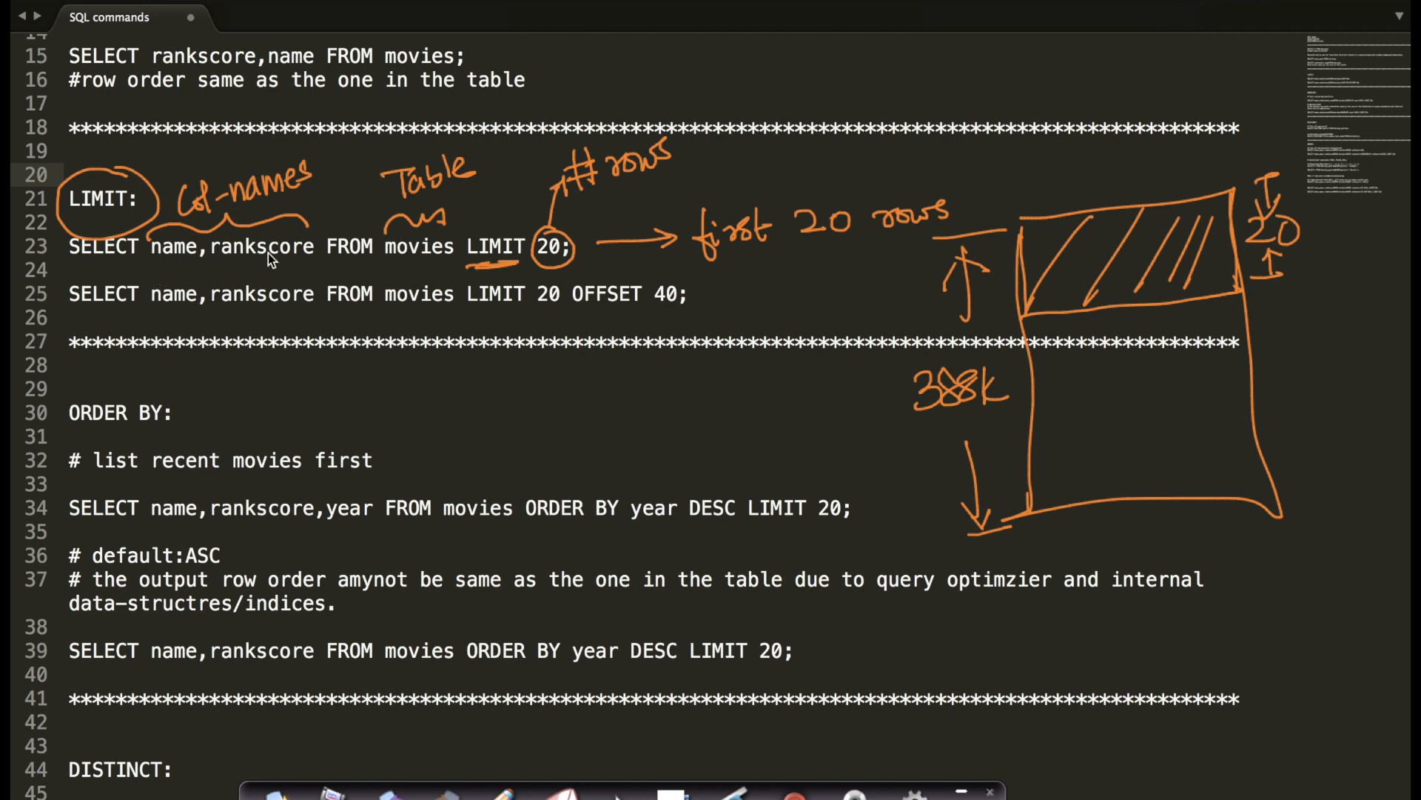
mouse_move(80, 270)
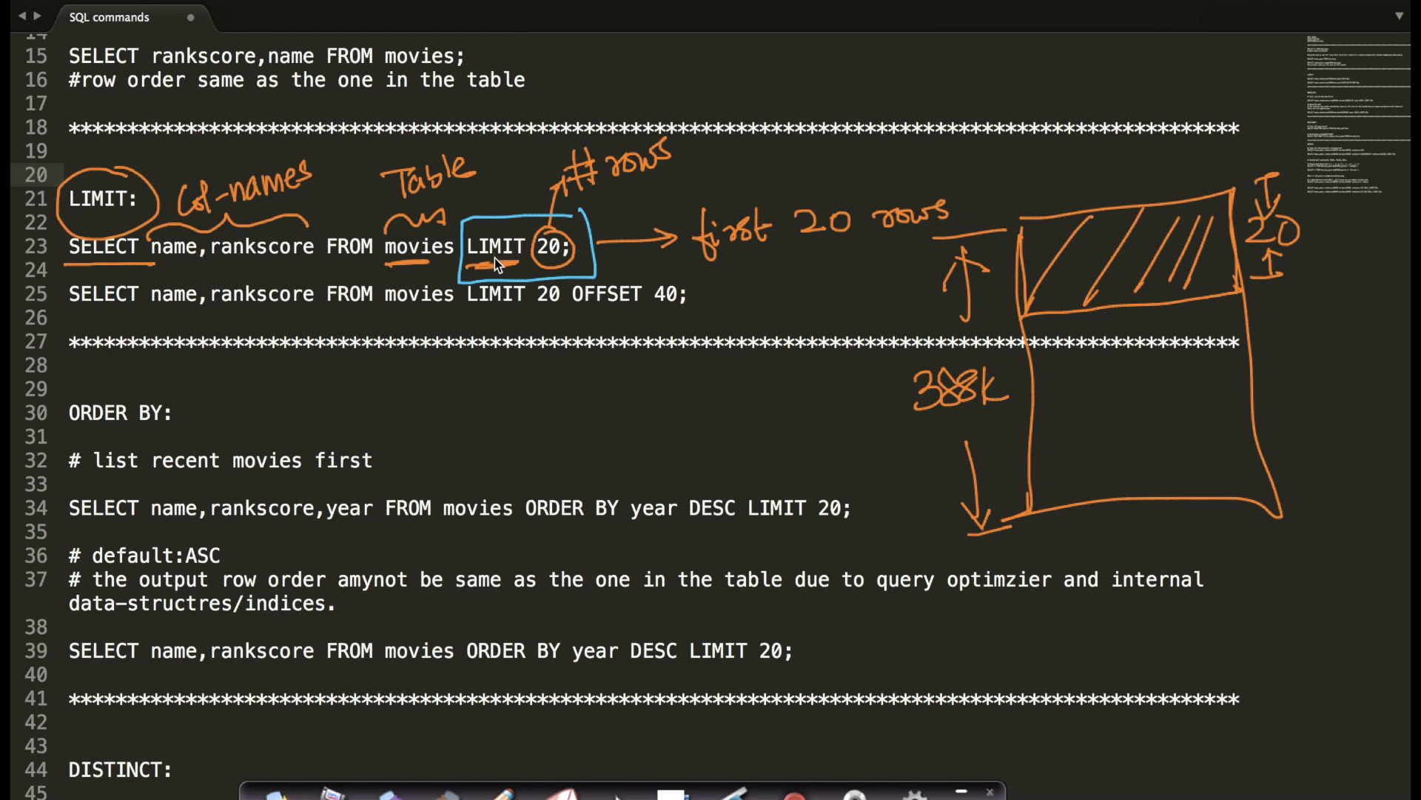
mouse_move(570, 252)
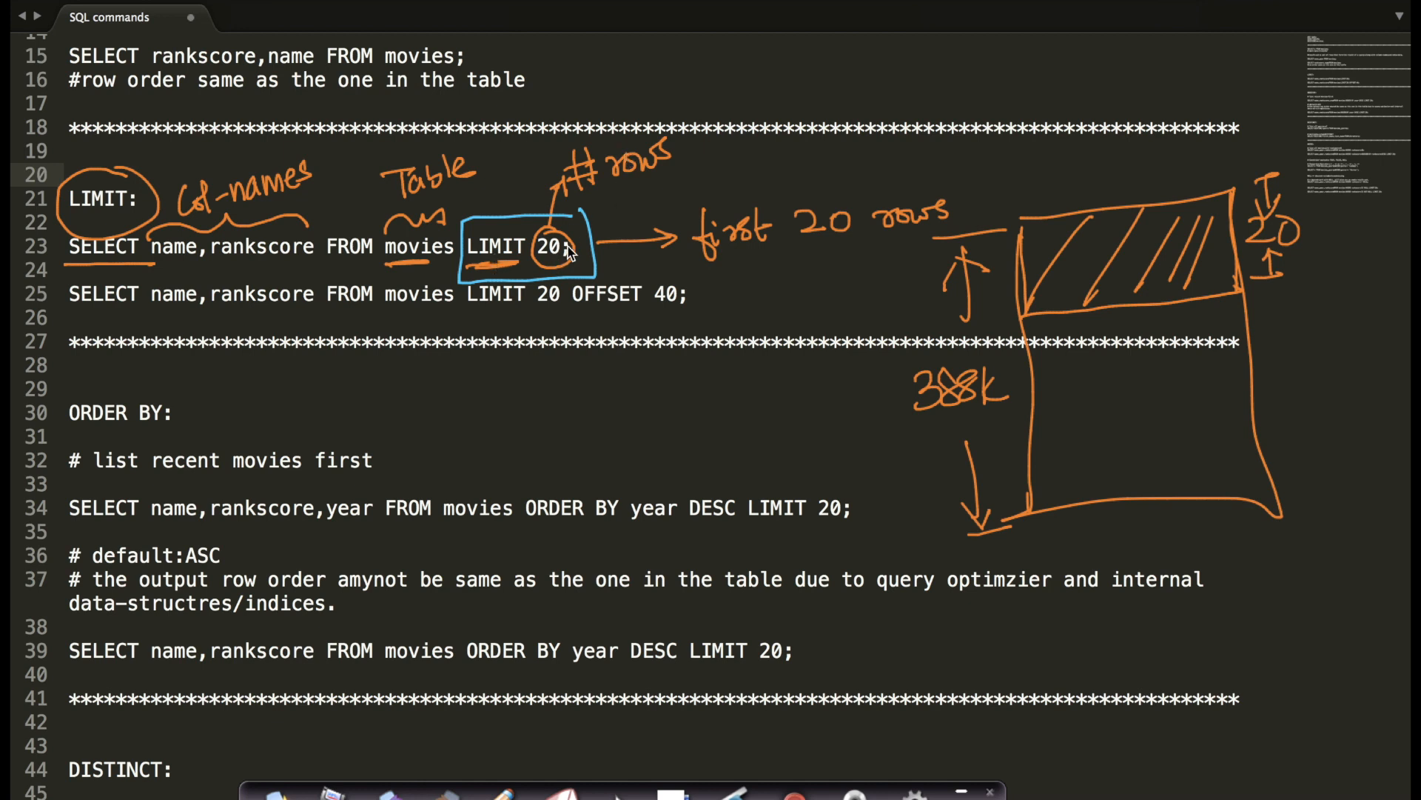
mouse_move(1038, 240)
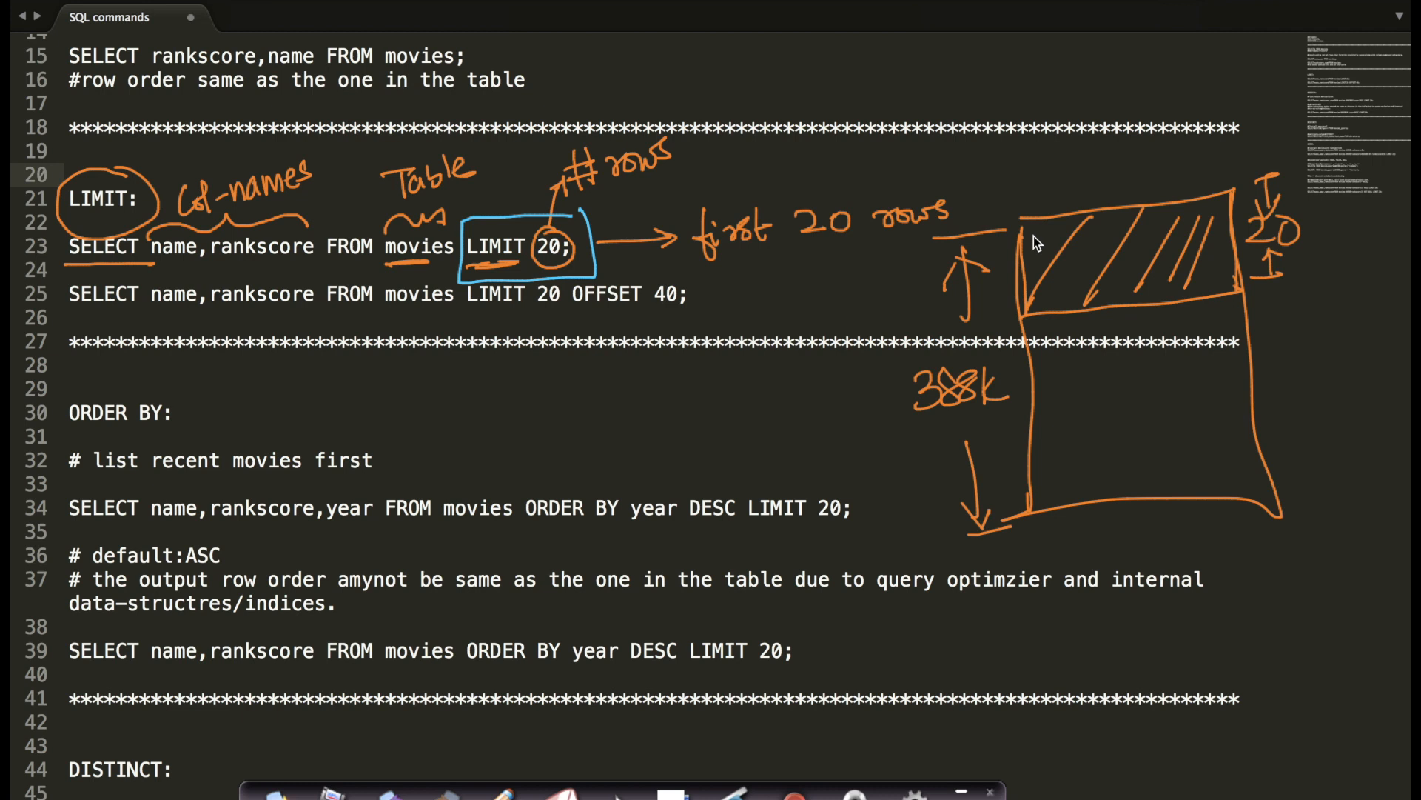
left_click_drag(1196, 209, 1201, 295)
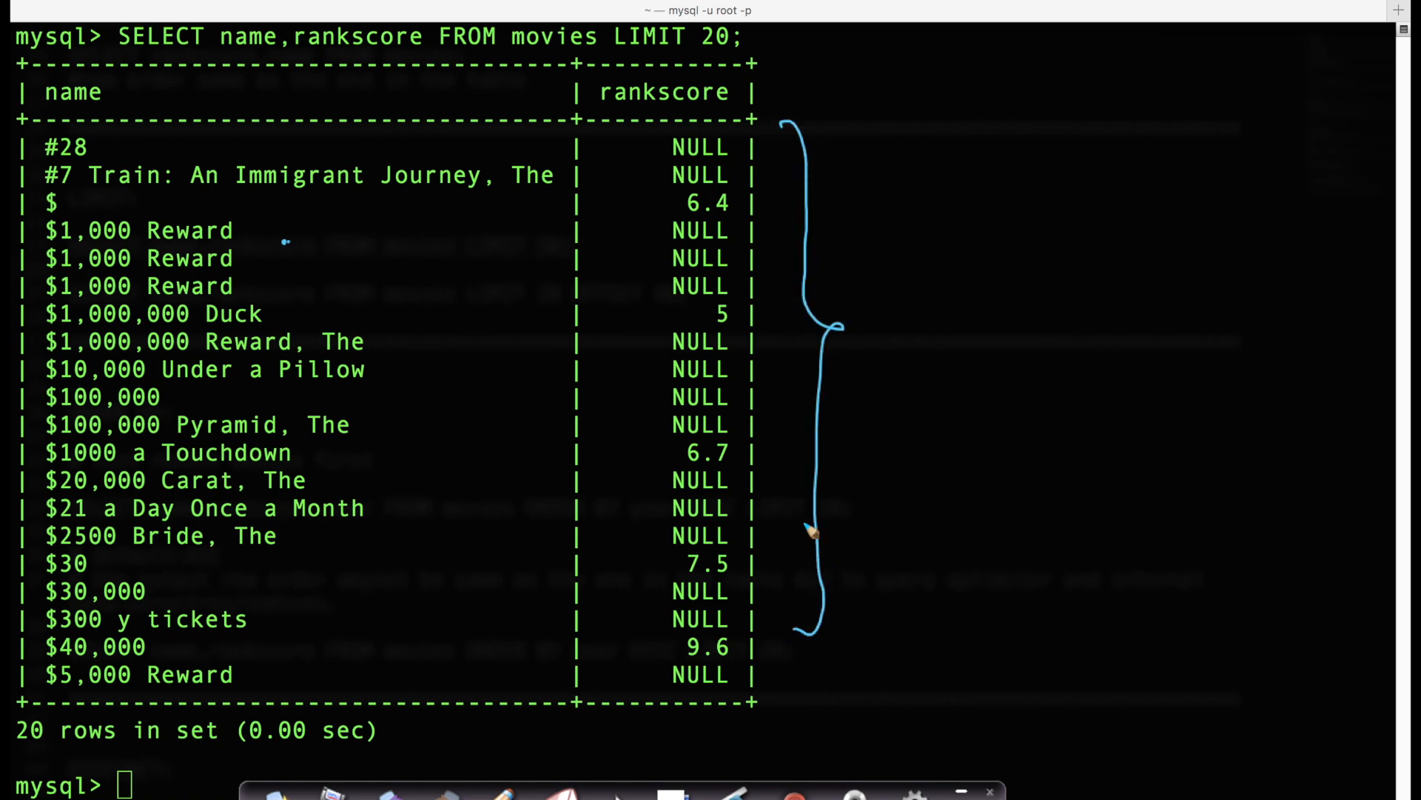
mouse_move(259, 607)
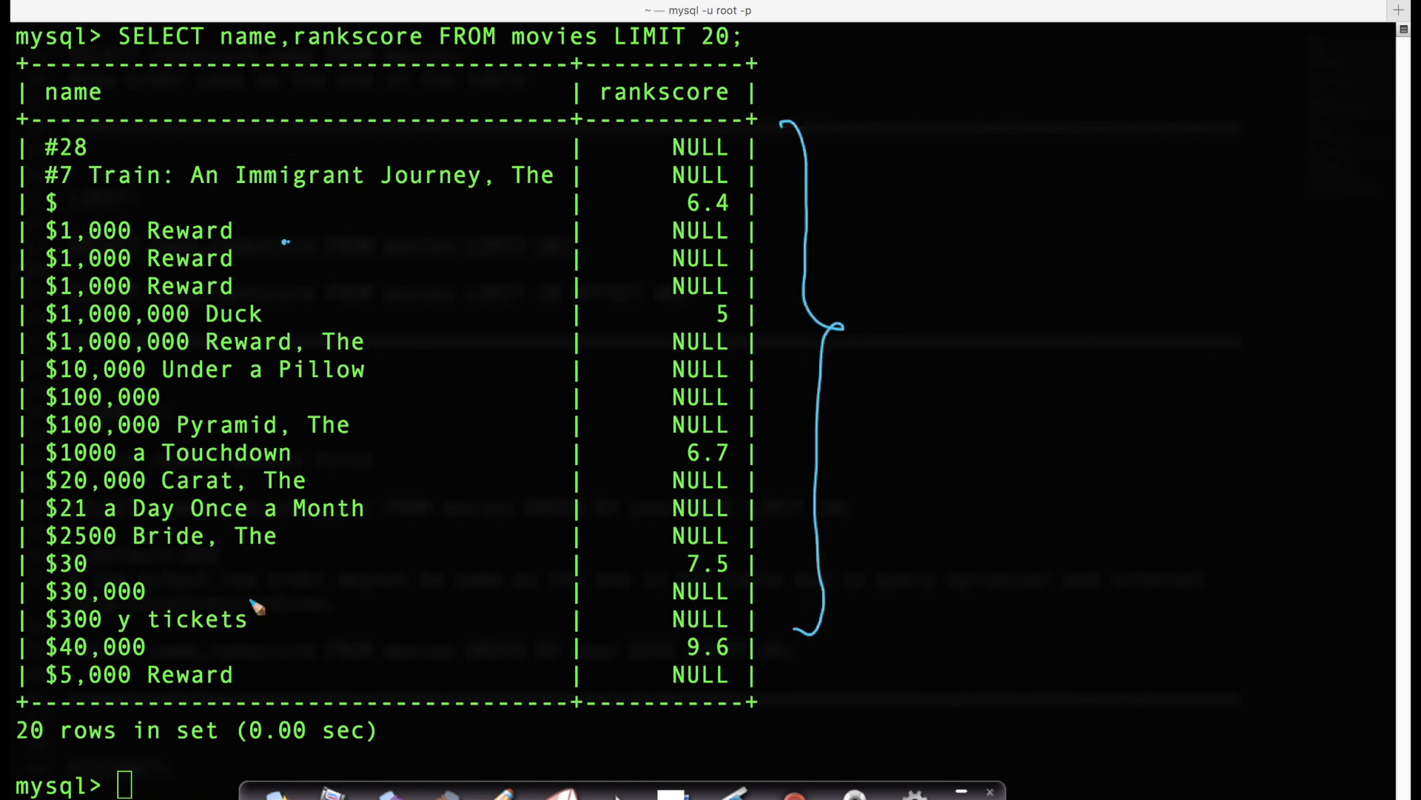
mouse_move(726, 36)
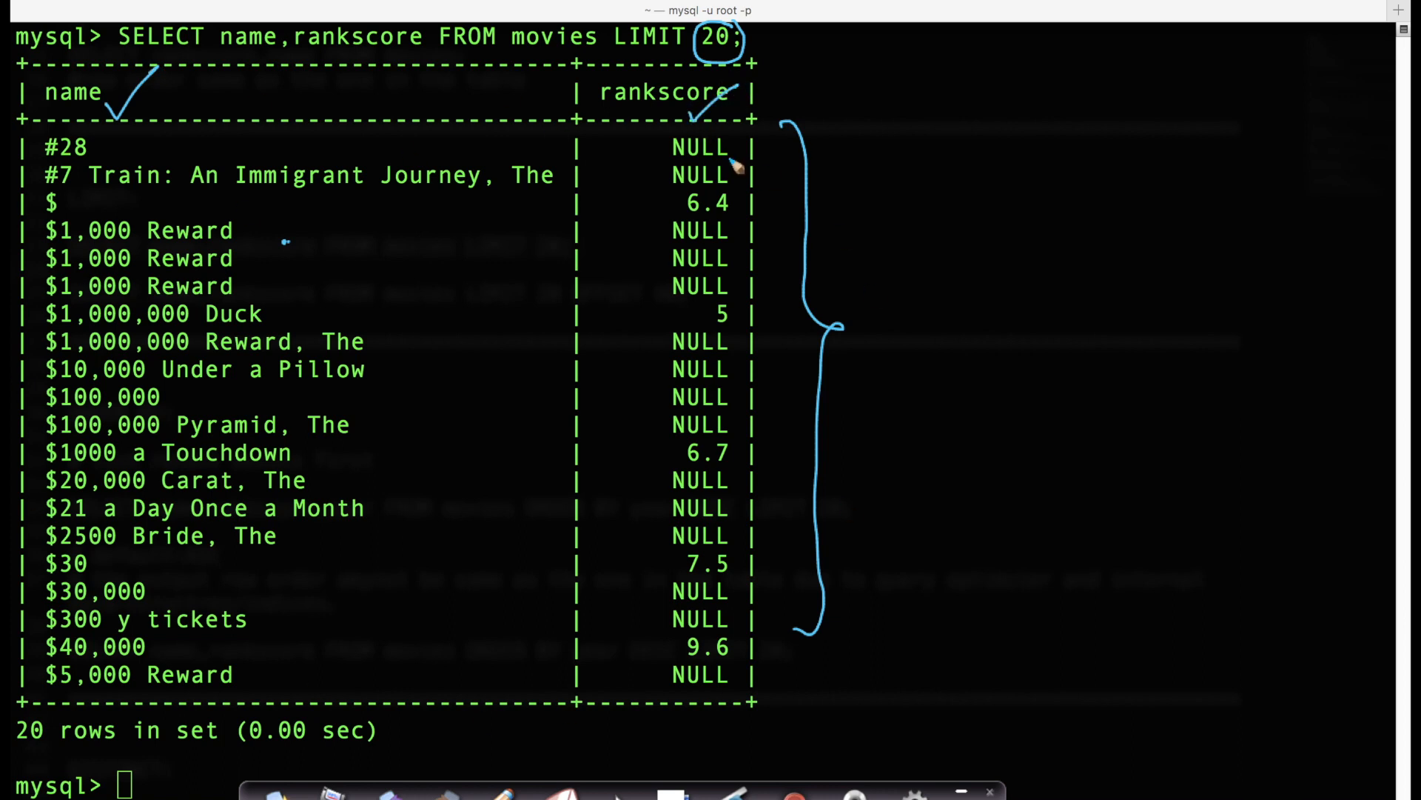
mouse_move(734, 172)
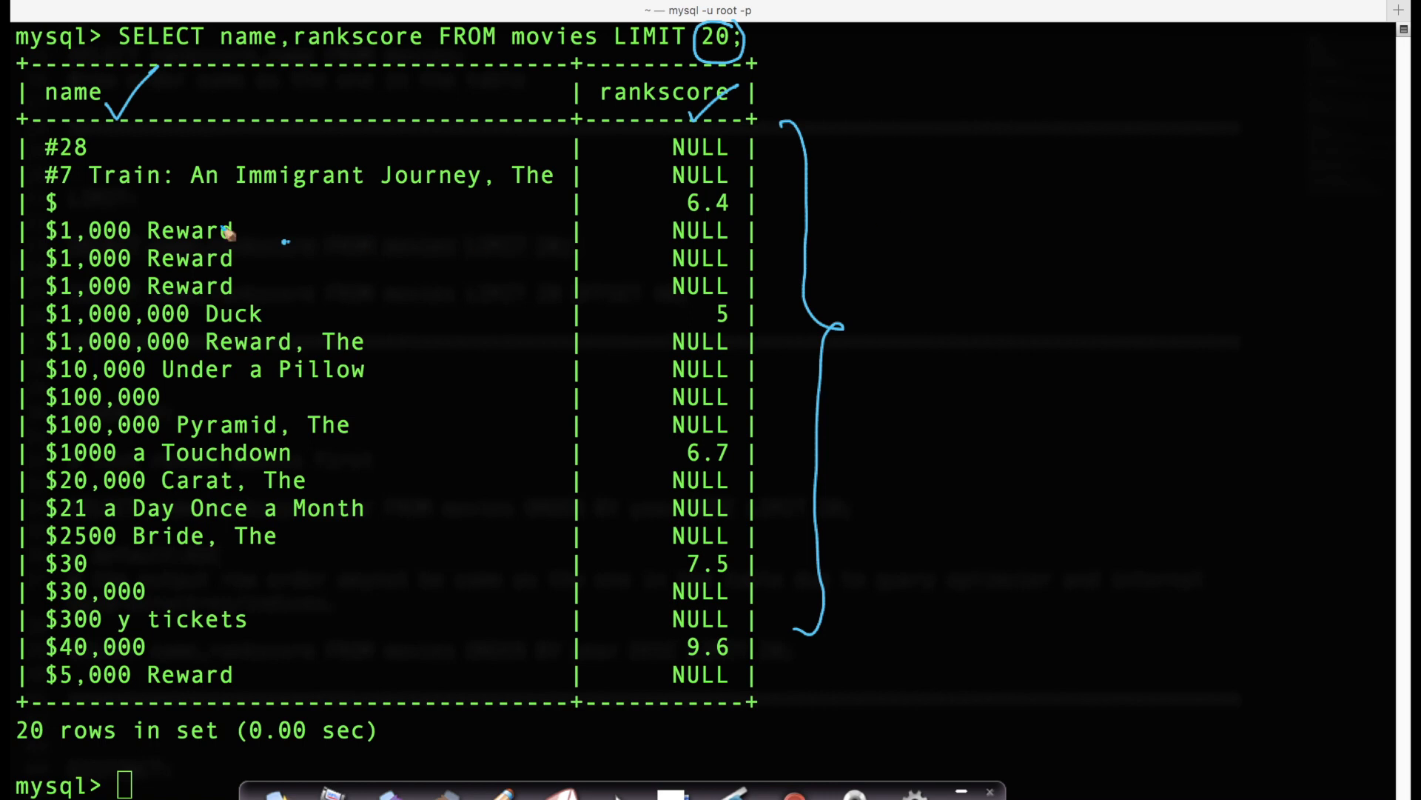
Step: Mark up the 20-row LIMIT 20 query output with braces and ticks
left_click_drag(37, 251, 236, 250)
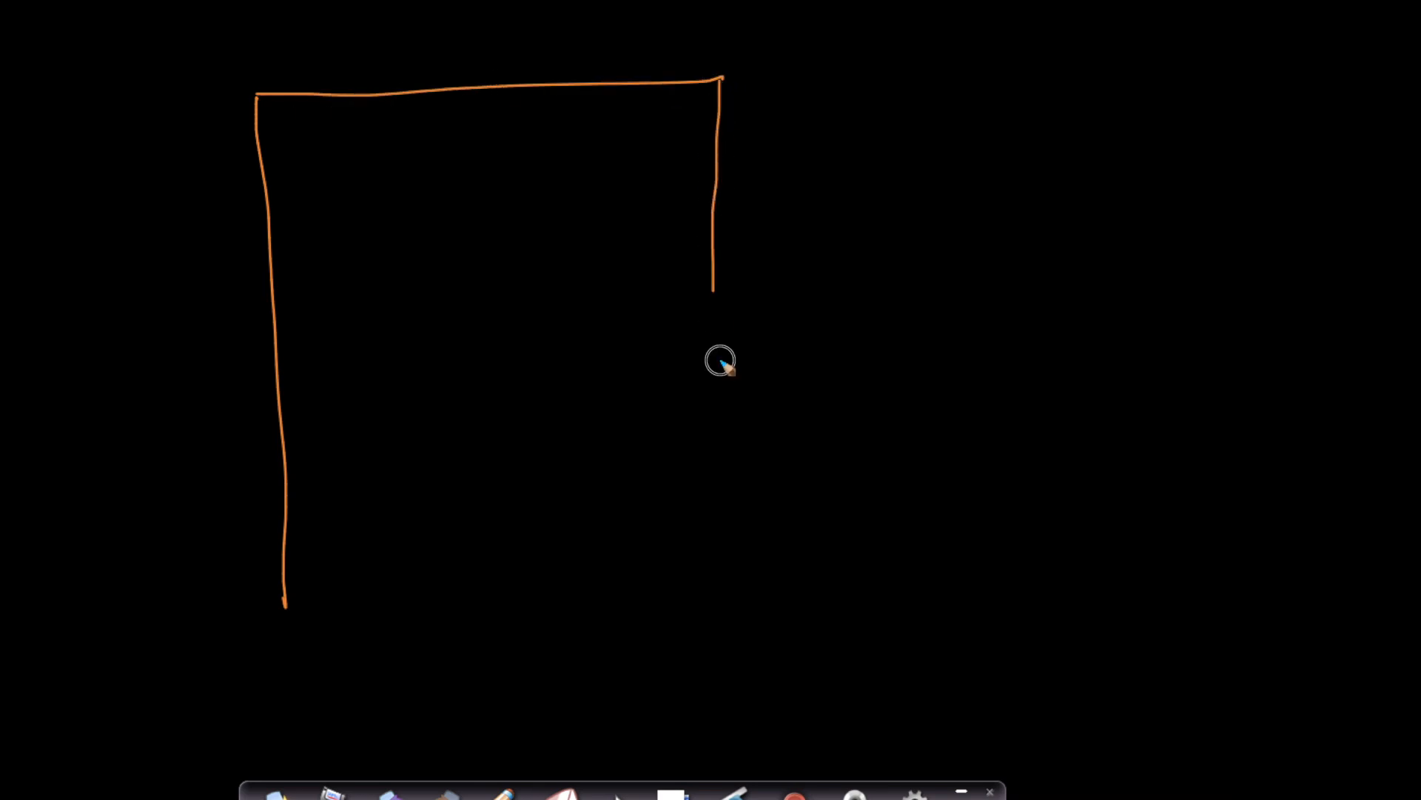
Step: Draw the 388k+ table box and divide it into numbered 20-row slices
left_click_drag(716, 285, 284, 607)
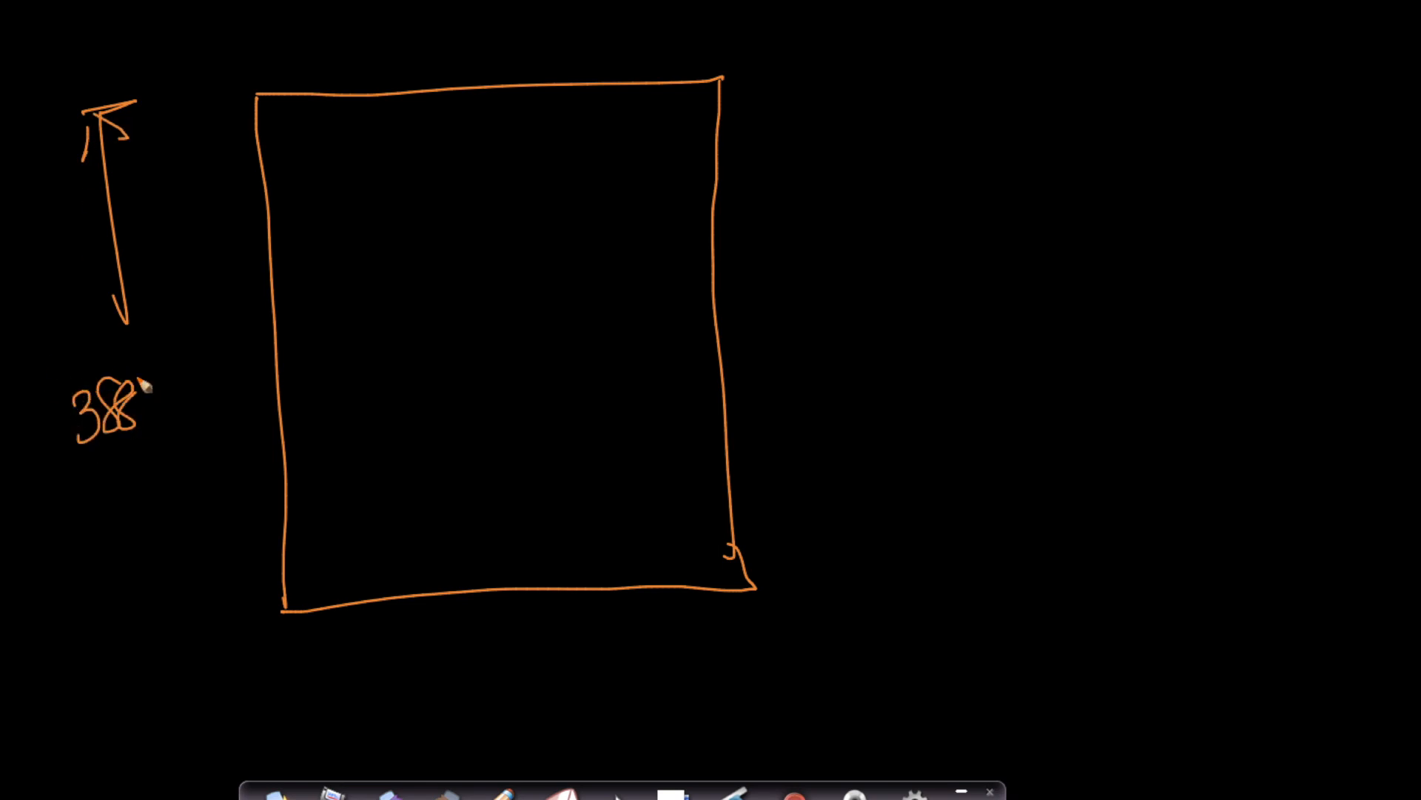
left_click_drag(126, 471, 137, 634)
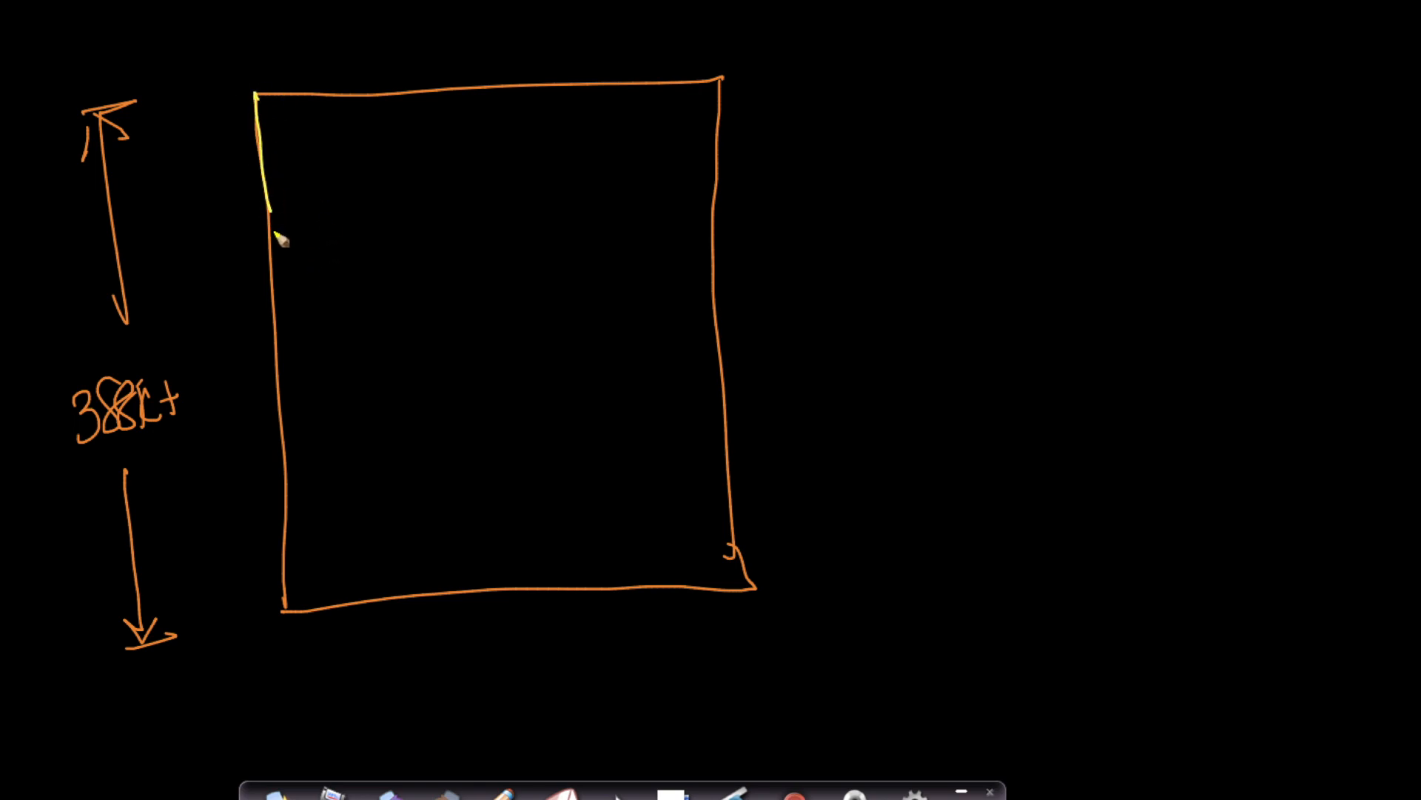
left_click_drag(272, 217, 712, 209)
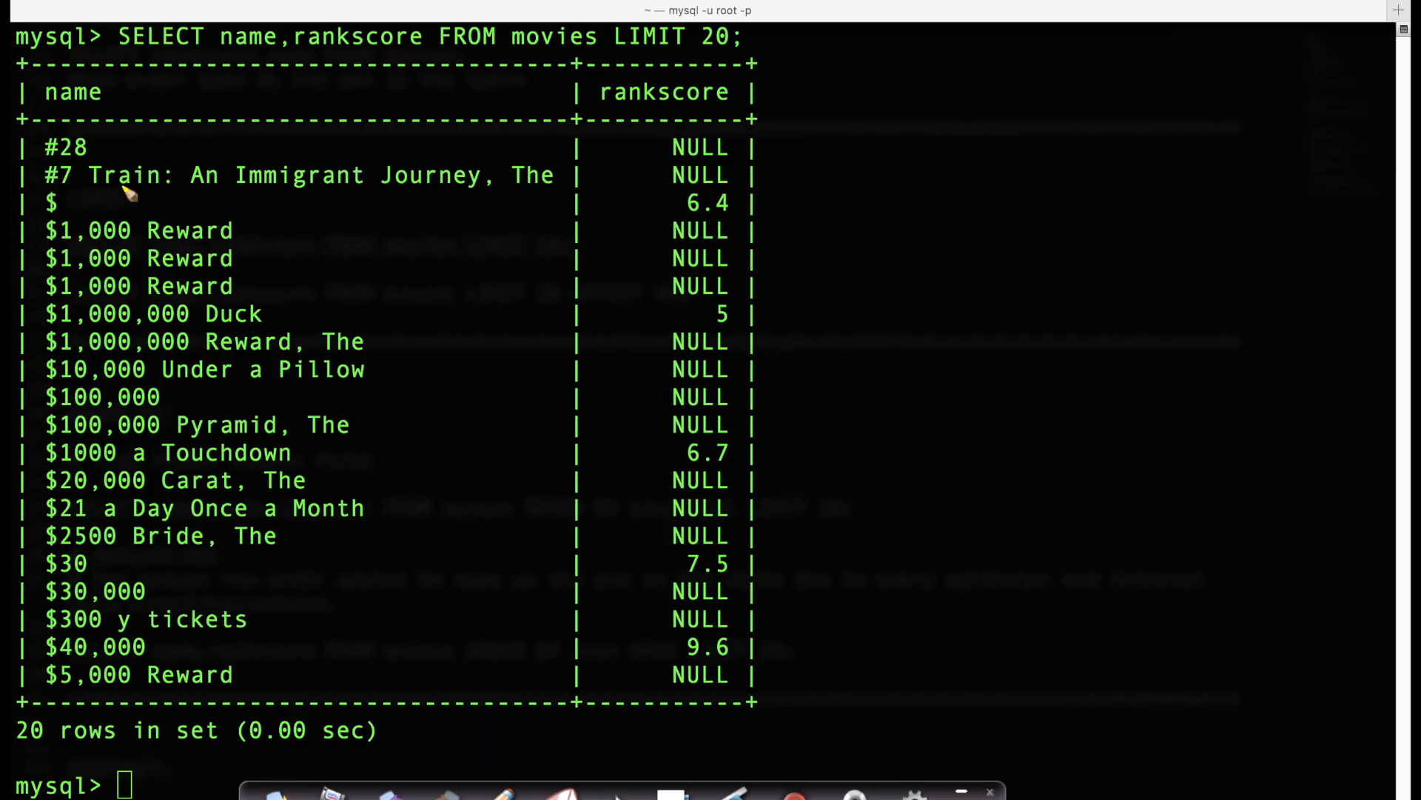
mouse_move(657, 59)
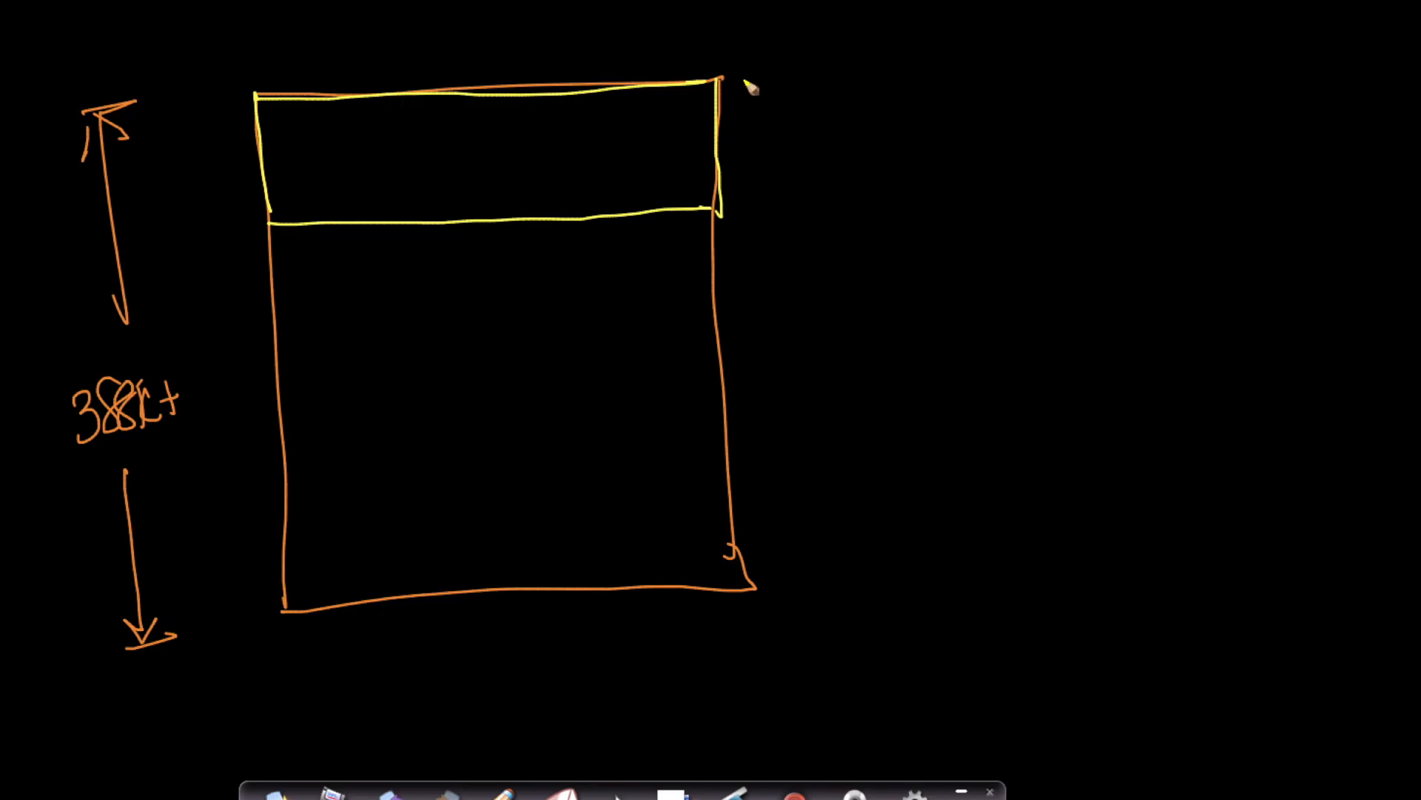
left_click_drag(743, 90, 816, 182)
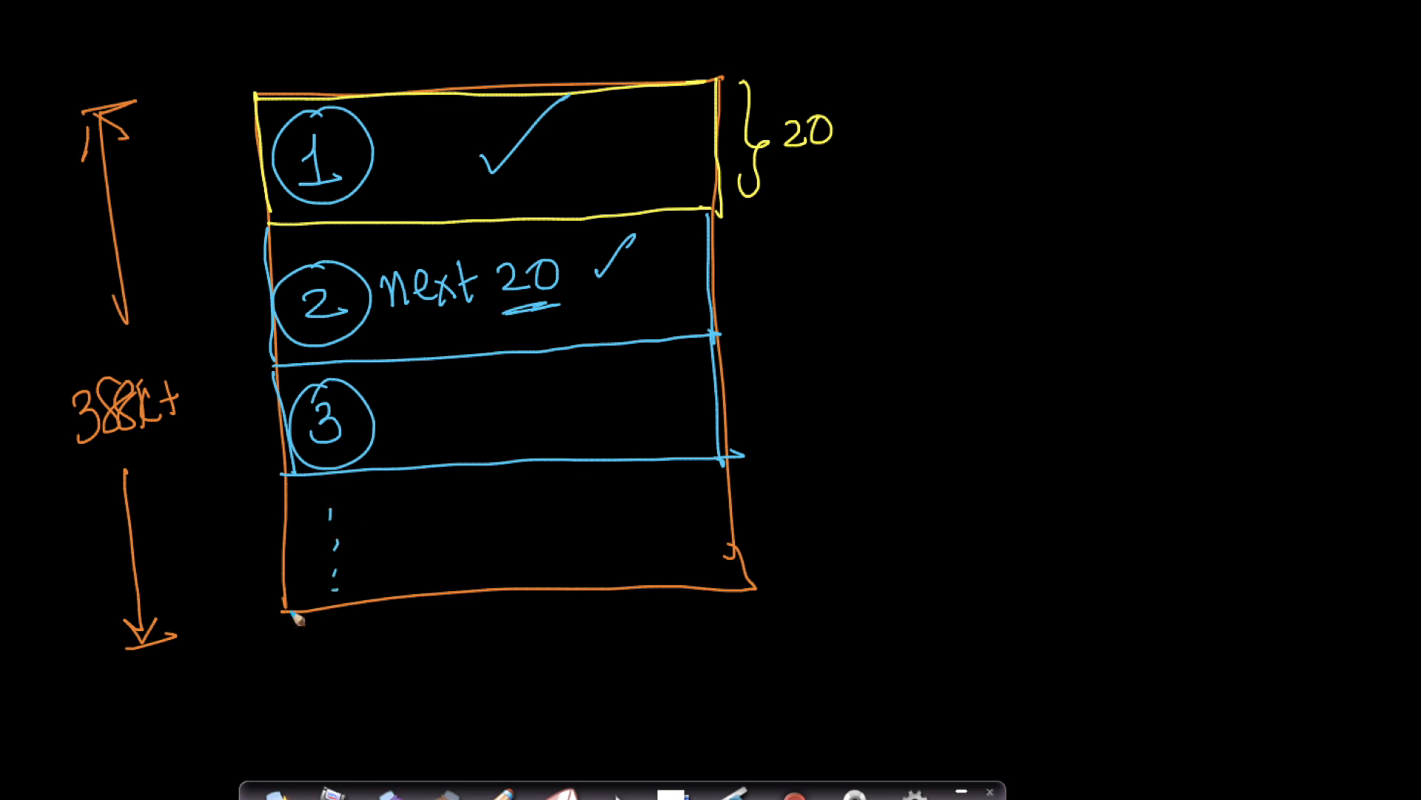
left_click_drag(444, 335, 562, 322)
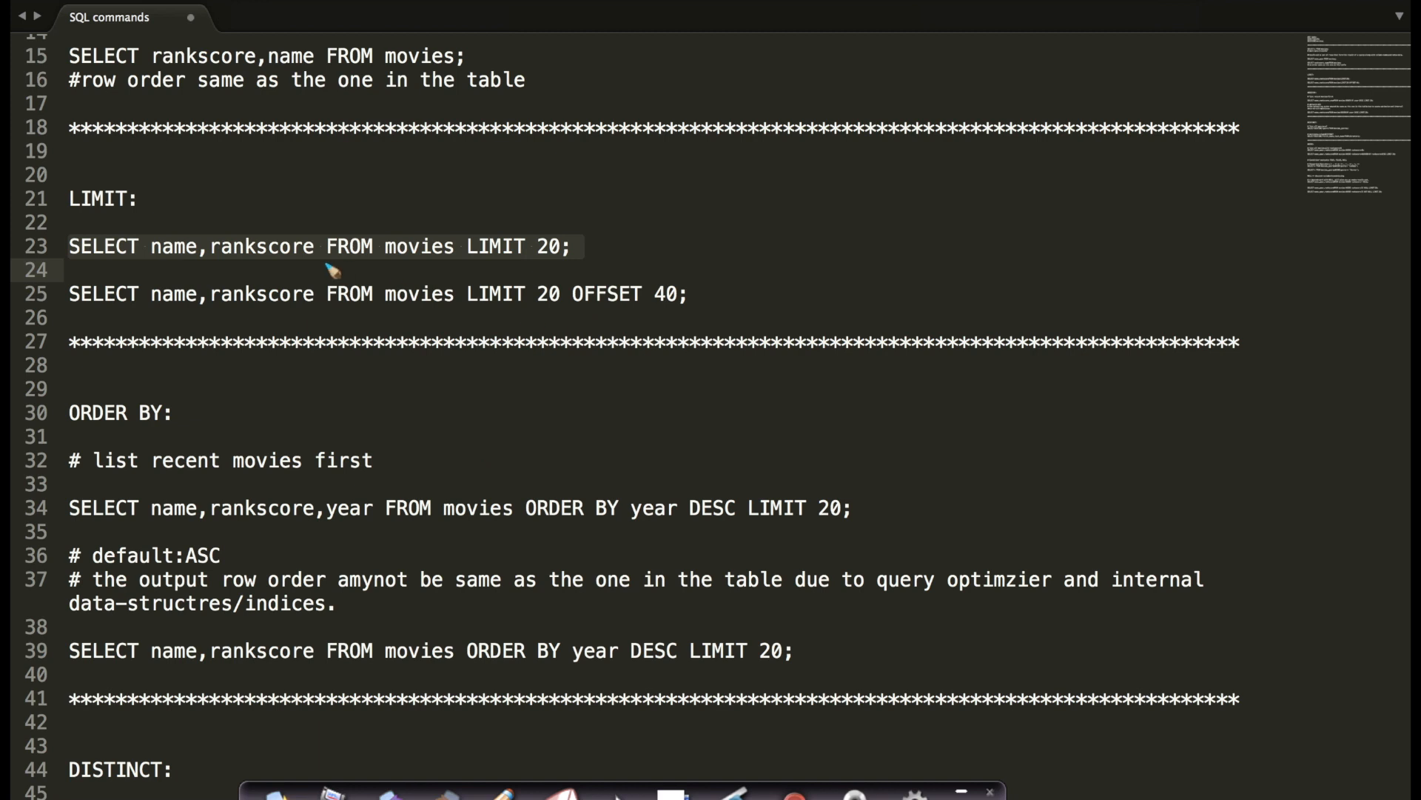
mouse_move(86, 326)
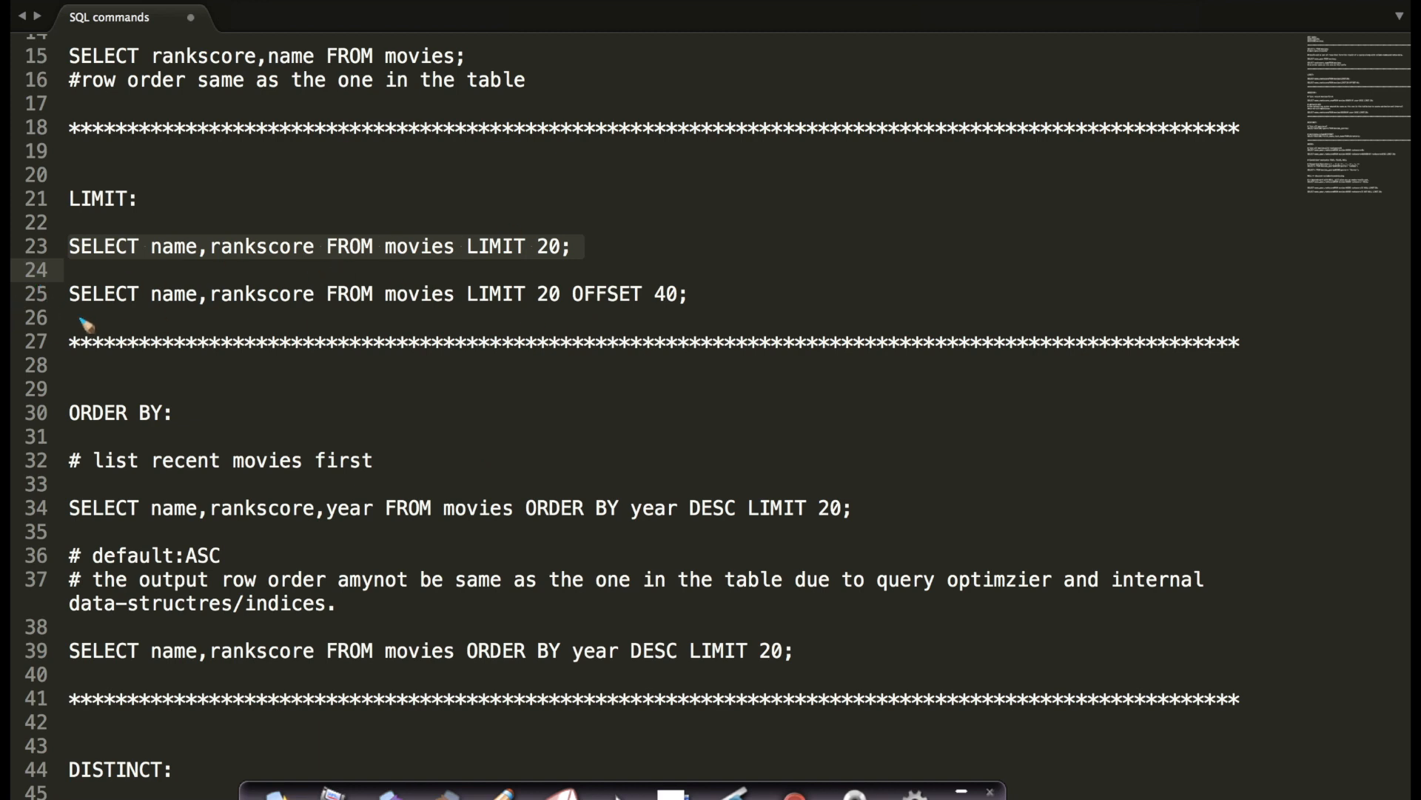
Step: Underline name, rankscore, movies and OFFSET on line 25, and circle 20
left_click_drag(68, 319, 250, 327)
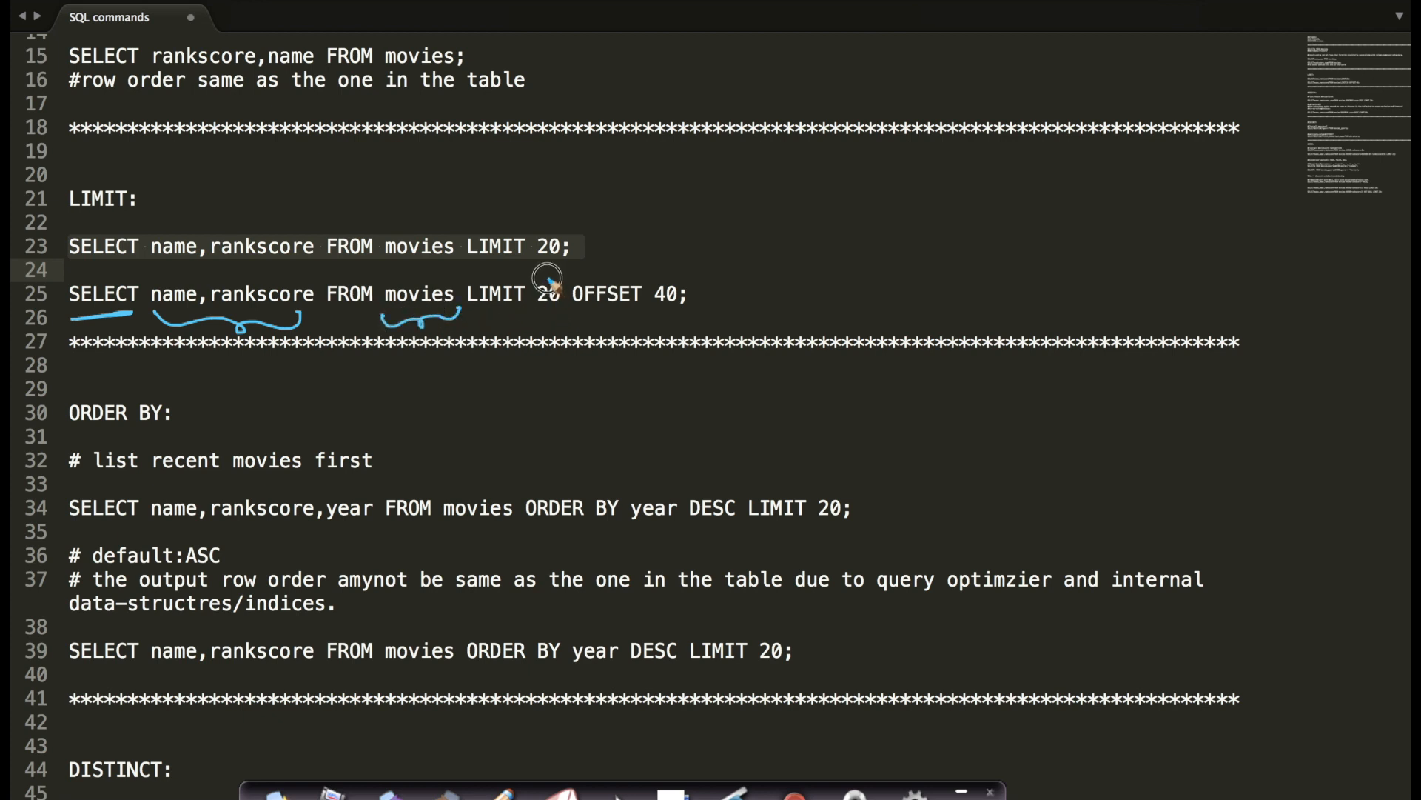
left_click_drag(557, 272, 545, 299)
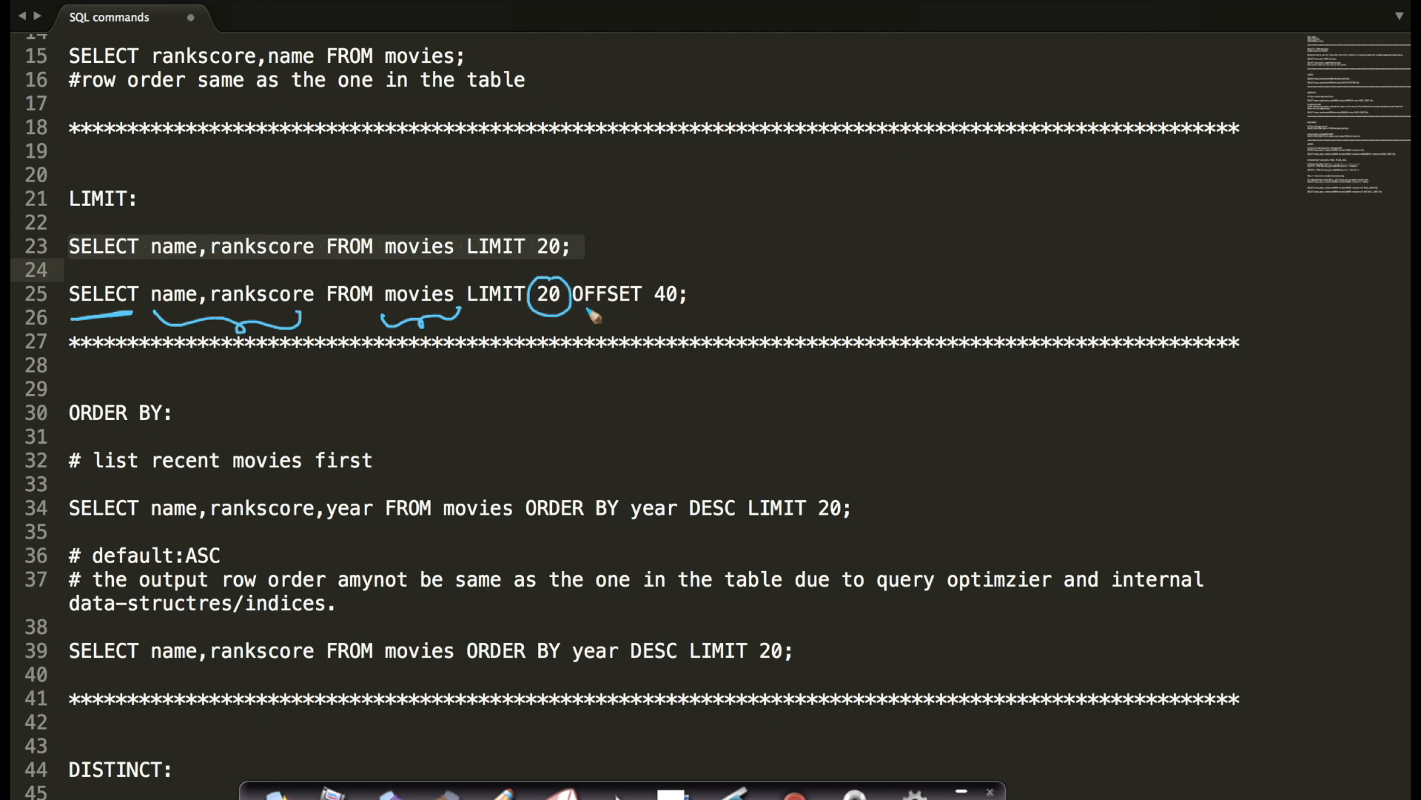
left_click_drag(577, 312, 639, 312)
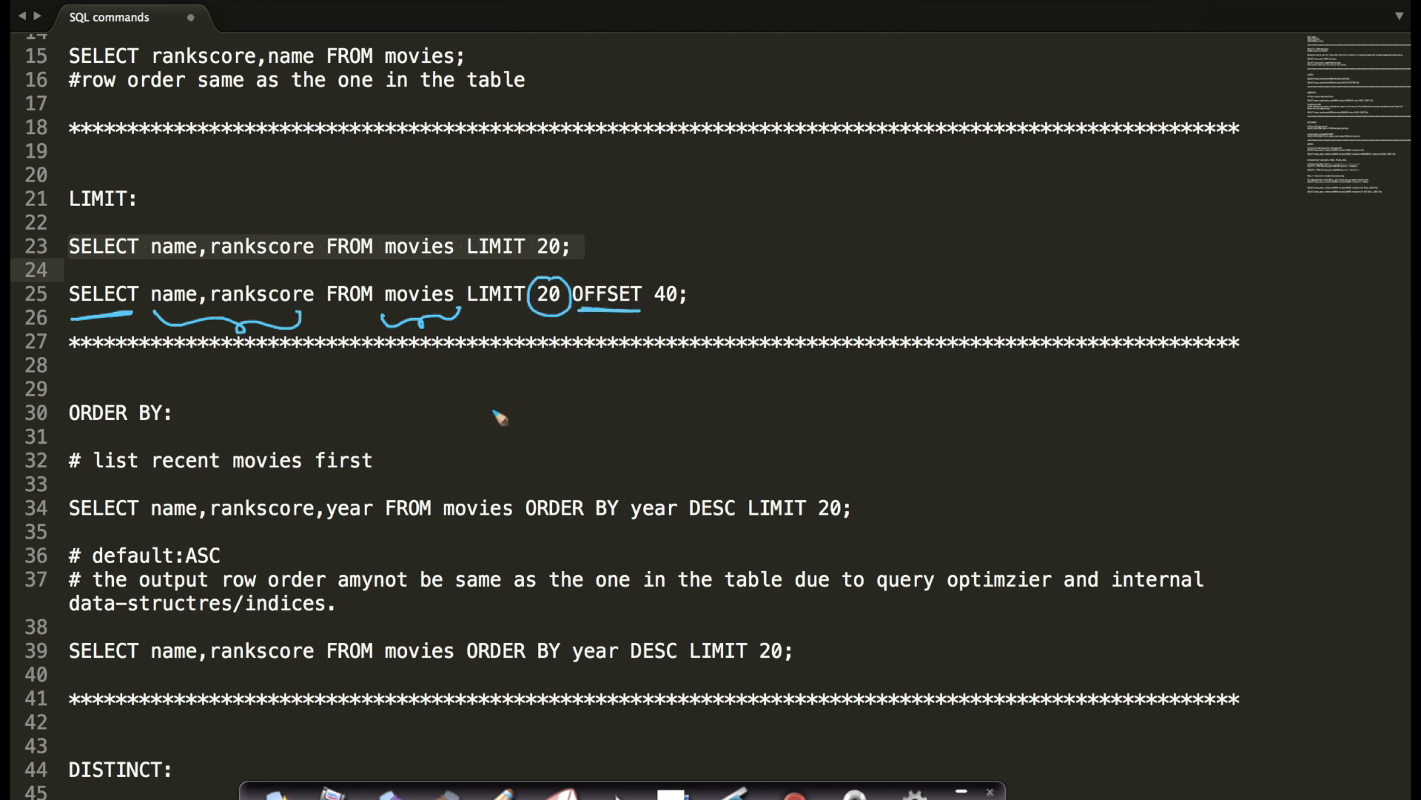
mouse_move(561, 352)
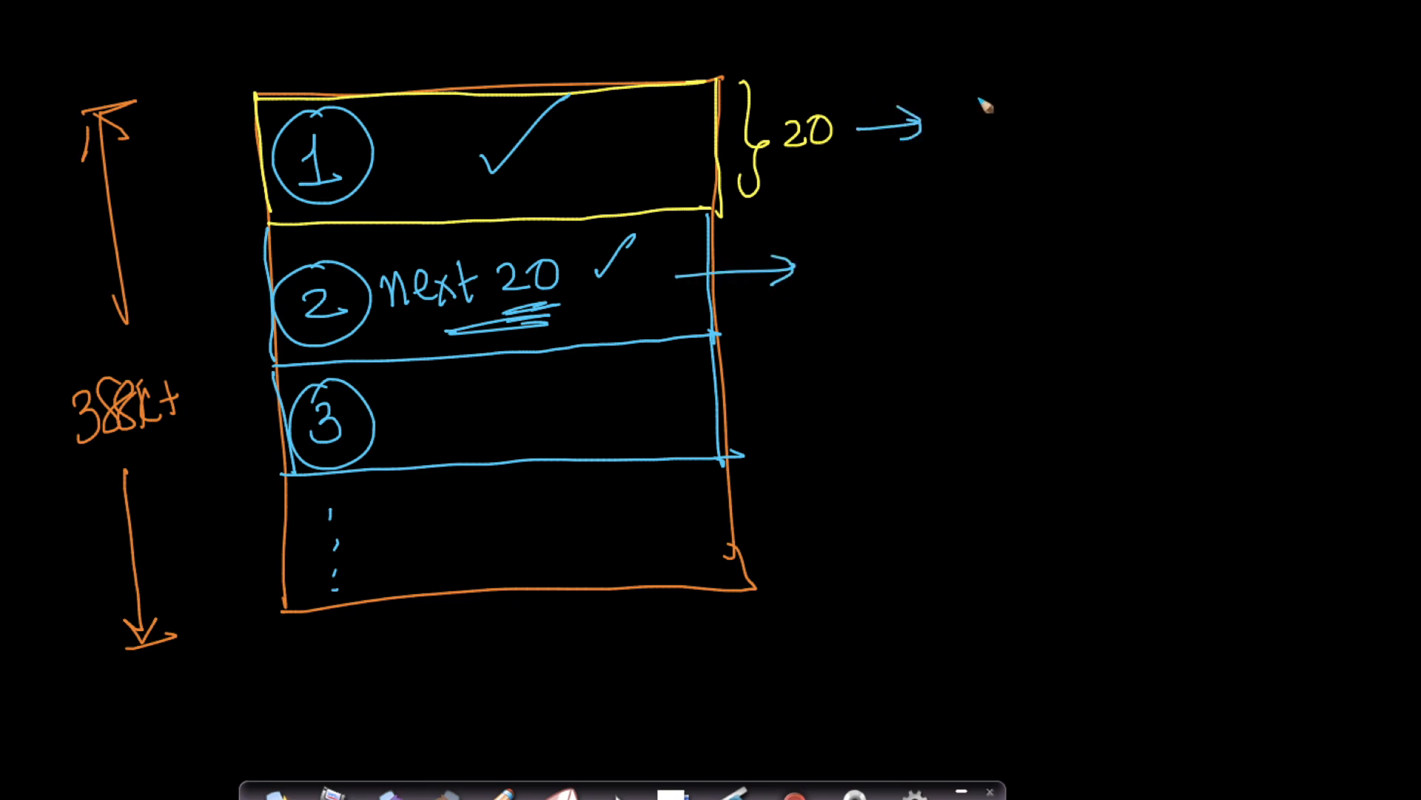
Step: Write 'SELECT col-name from Movies LIMIT 20' and label the second oval OFFSET
type("SELECT col-names>")
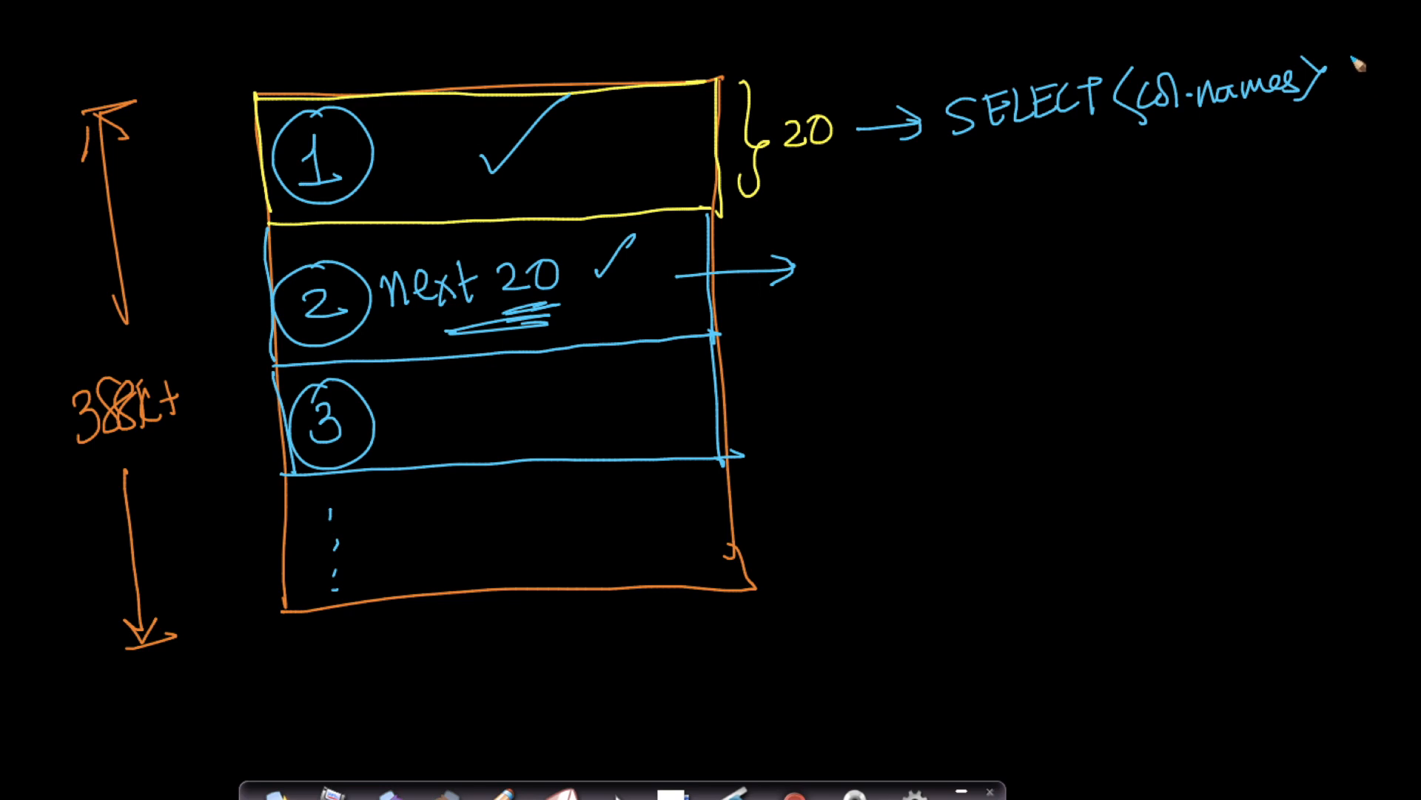
type("from")
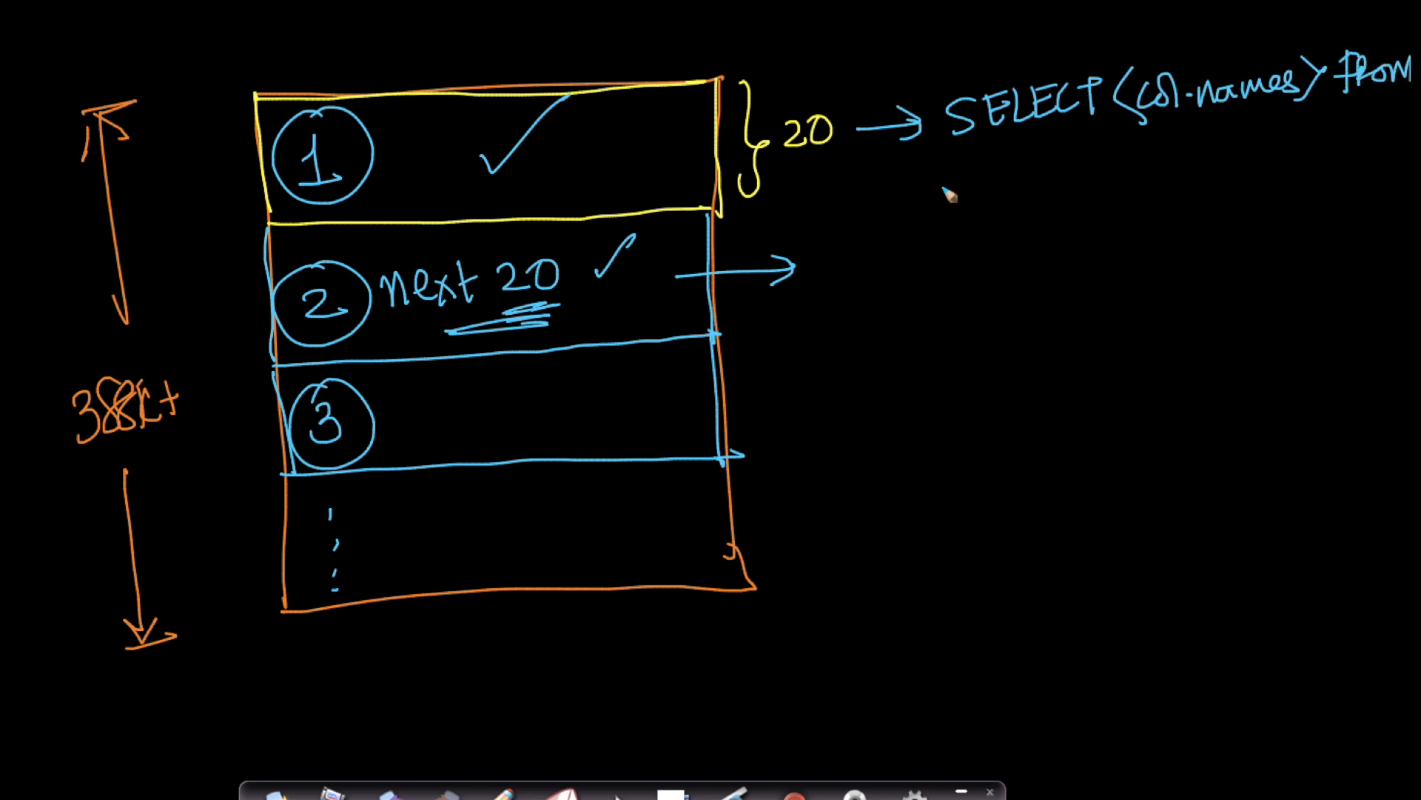
type("Movies LIMIT 20")
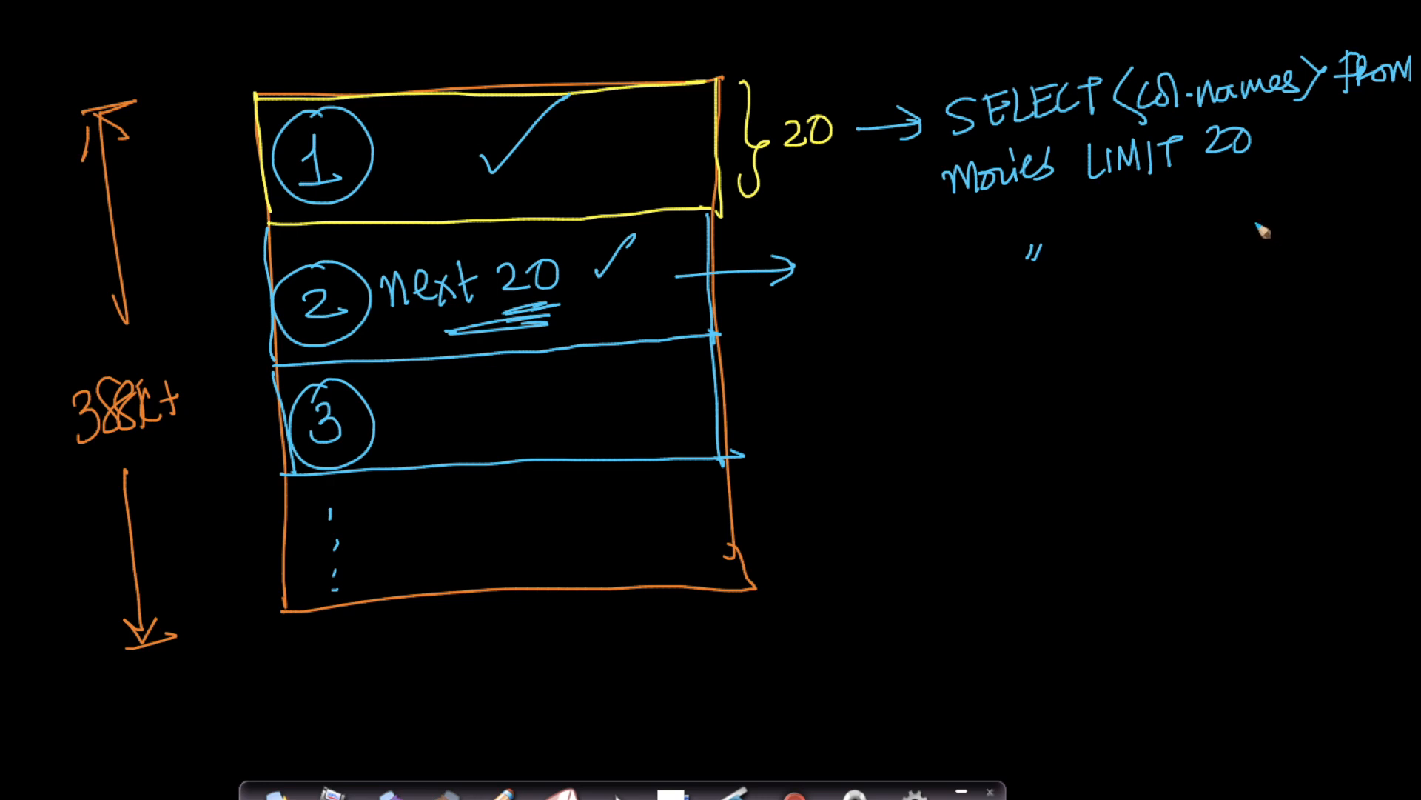
type("off")
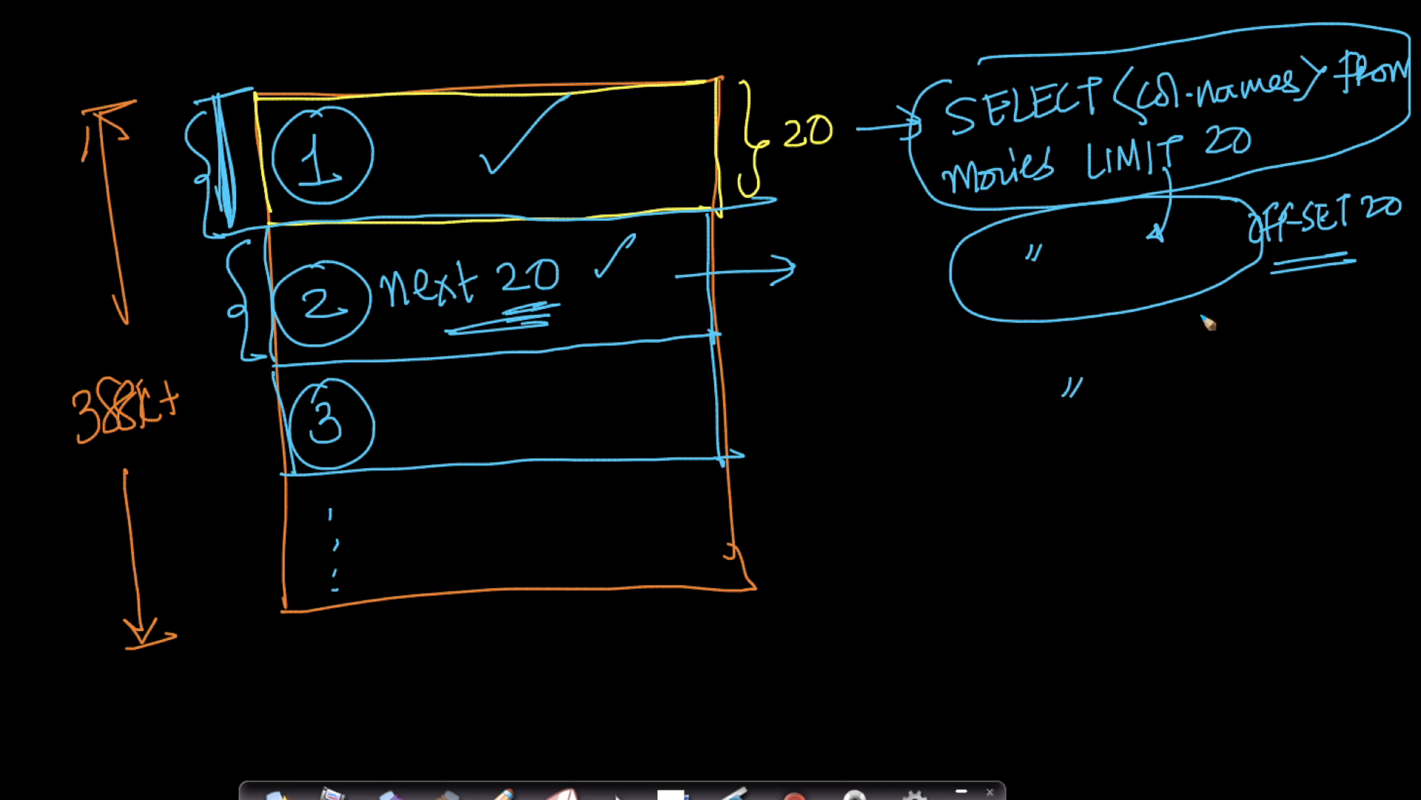
Step: Circle a third ditto copy of the query and label it OFFSET 40
left_click_drag(1350, 327, 952, 390)
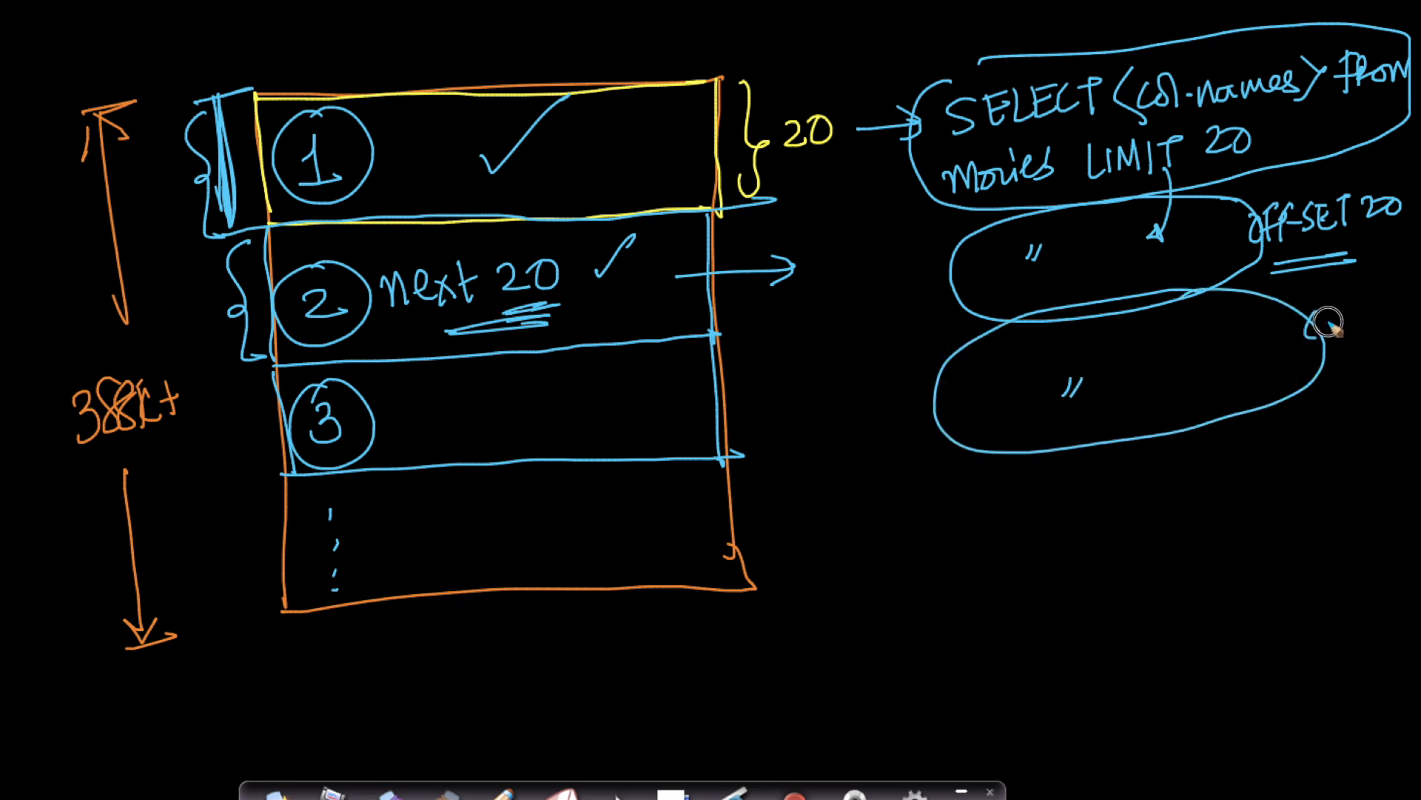
type("OFFSE")
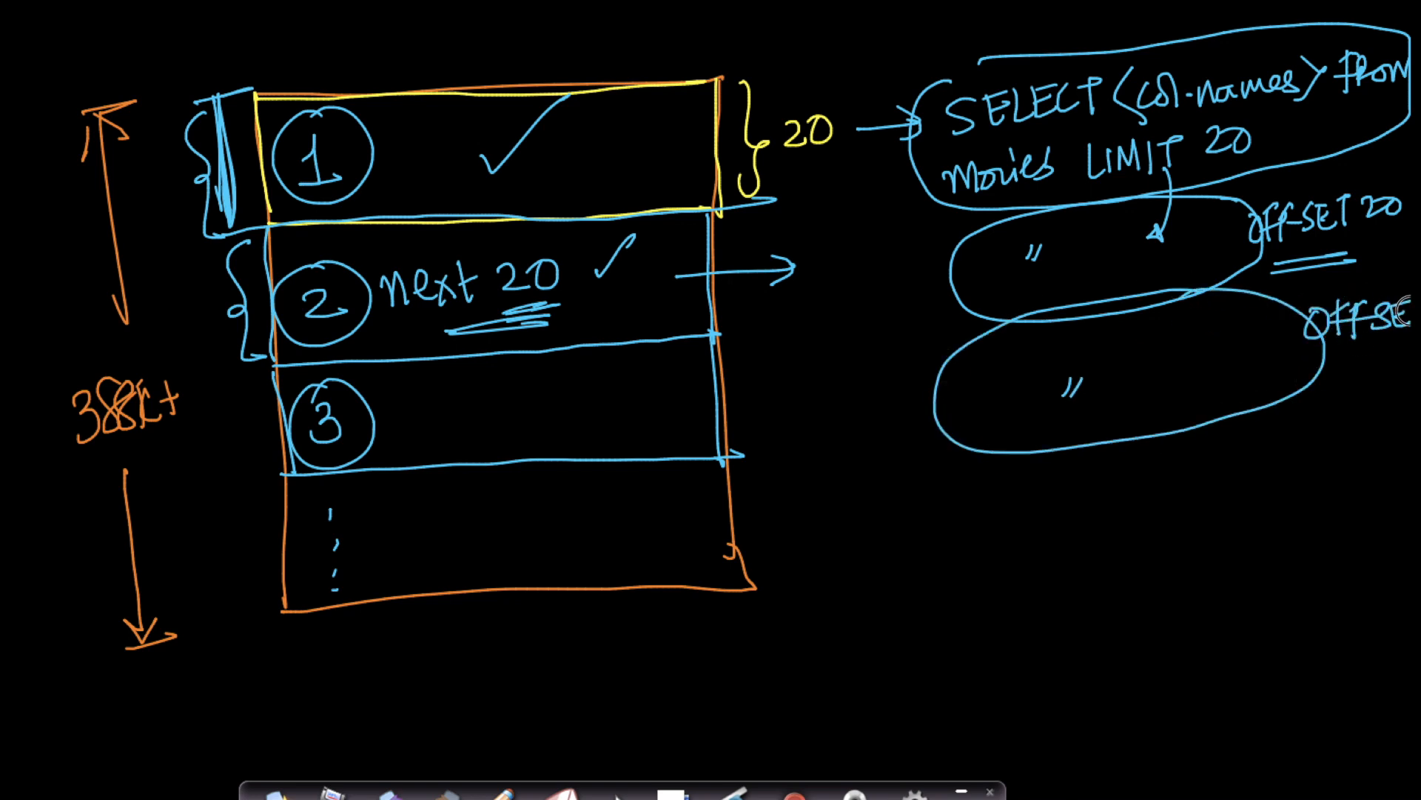
type("40")
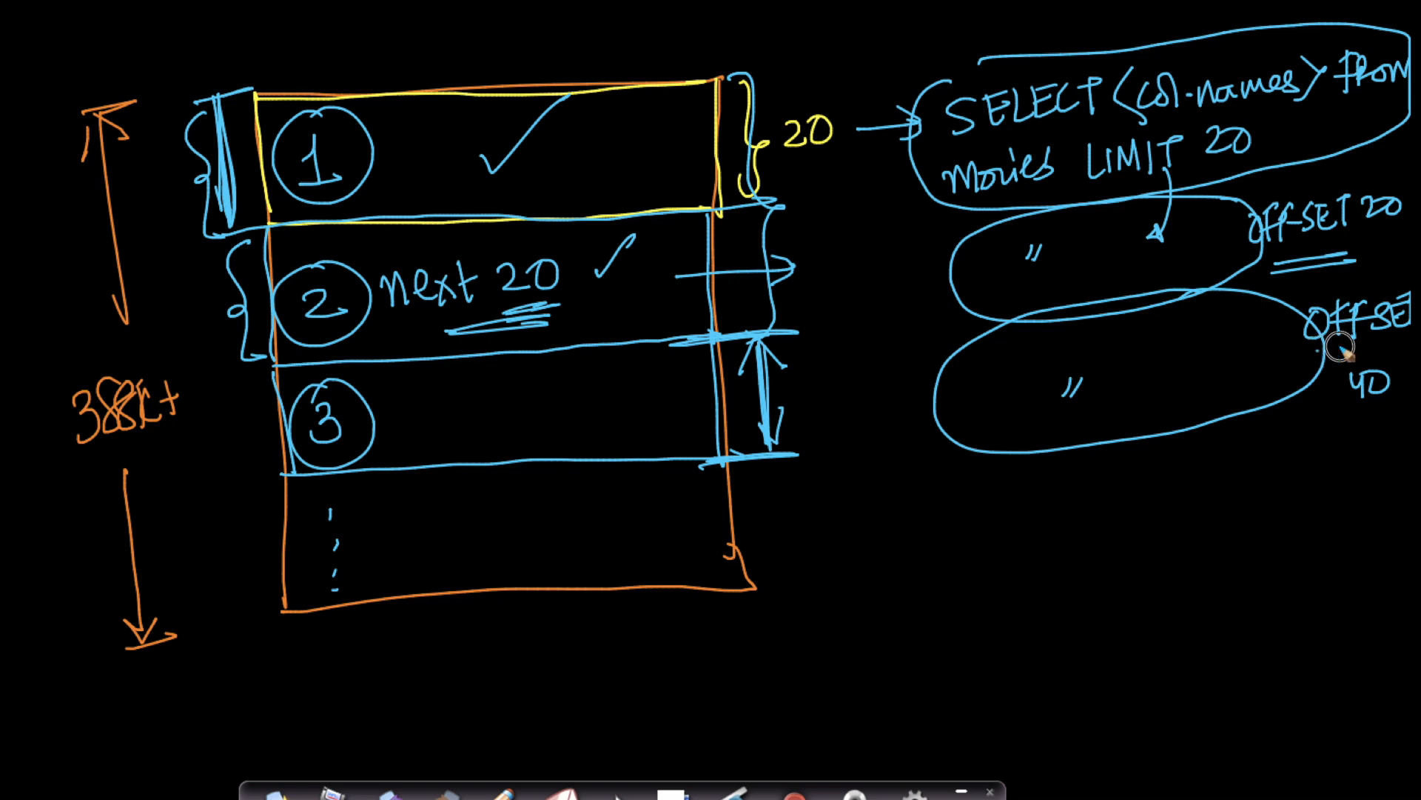
mouse_move(173, 109)
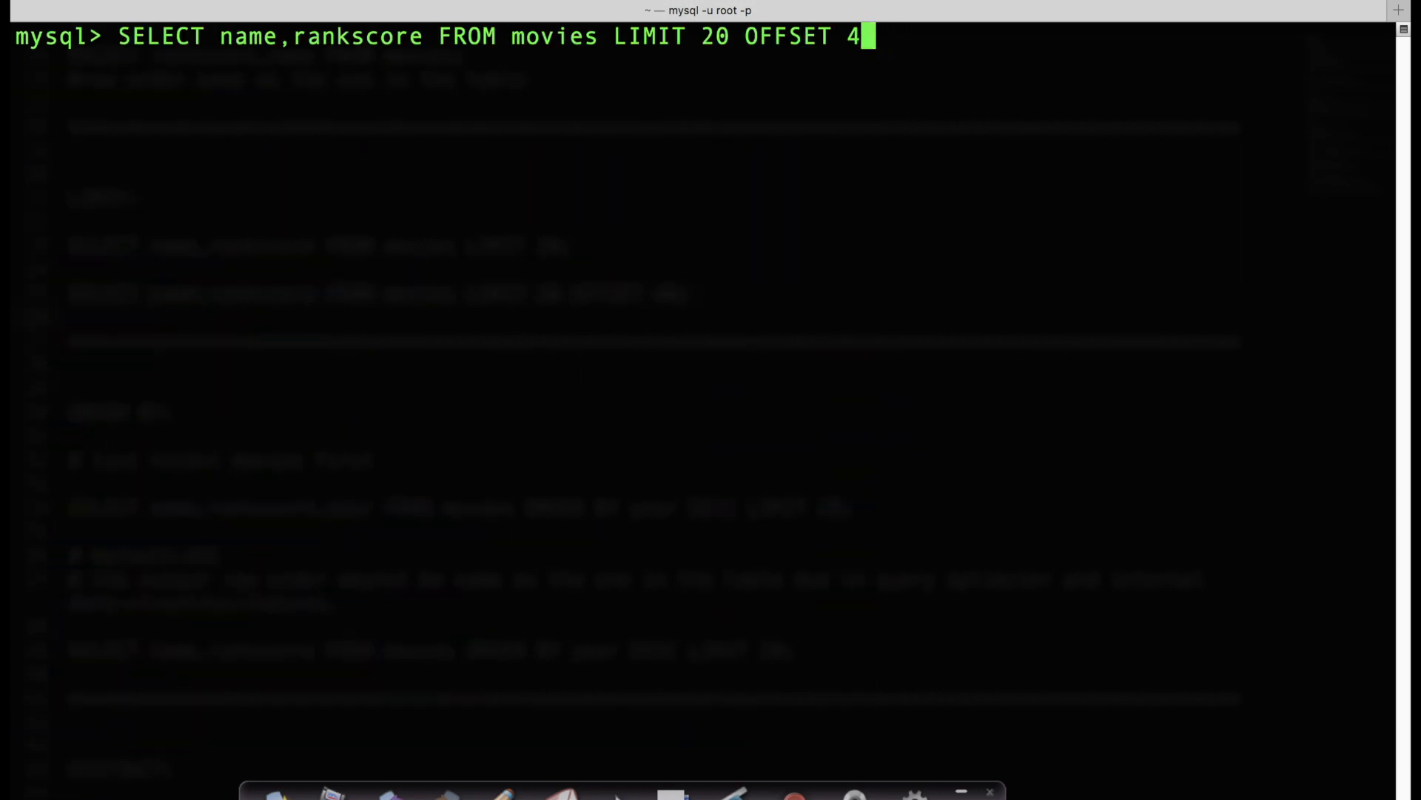
Step: Finish the LIMIT 20 OFFSET 20 query, clear it, then type the OFFSET 40 version
type("0;")
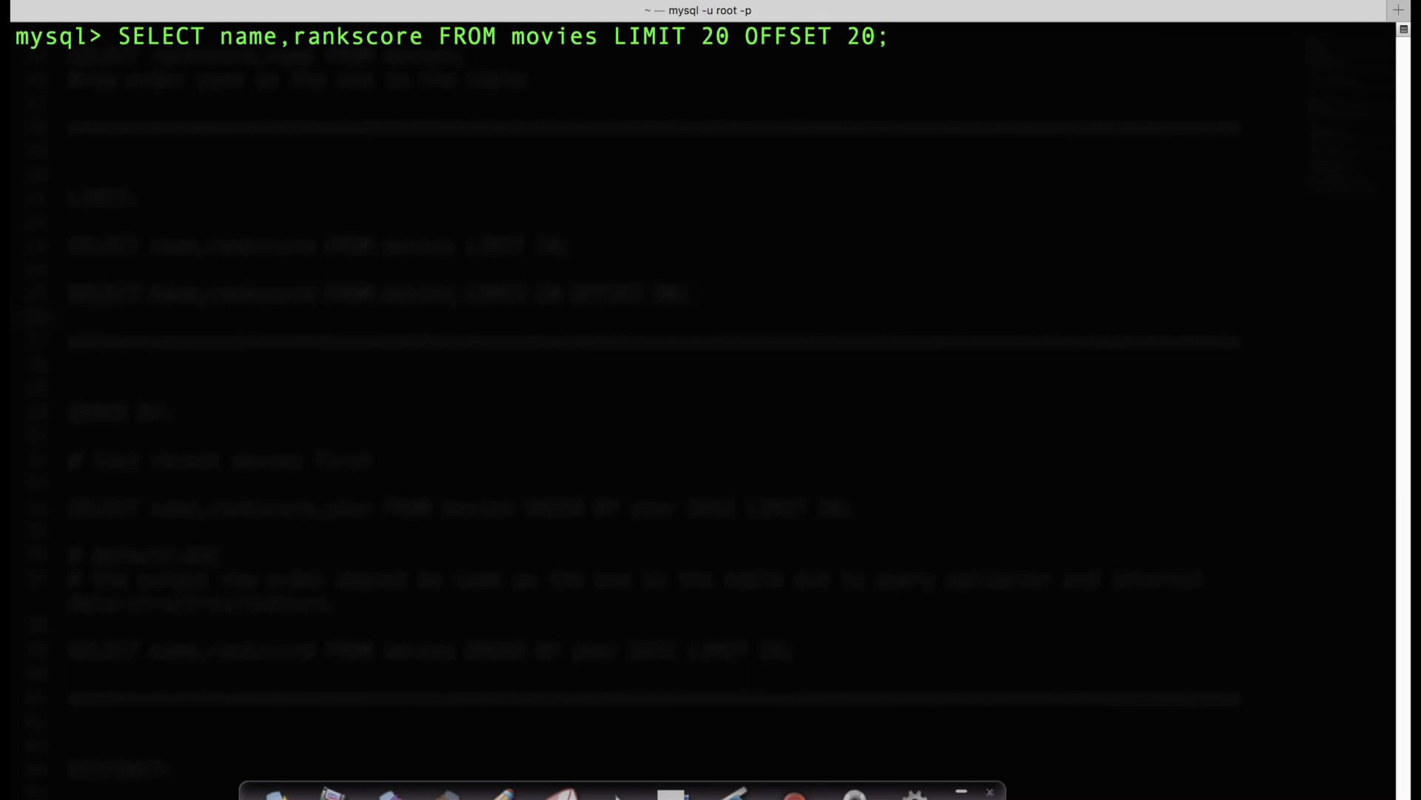
mouse_move(957, 237)
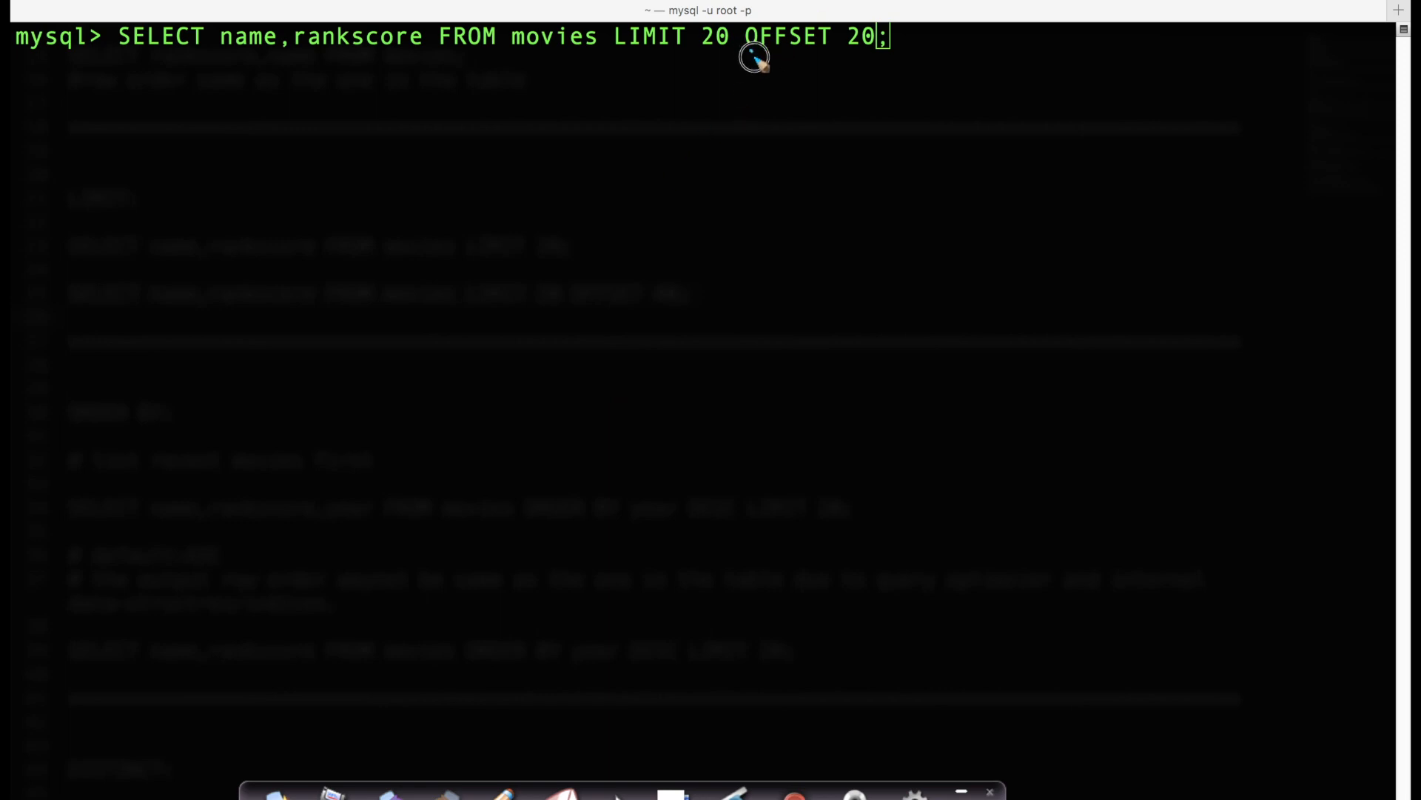
mouse_move(877, 66)
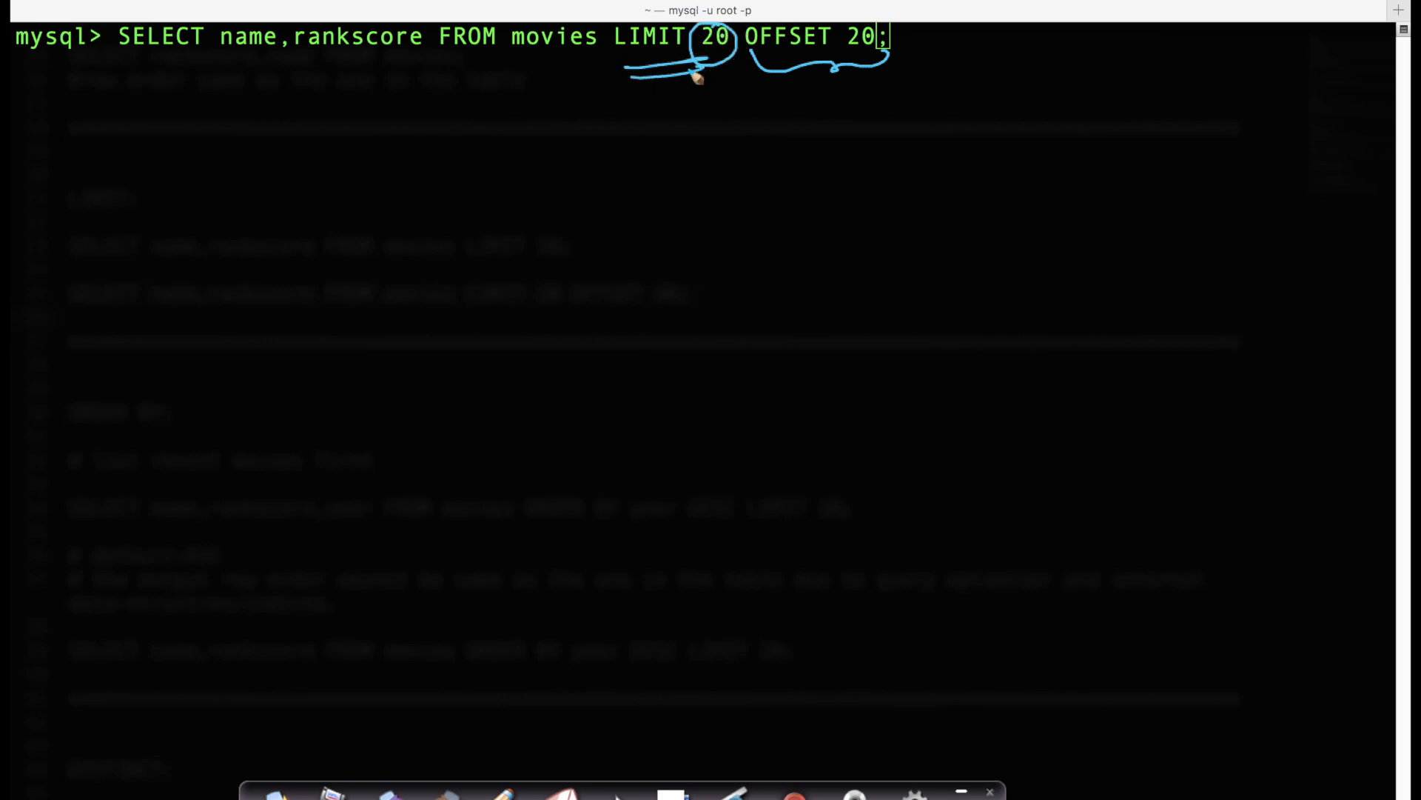
mouse_move(451, 28)
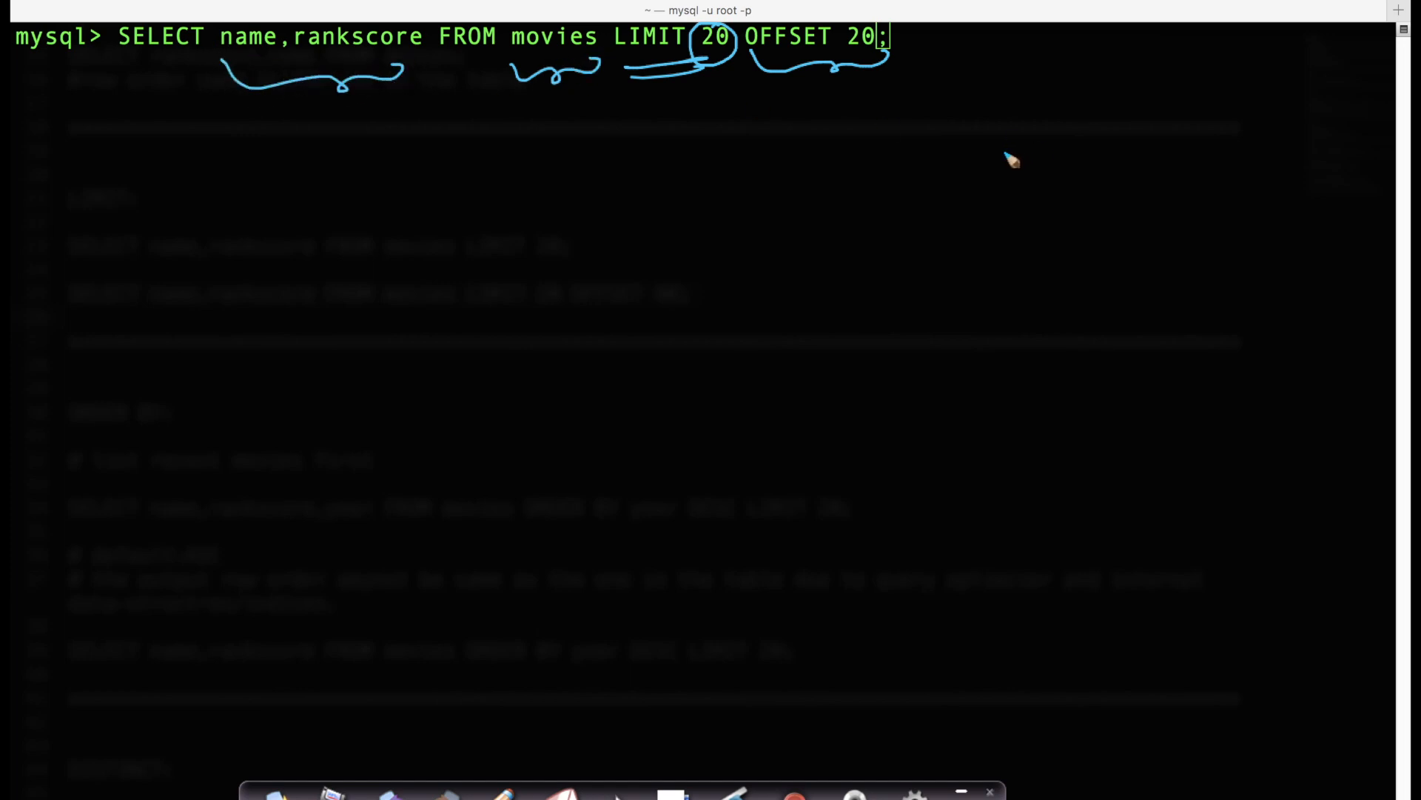
mouse_move(264, 764)
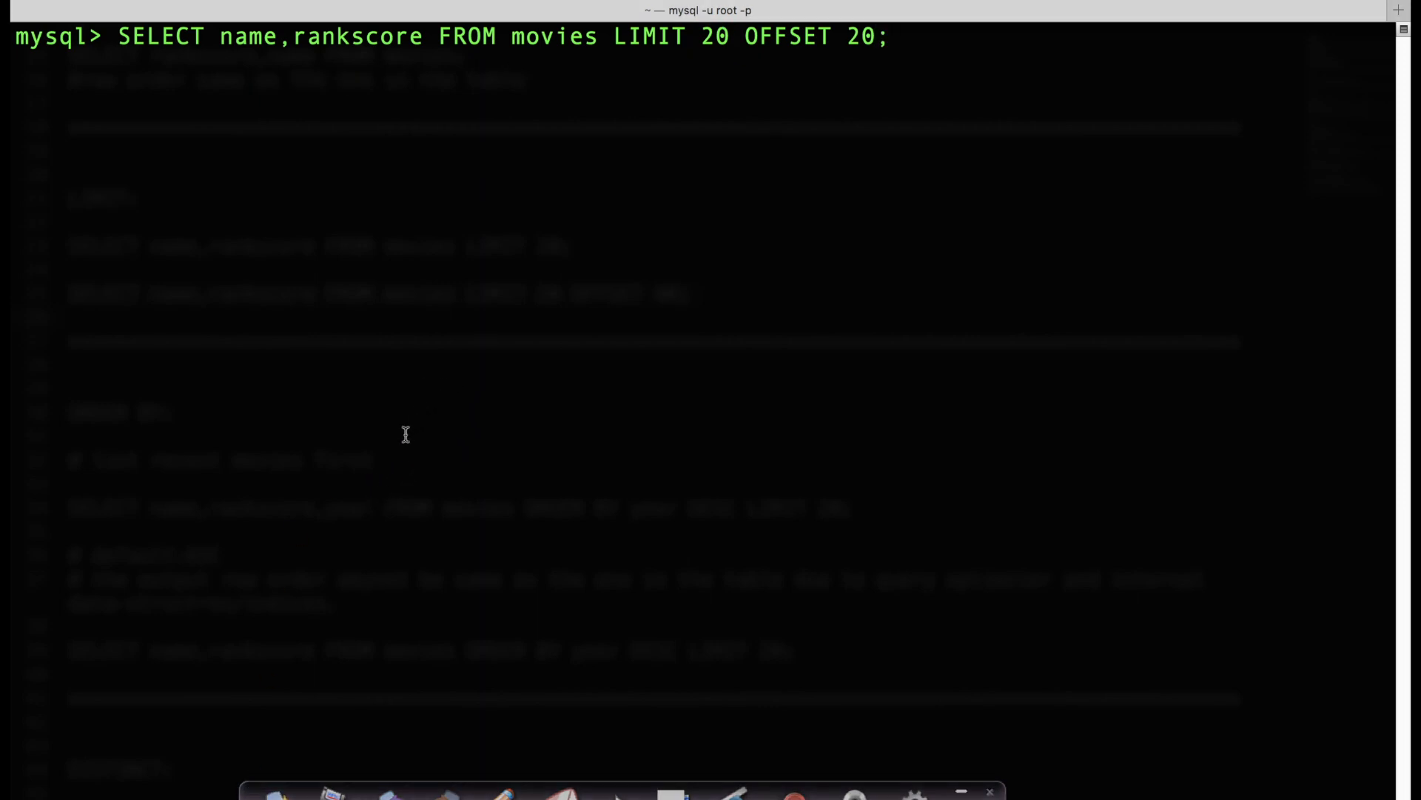
mouse_move(457, 367)
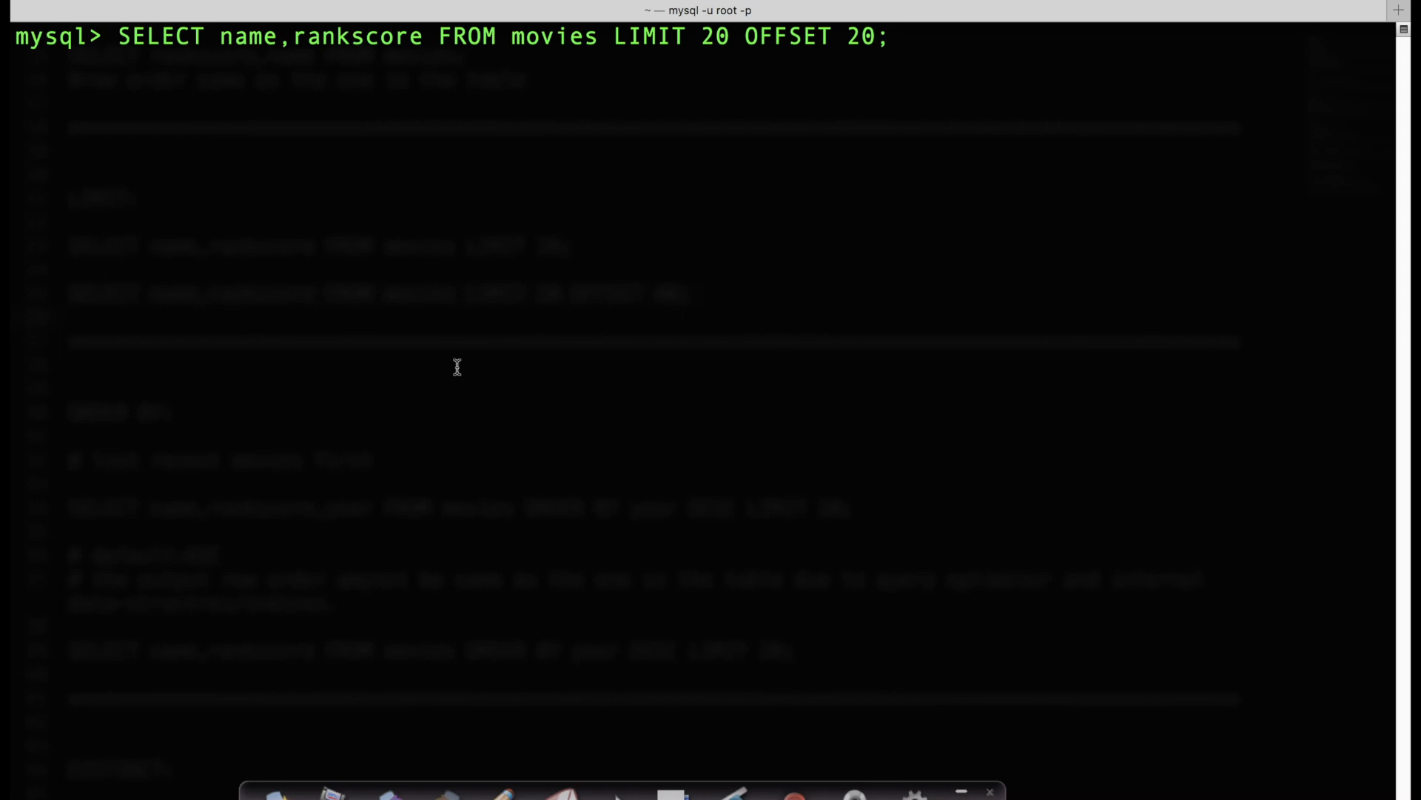
key("enter")
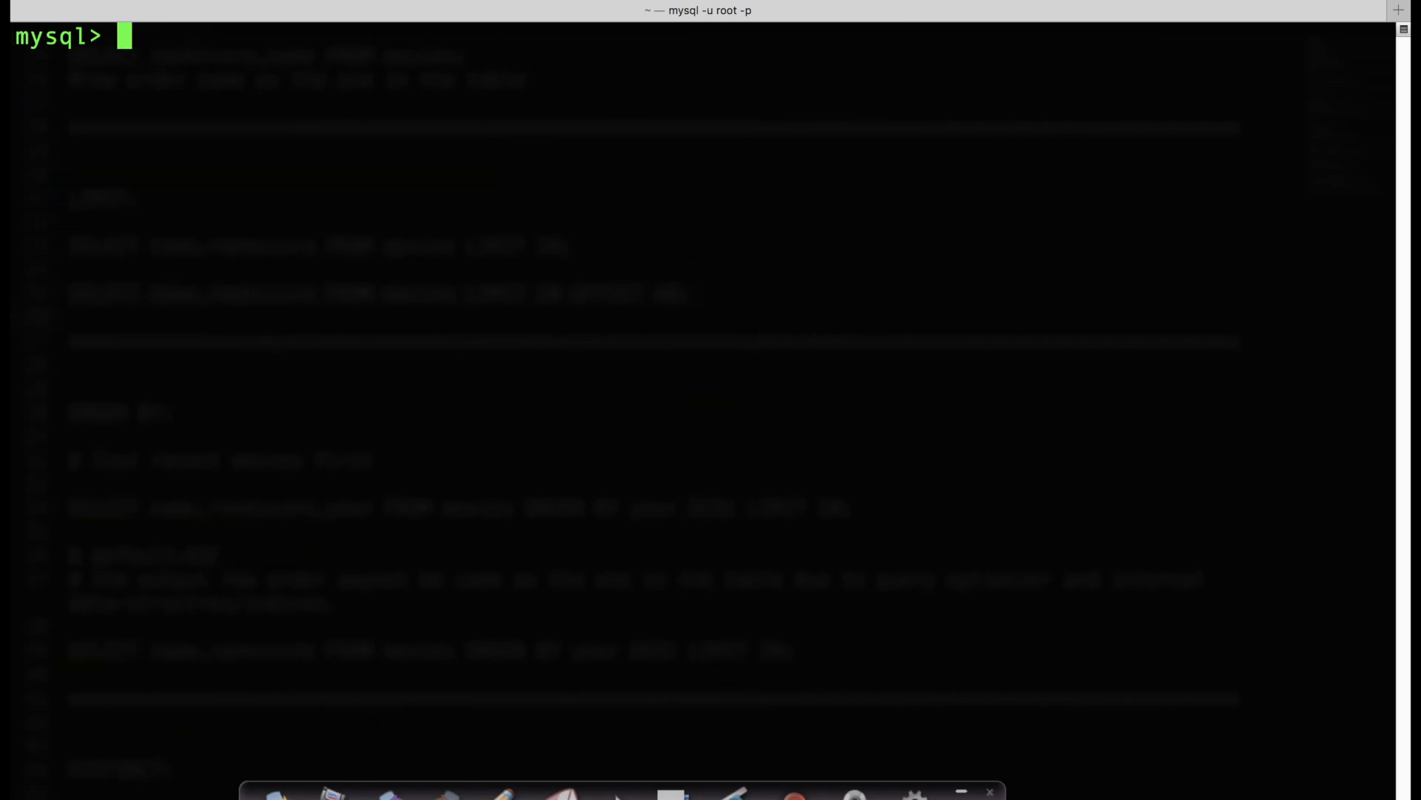
type("SELECT name,rankscore FROM movies LIMIT 20 OFFSET 4;")
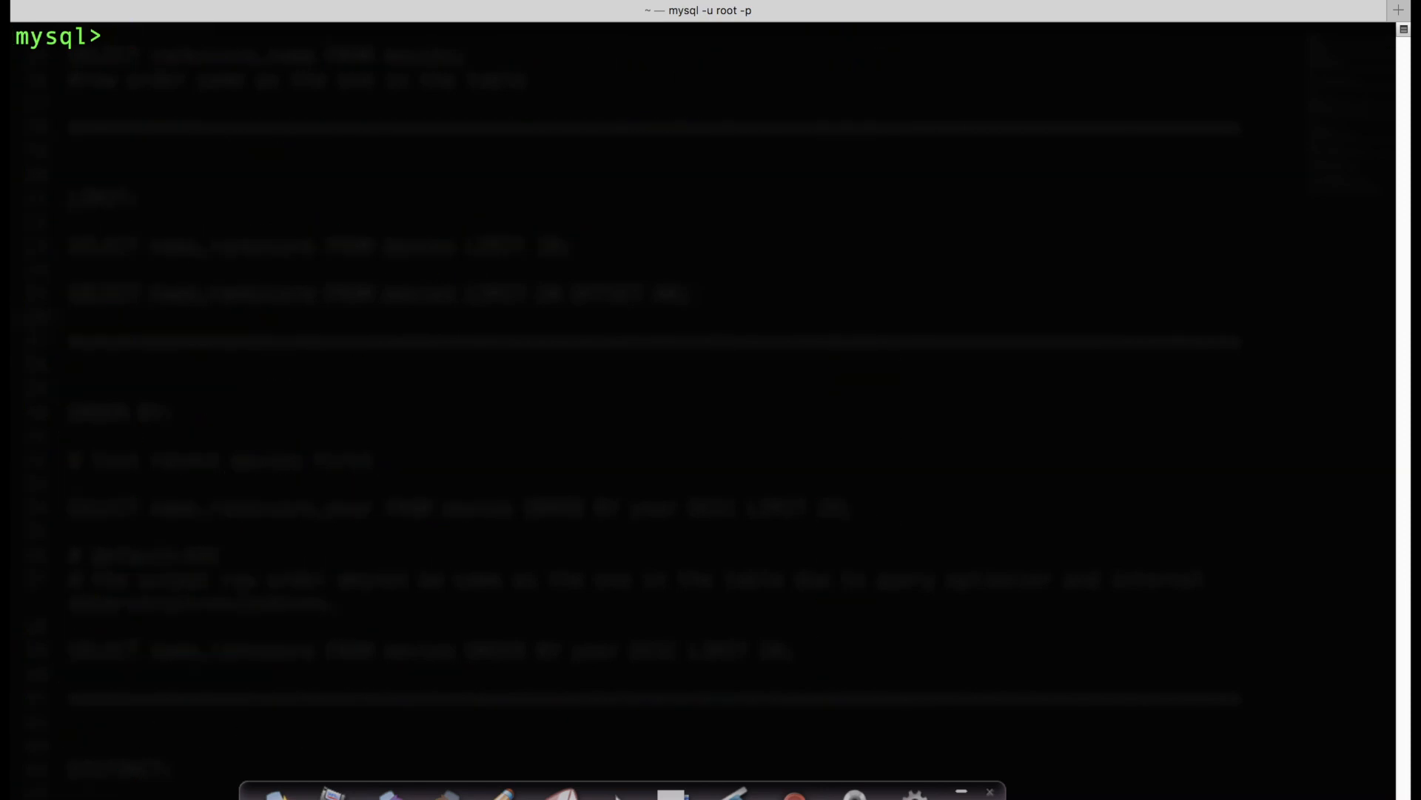
type("SELECT name,rankscore FROM movies LIMIT 20 OFFSET 40;")
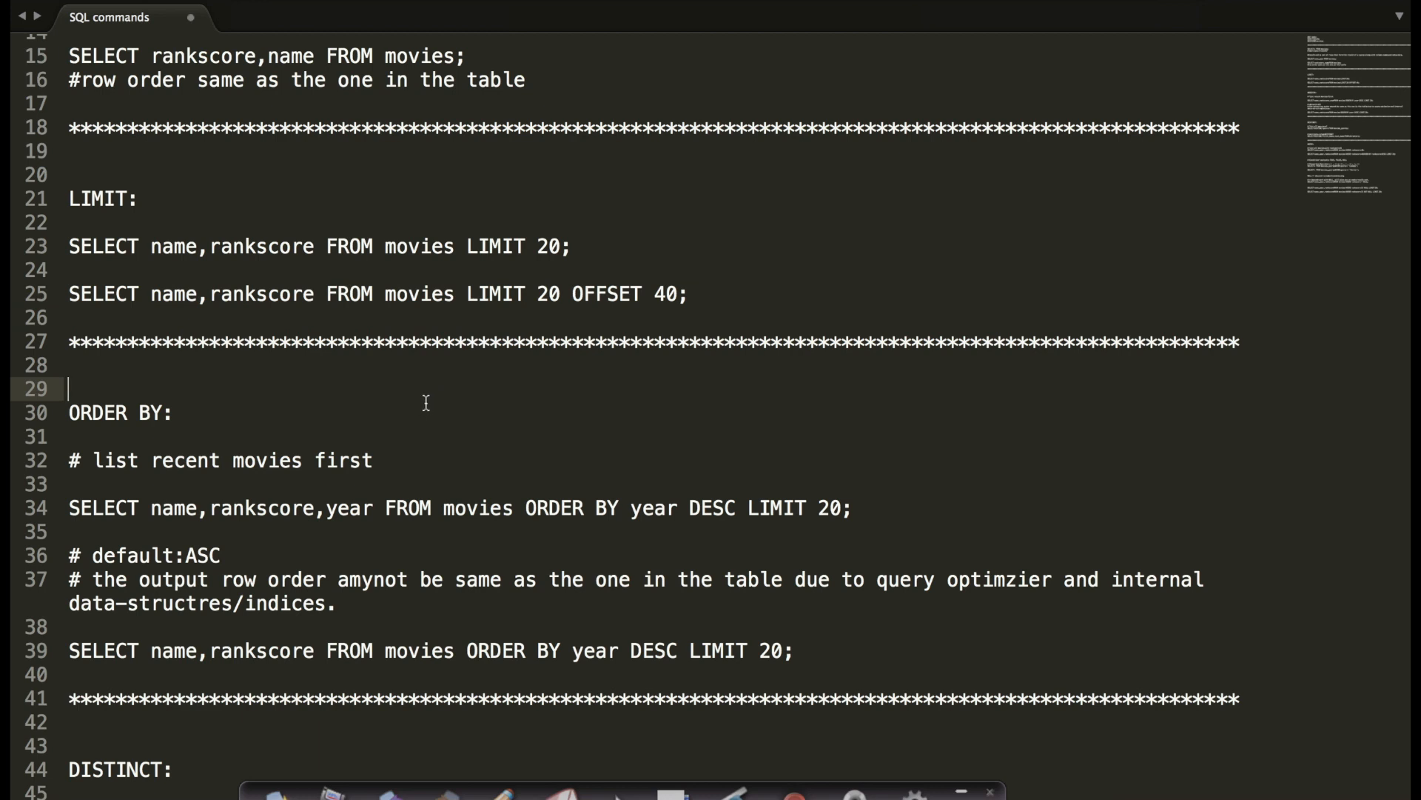
mouse_move(116, 190)
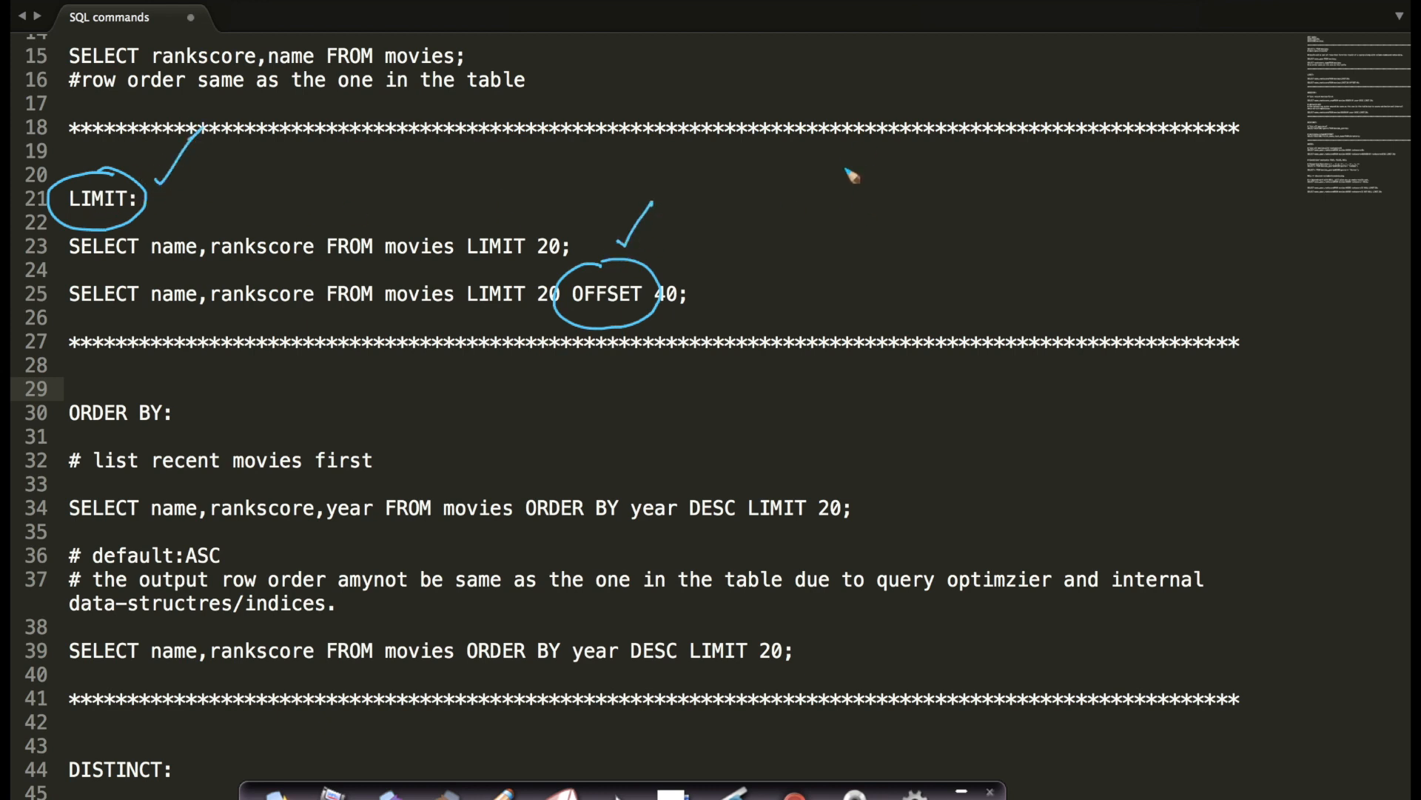
mouse_move(740, 269)
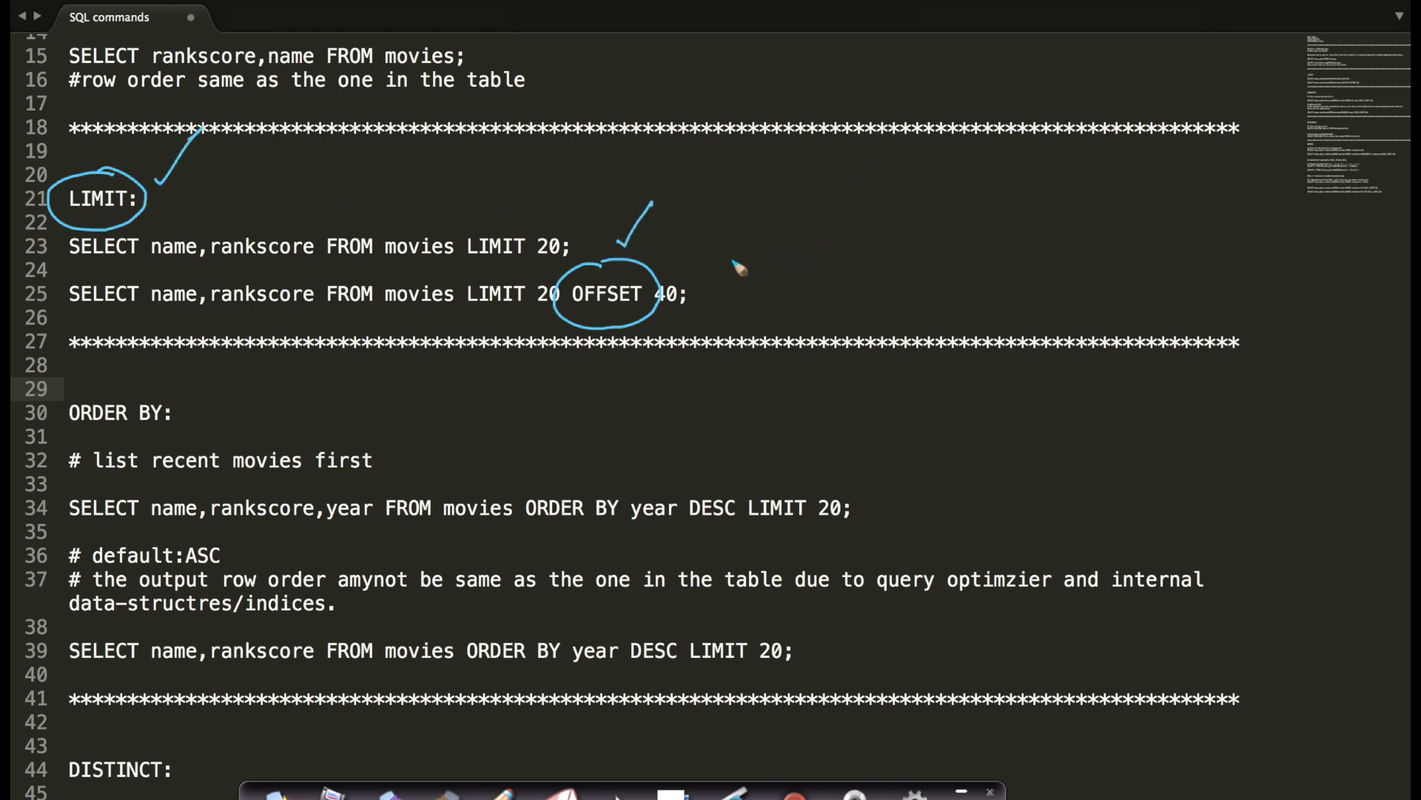
mouse_move(778, 237)
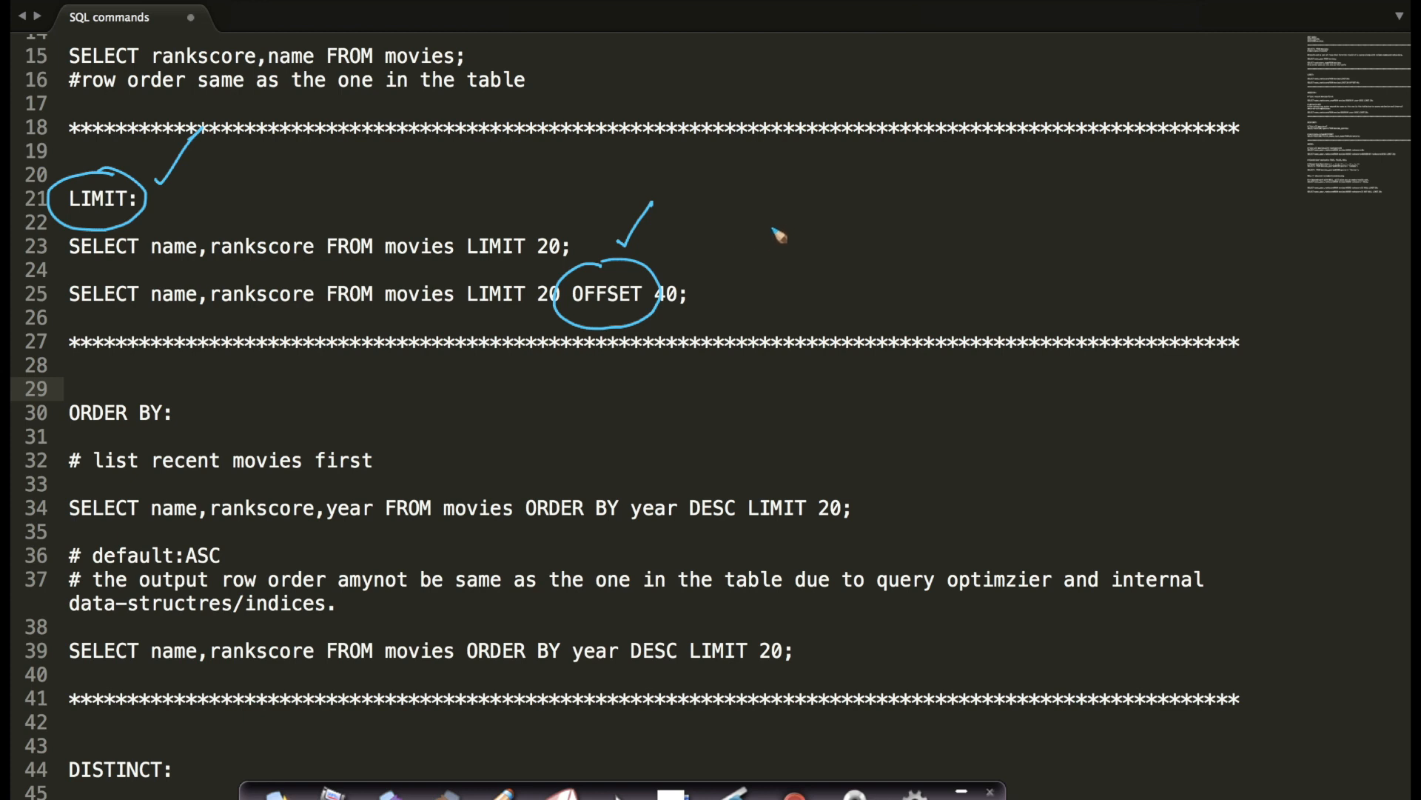
mouse_move(793, 237)
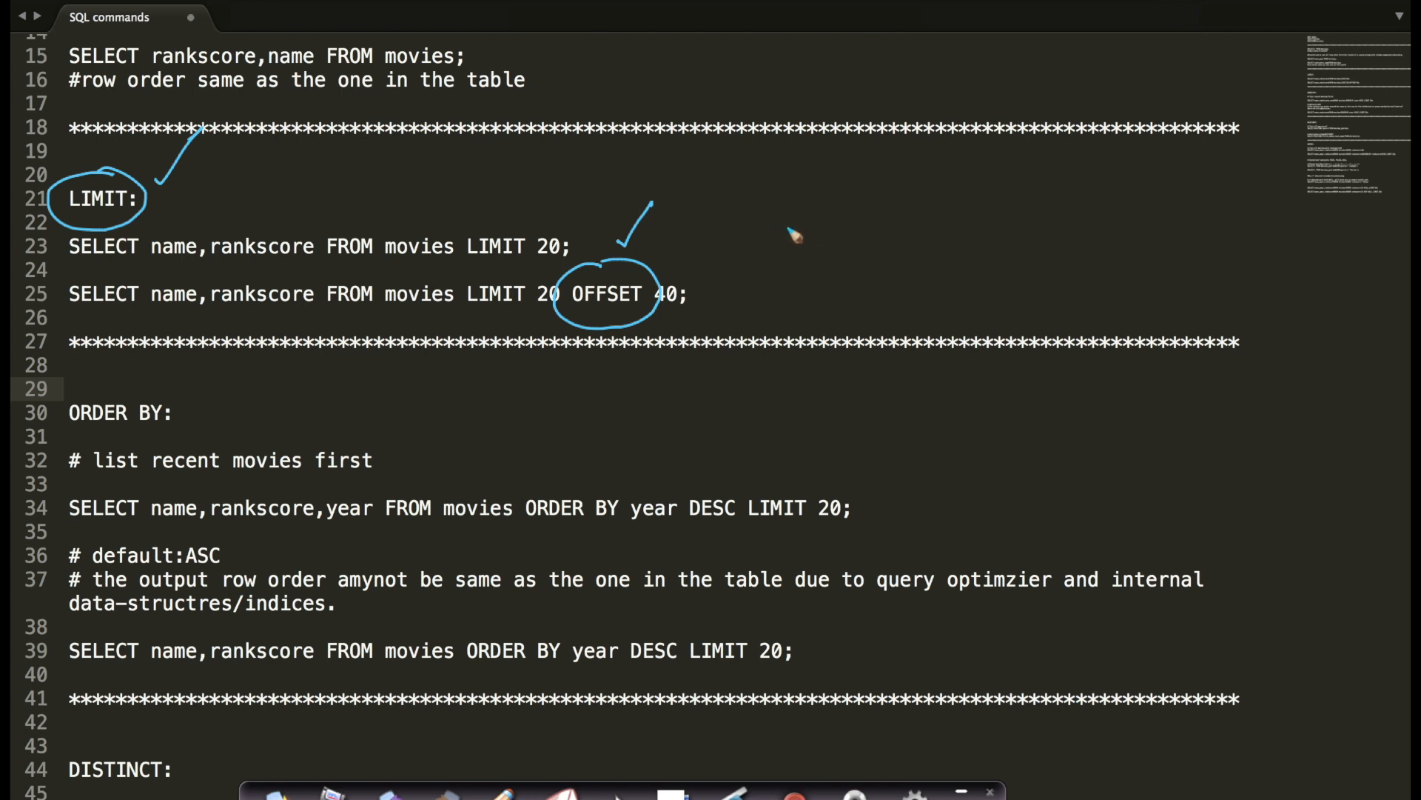